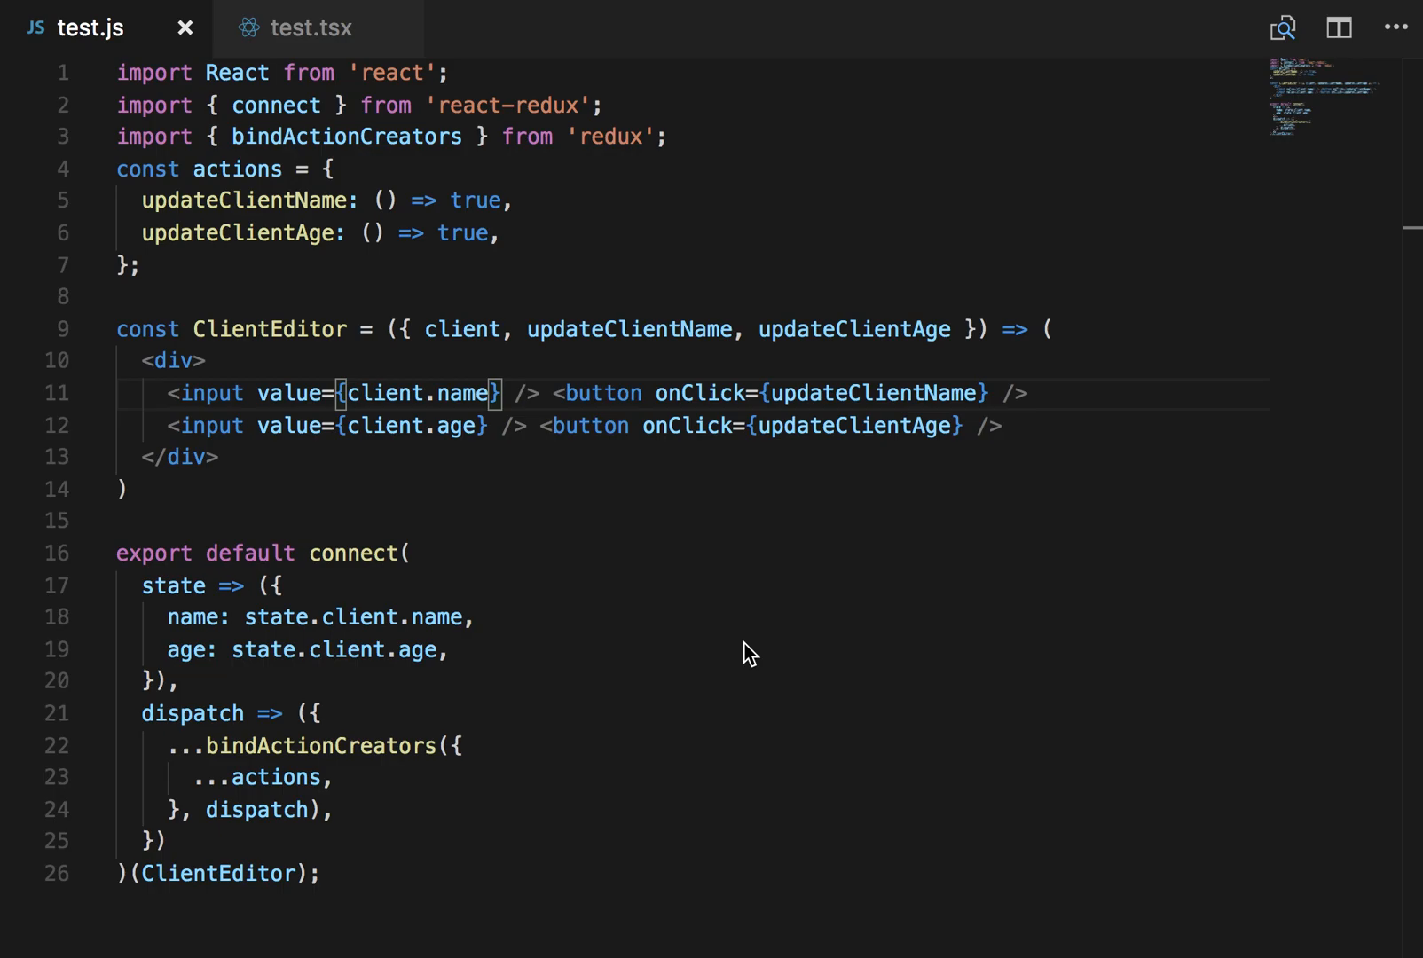
{"action": "mouse_move", "coordinate": [303, 263]}
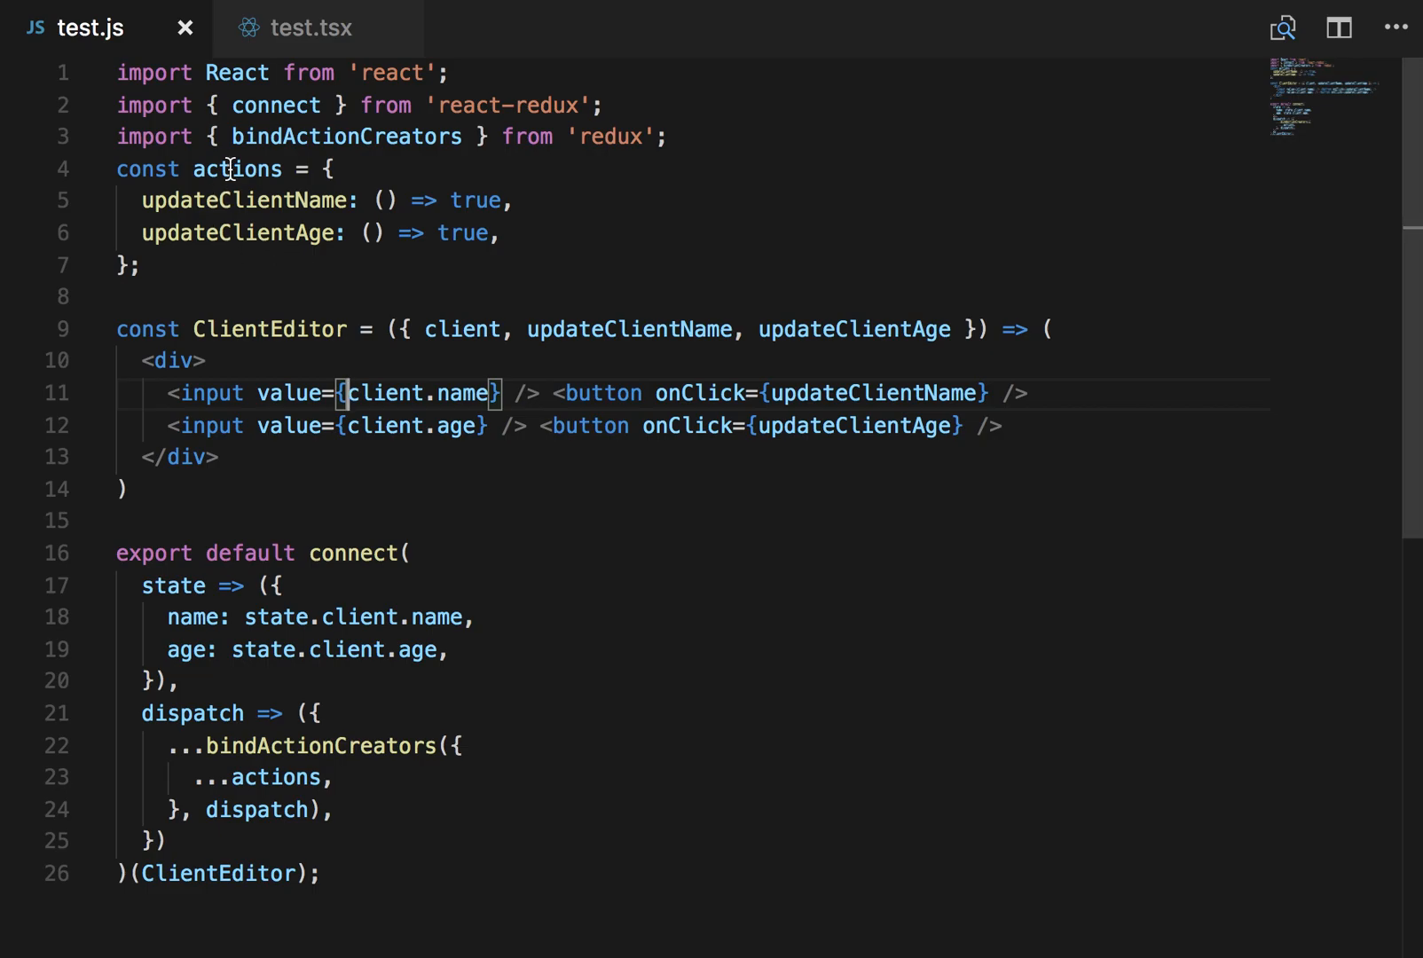
Step: Highlight the uses of the actions object and updateClientAge in test.js
{"action": "double_click", "coordinate": [237, 169]}
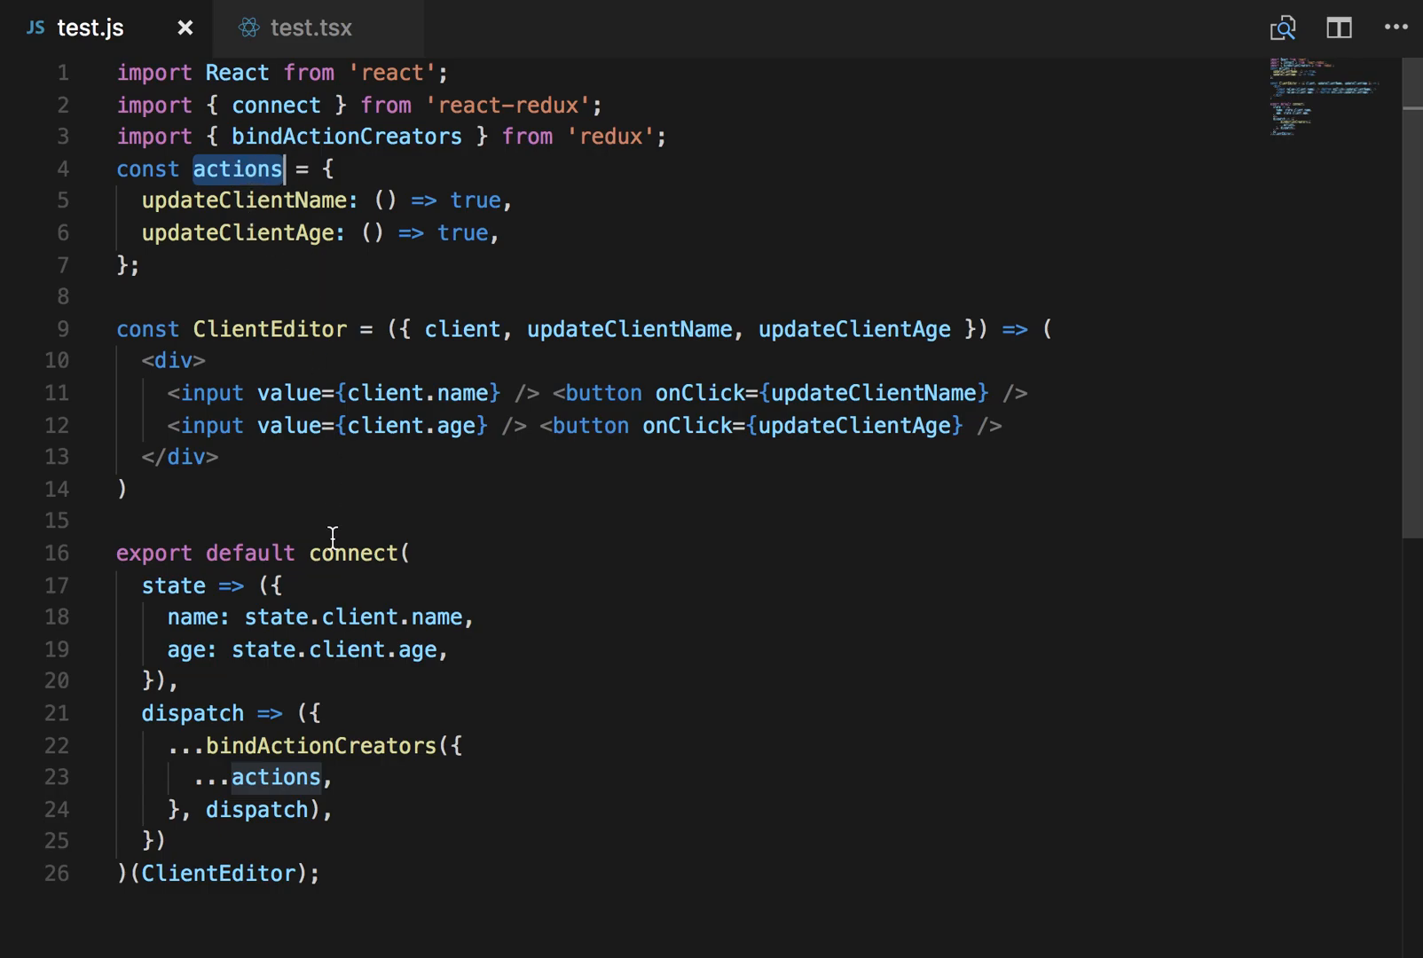
{"action": "double_click", "coordinate": [352, 553]}
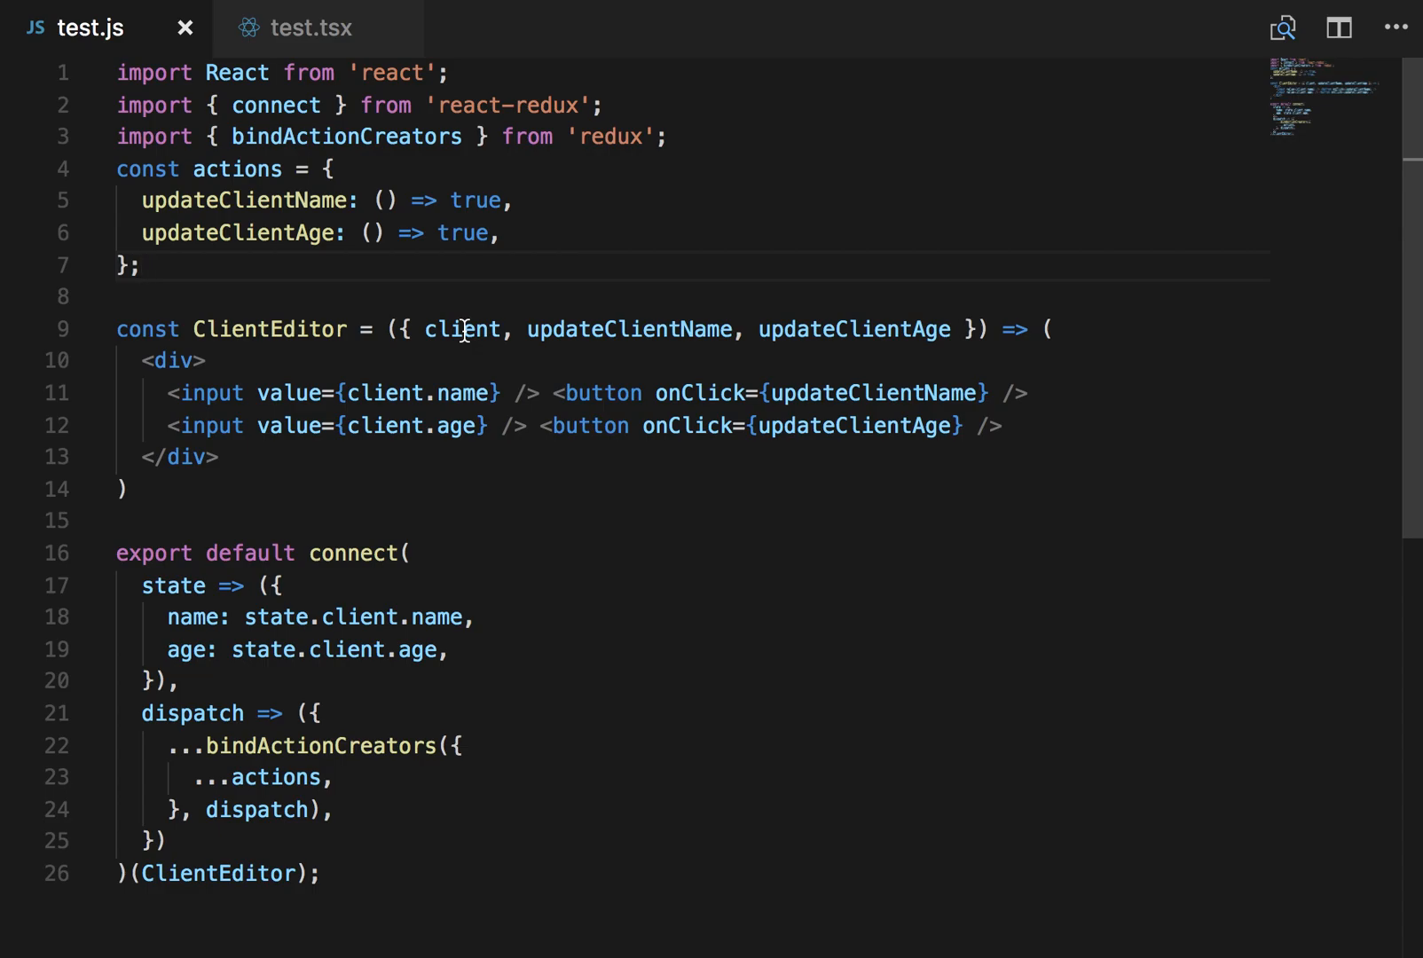
{"action": "double_click", "coordinate": [464, 328]}
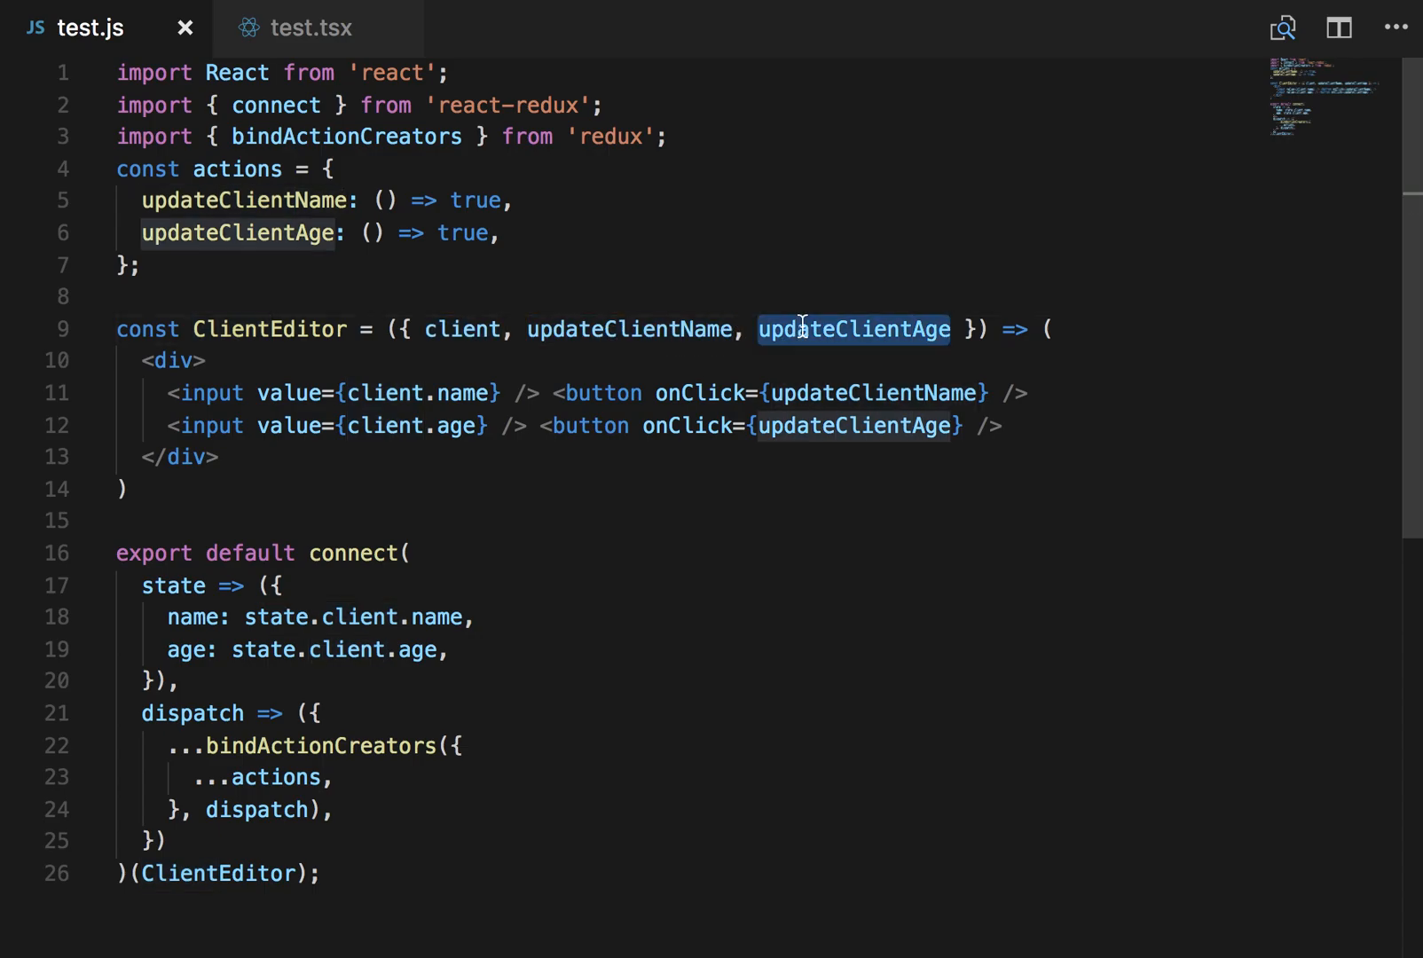
{"action": "mouse_move", "coordinate": [631, 434]}
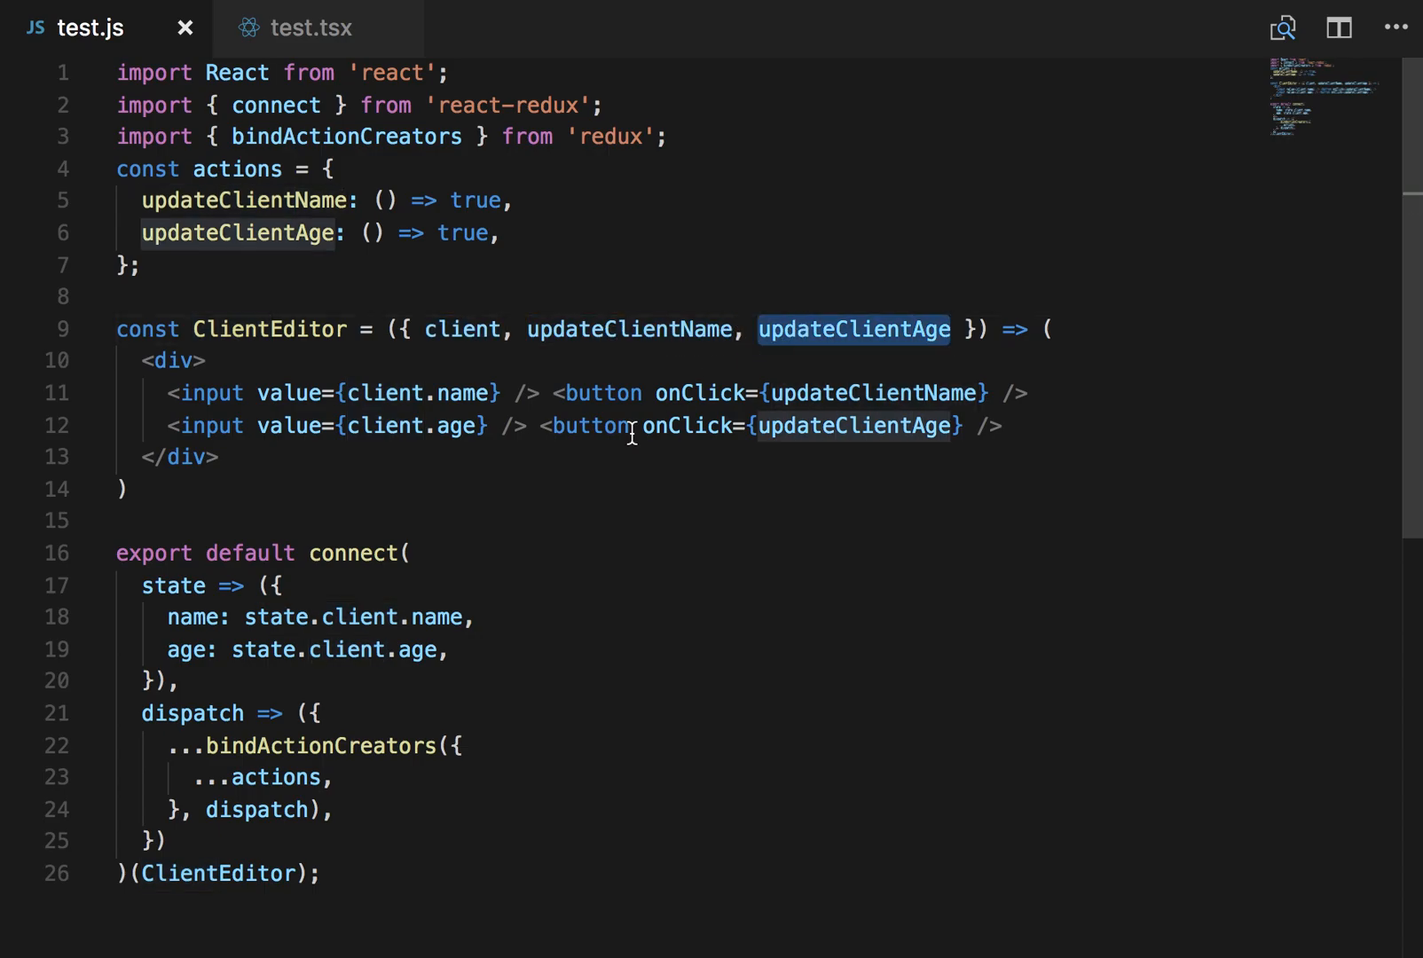
{"action": "mouse_move", "coordinate": [266, 499]}
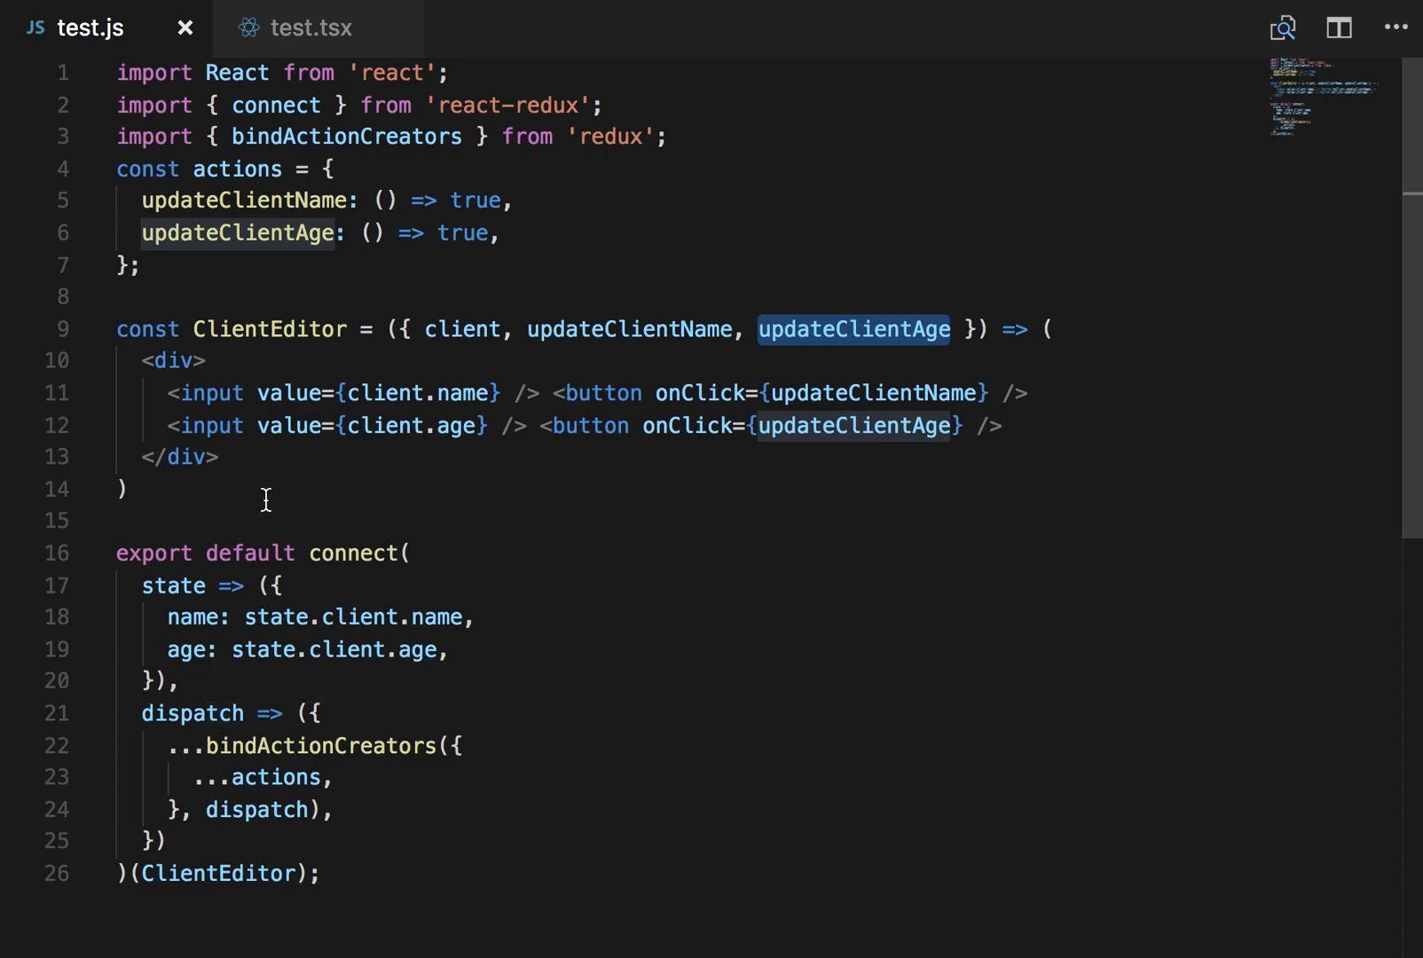
{"action": "left_click", "coordinate": [177, 360]}
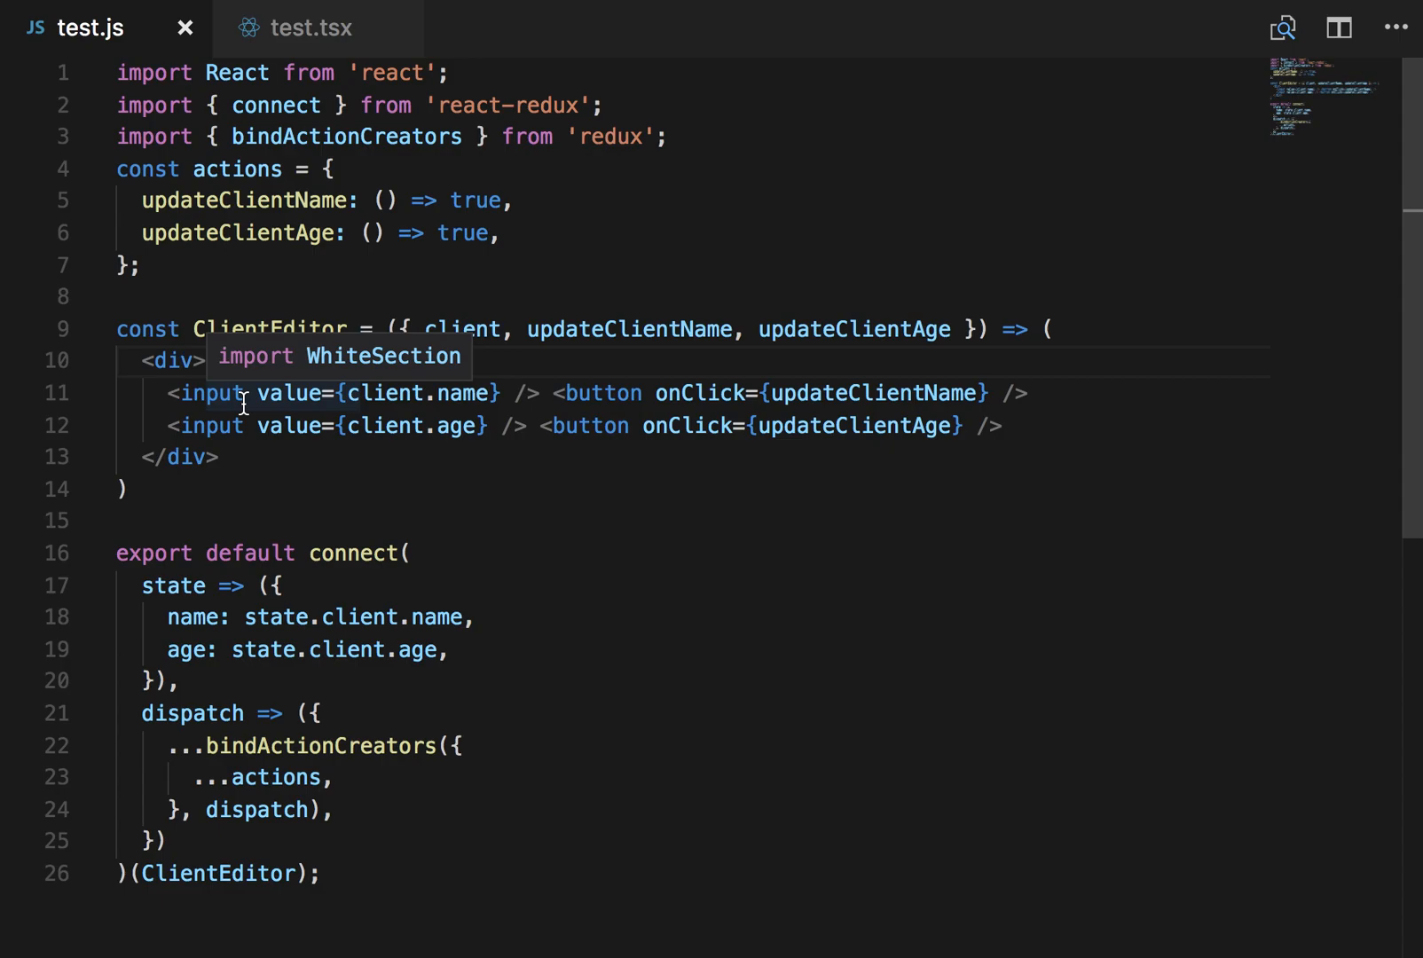
{"action": "double_click", "coordinate": [377, 393]}
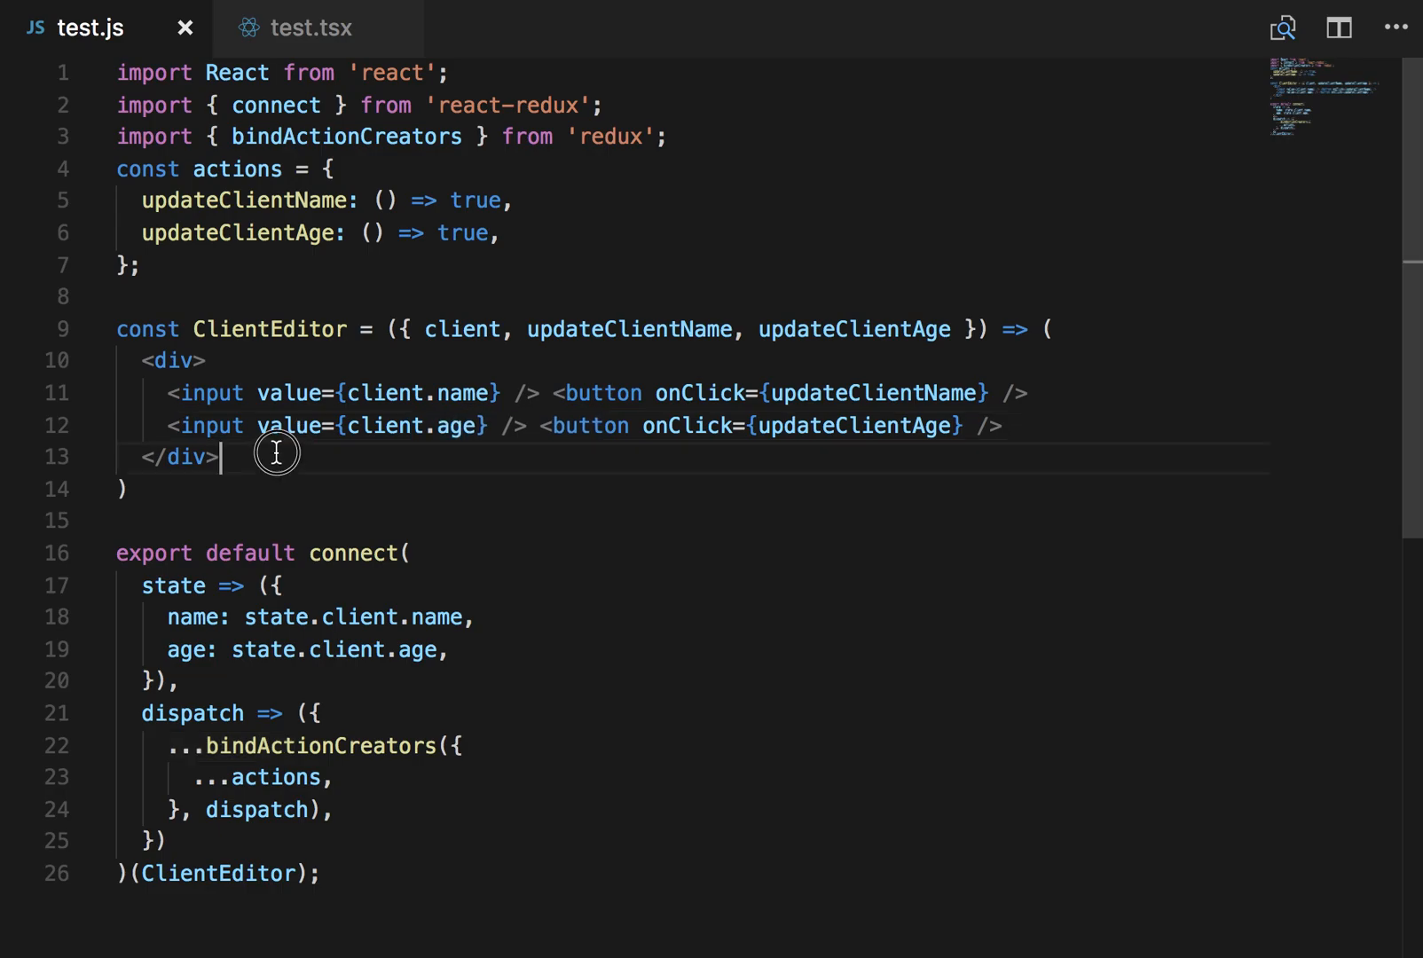
{"action": "mouse_move", "coordinate": [207, 567]}
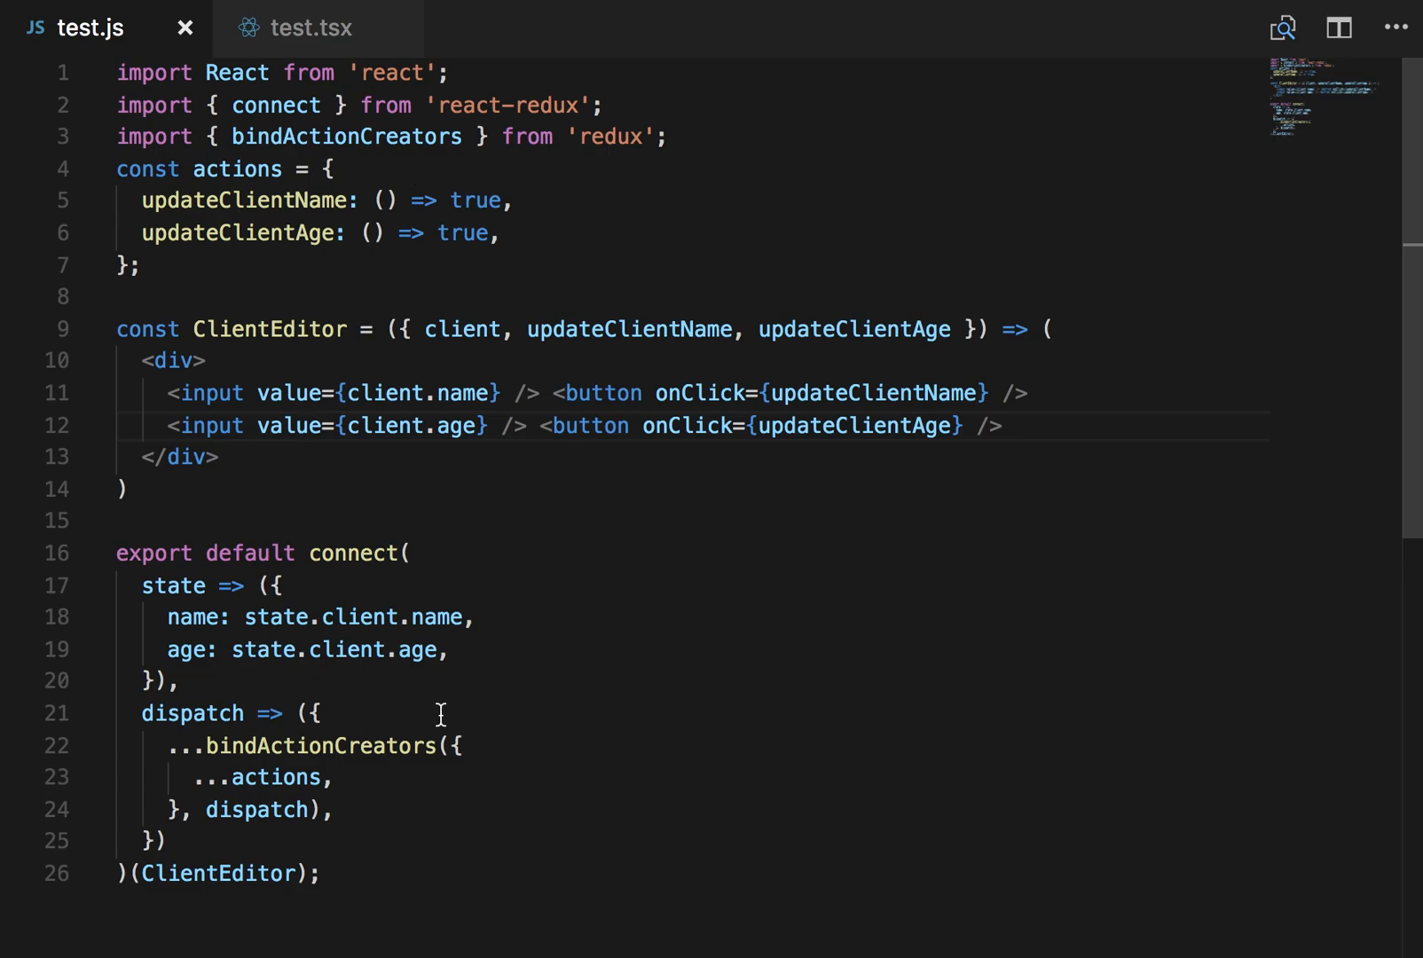
Step: Copy test.js into test.tsx, import React as a namespace, and type both actions boolean
{"action": "key", "text": "ctrl+a"}
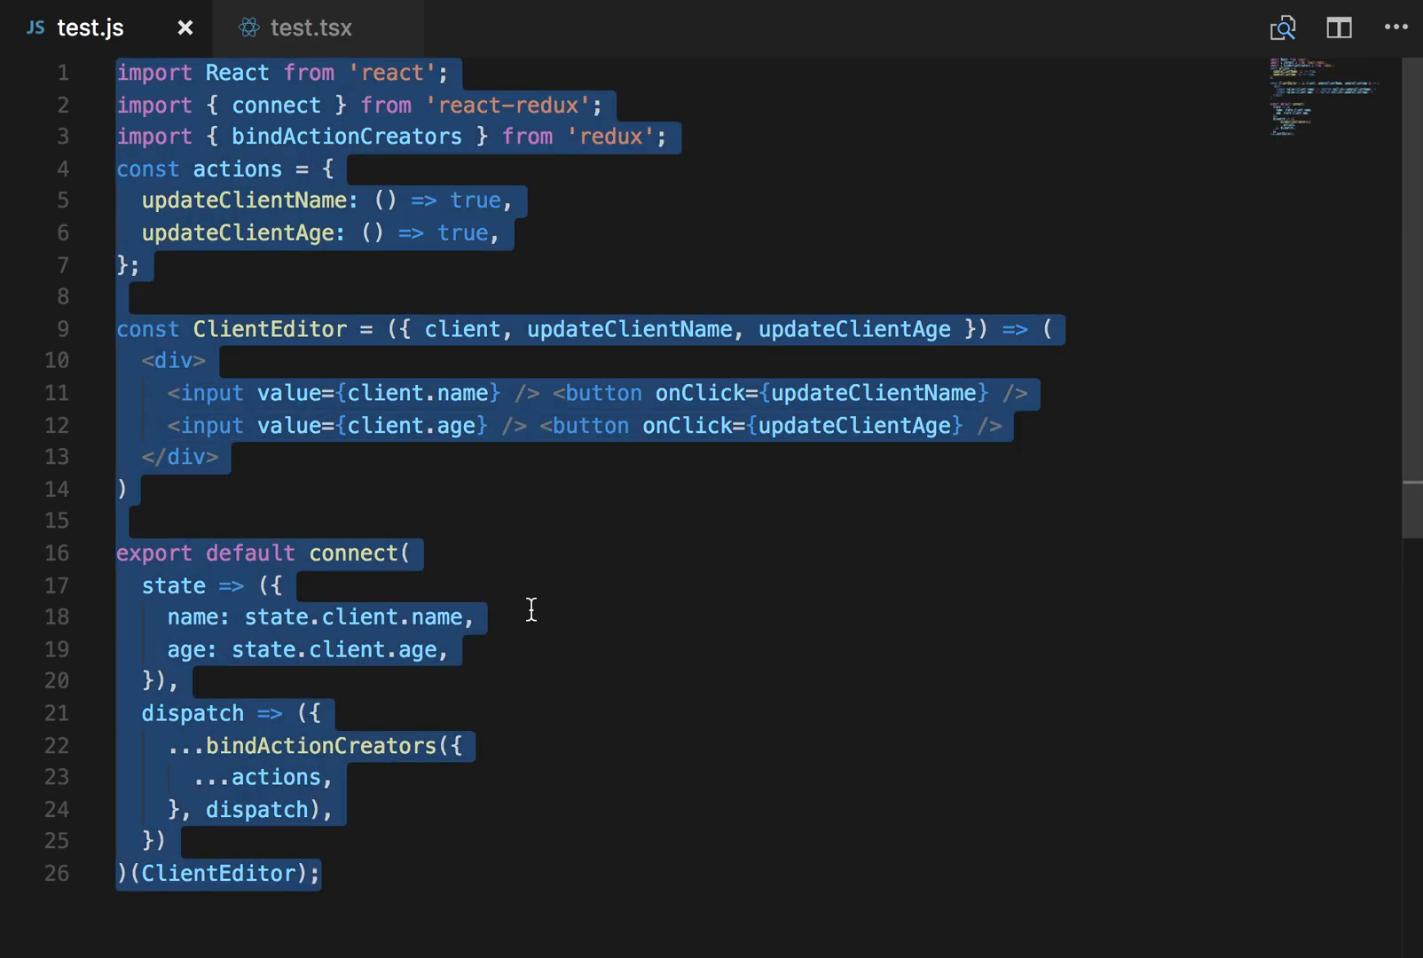
{"action": "left_click", "coordinate": [312, 27]}
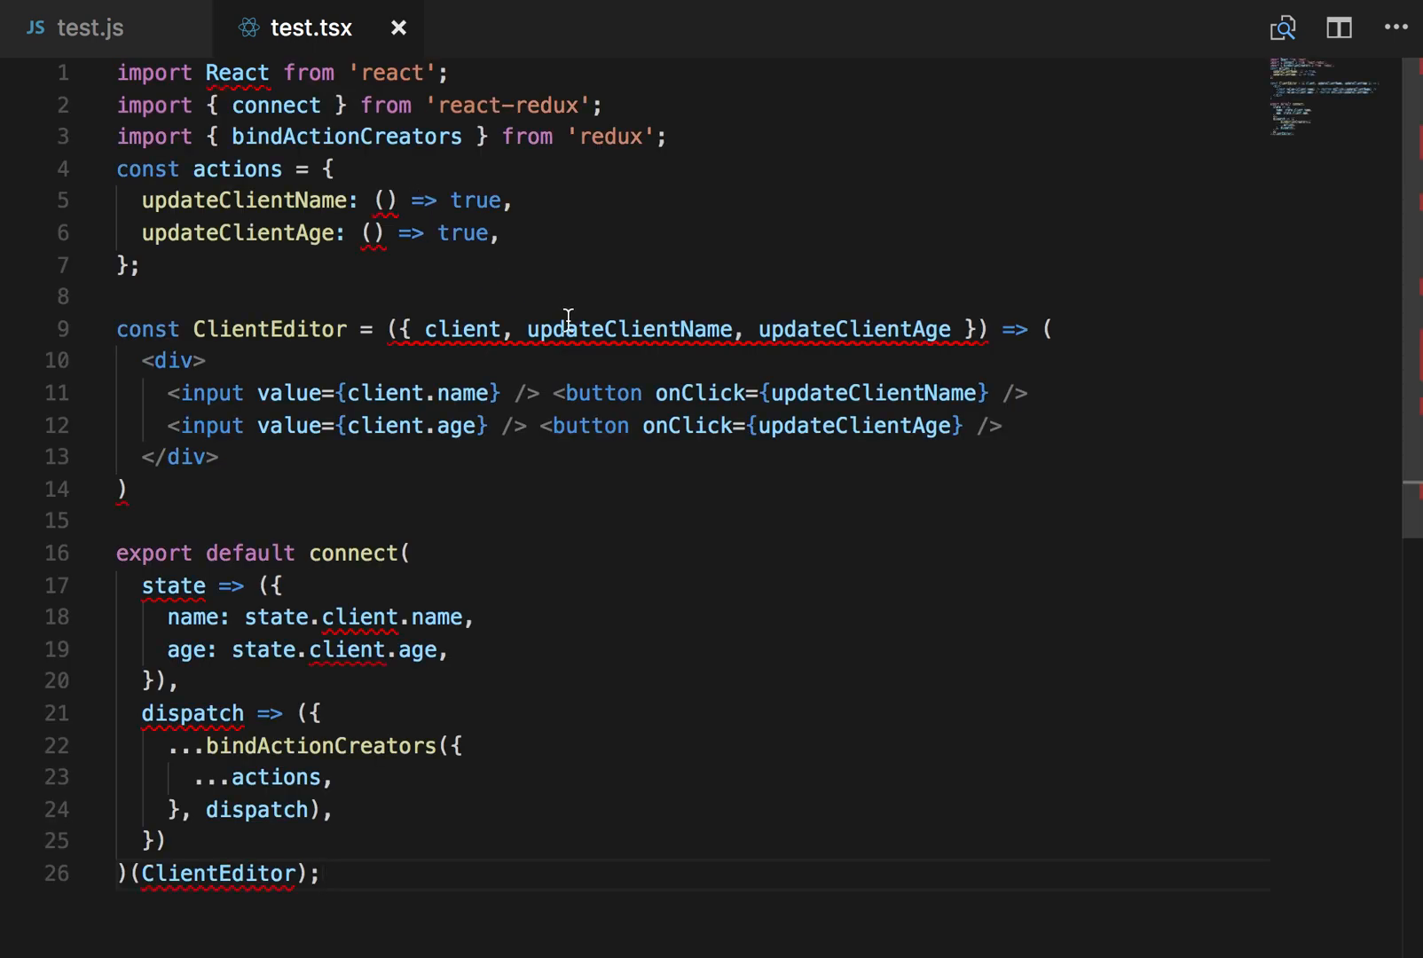
{"action": "double_click", "coordinate": [628, 328]}
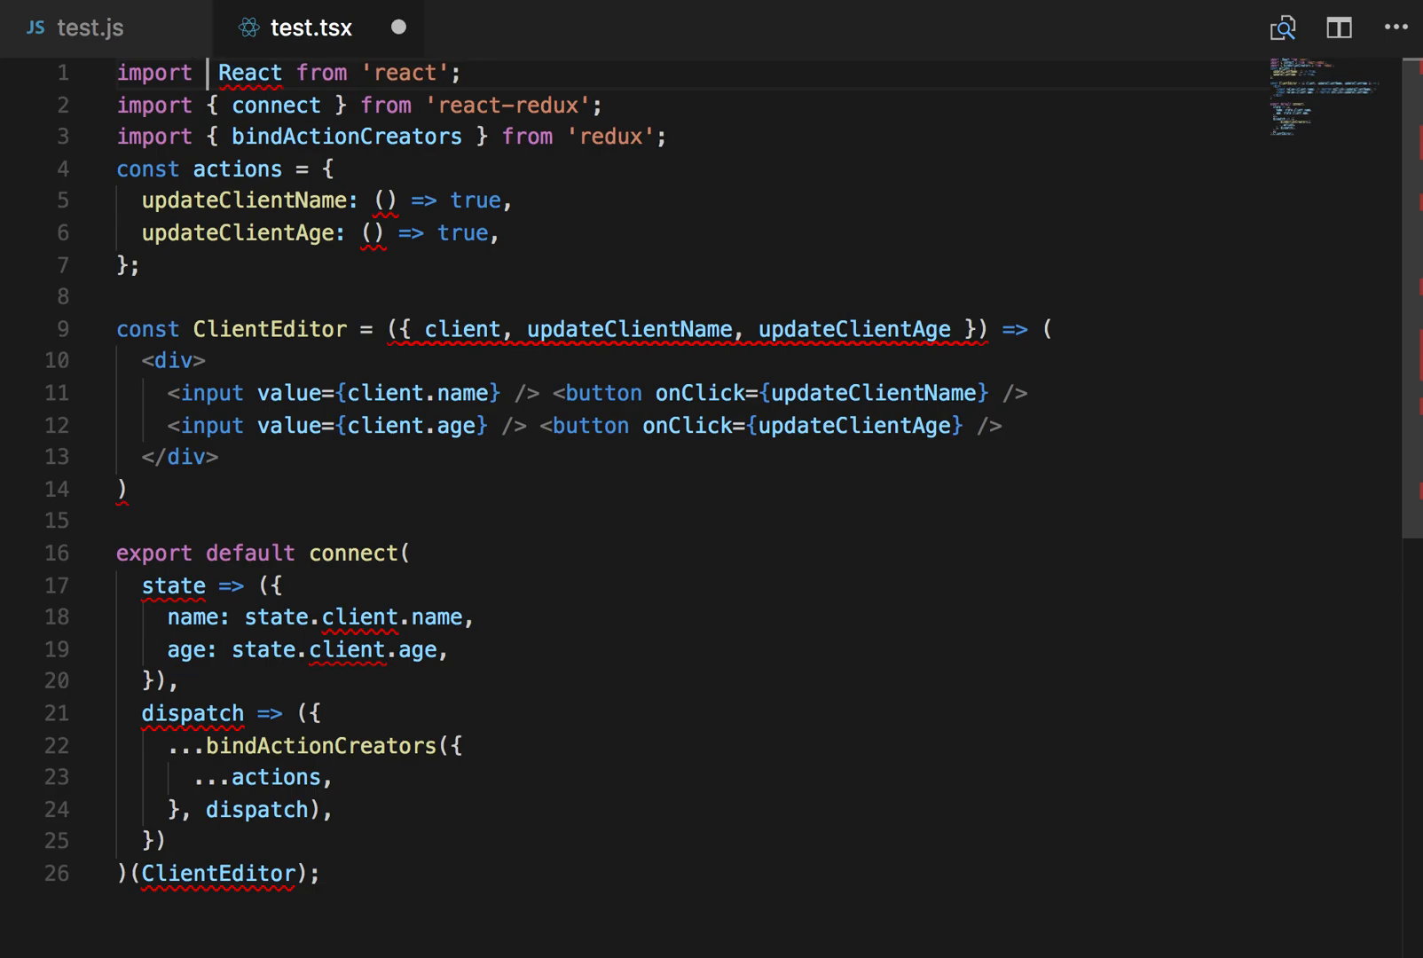
{"action": "type", "text": "* as"}
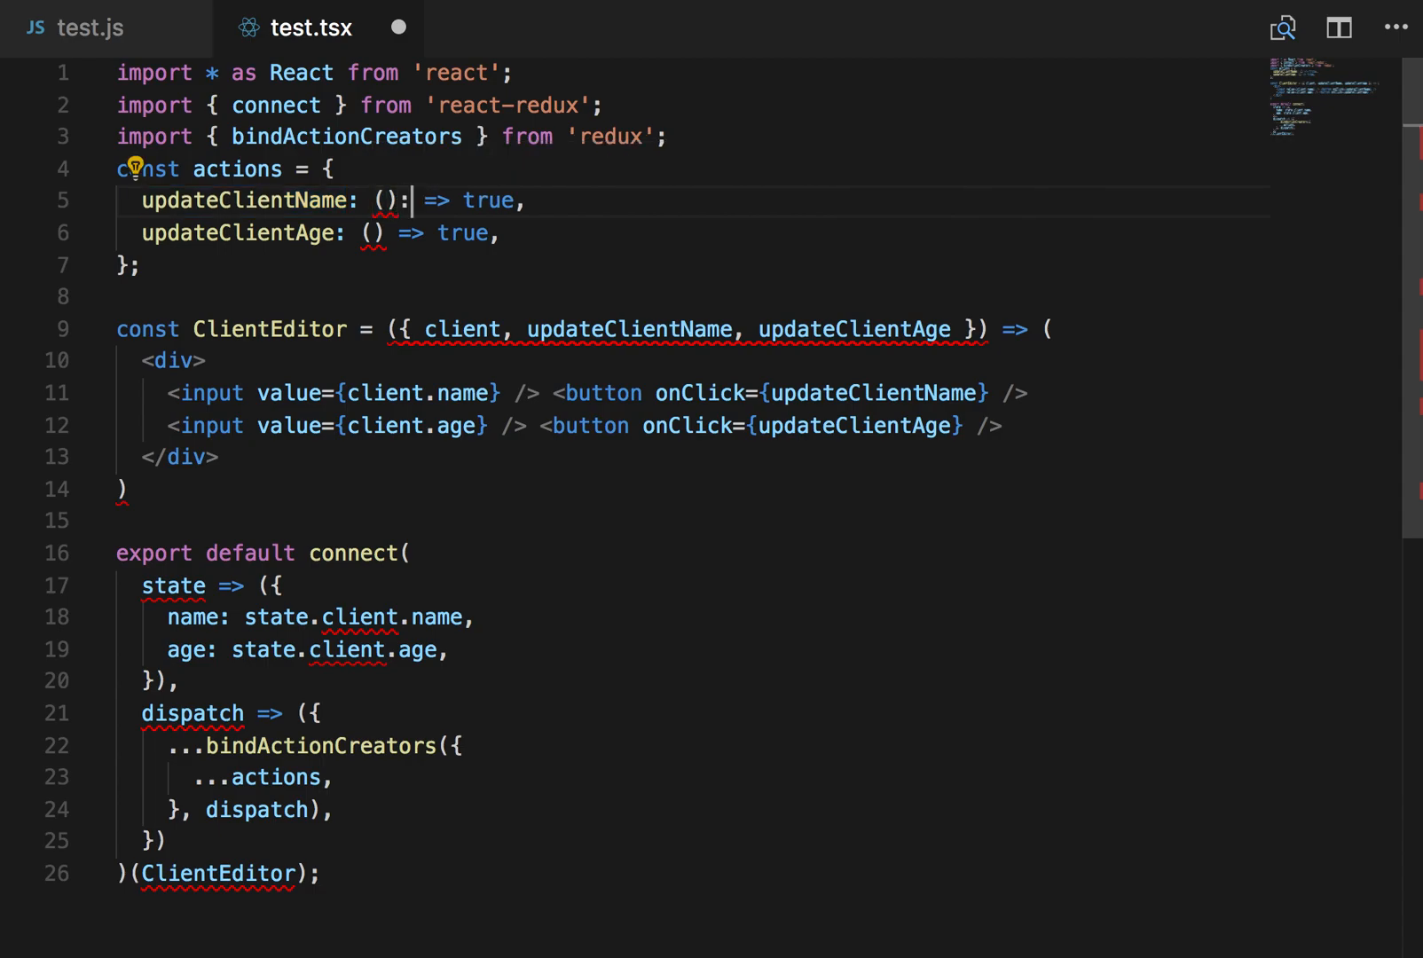
{"action": "type", "text": "any"}
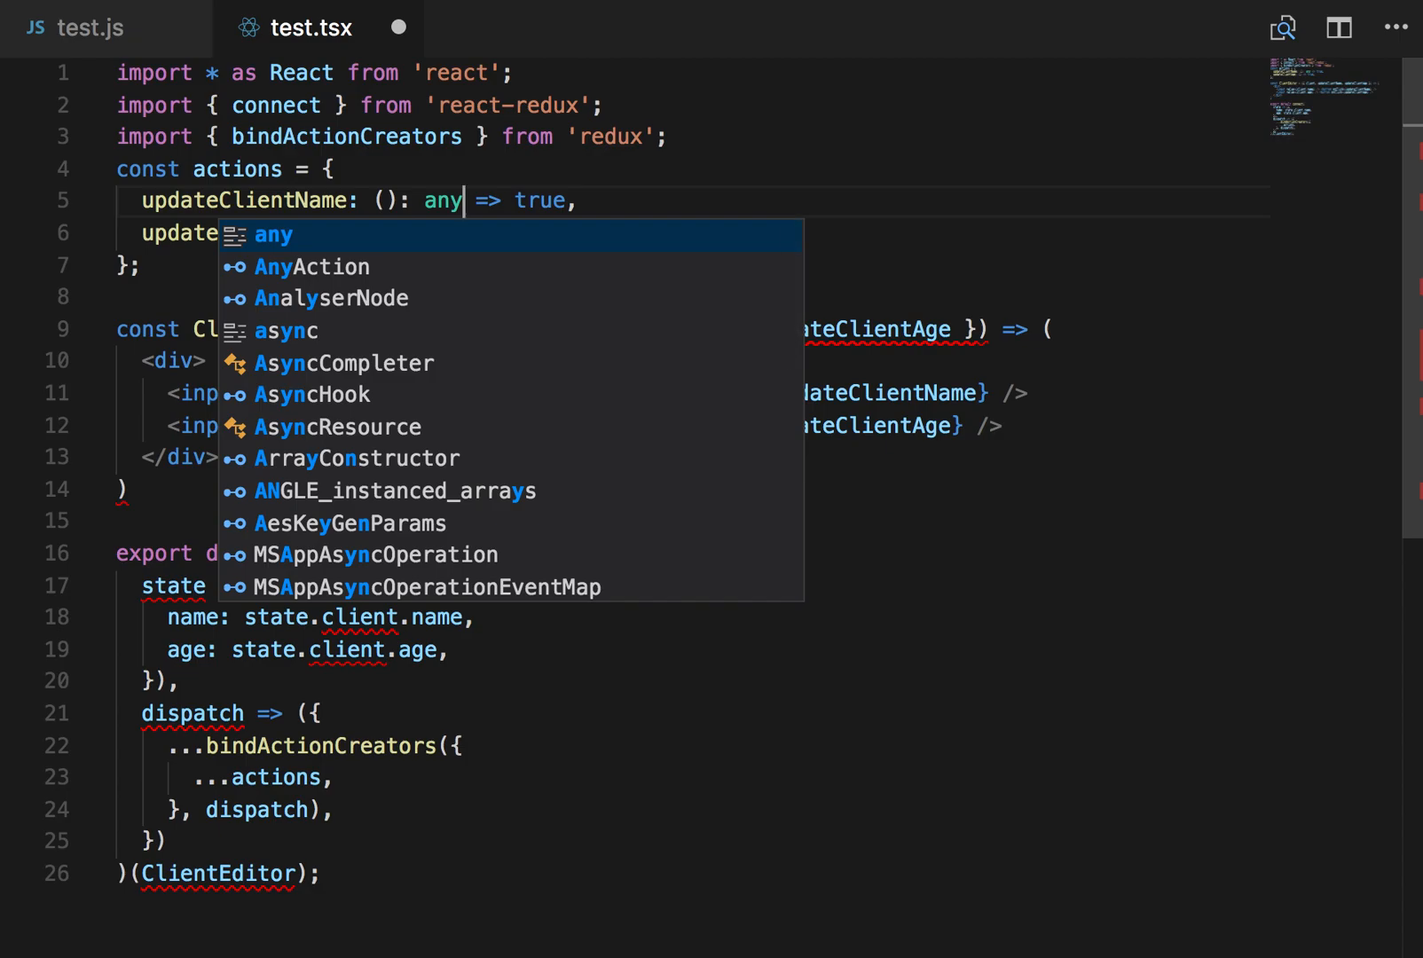
{"action": "type", "text": "boolean"}
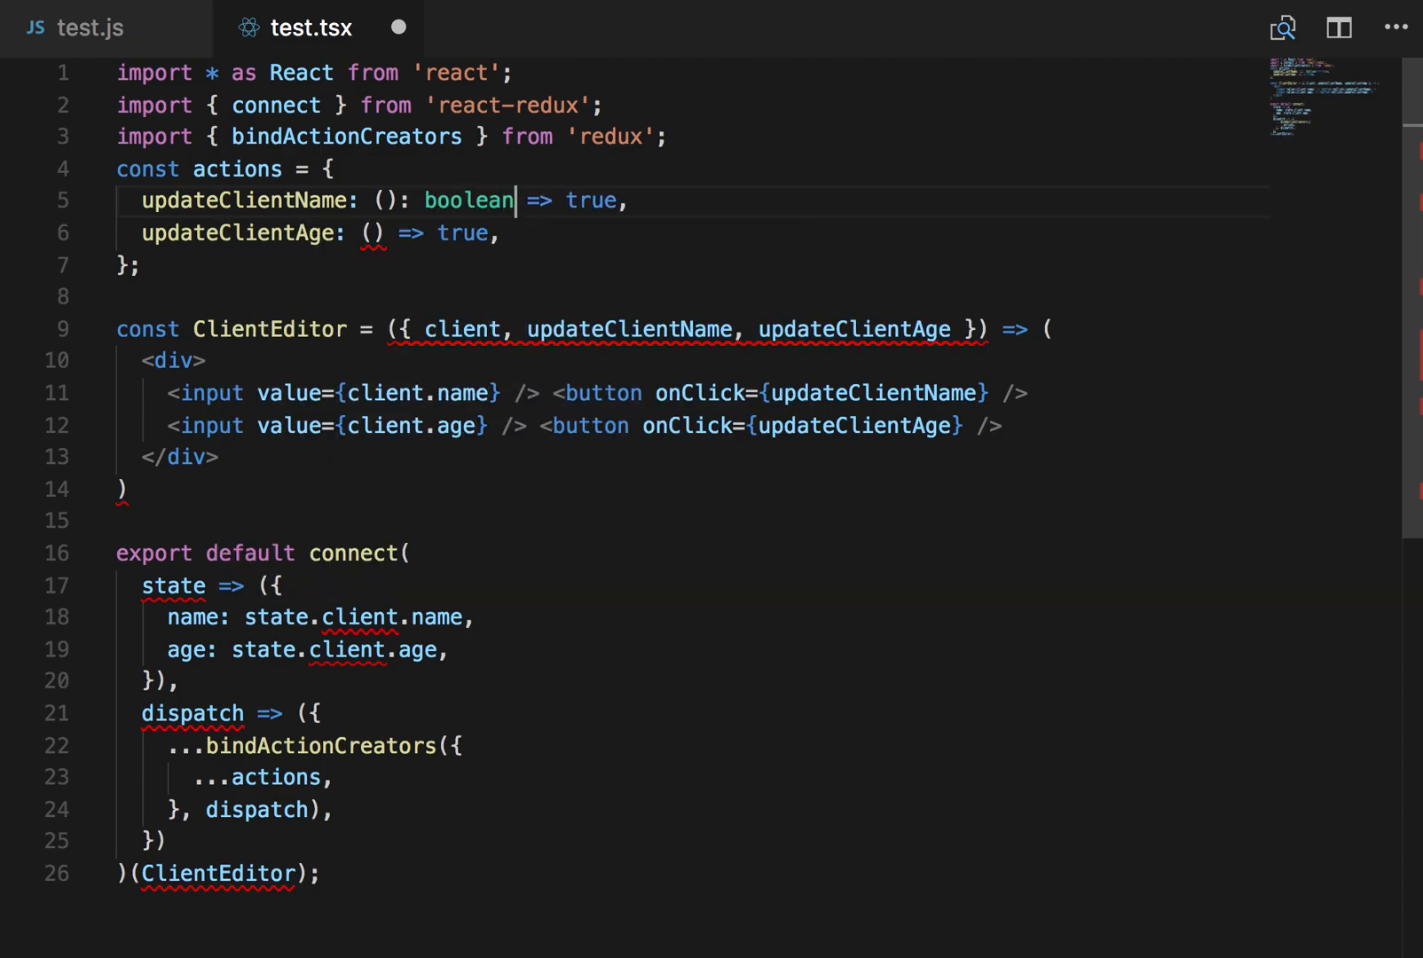
{"action": "type", "text": ": boolean"}
{"action": "left_click", "coordinate": [689, 490]}
{"action": "type", "text": ";"}
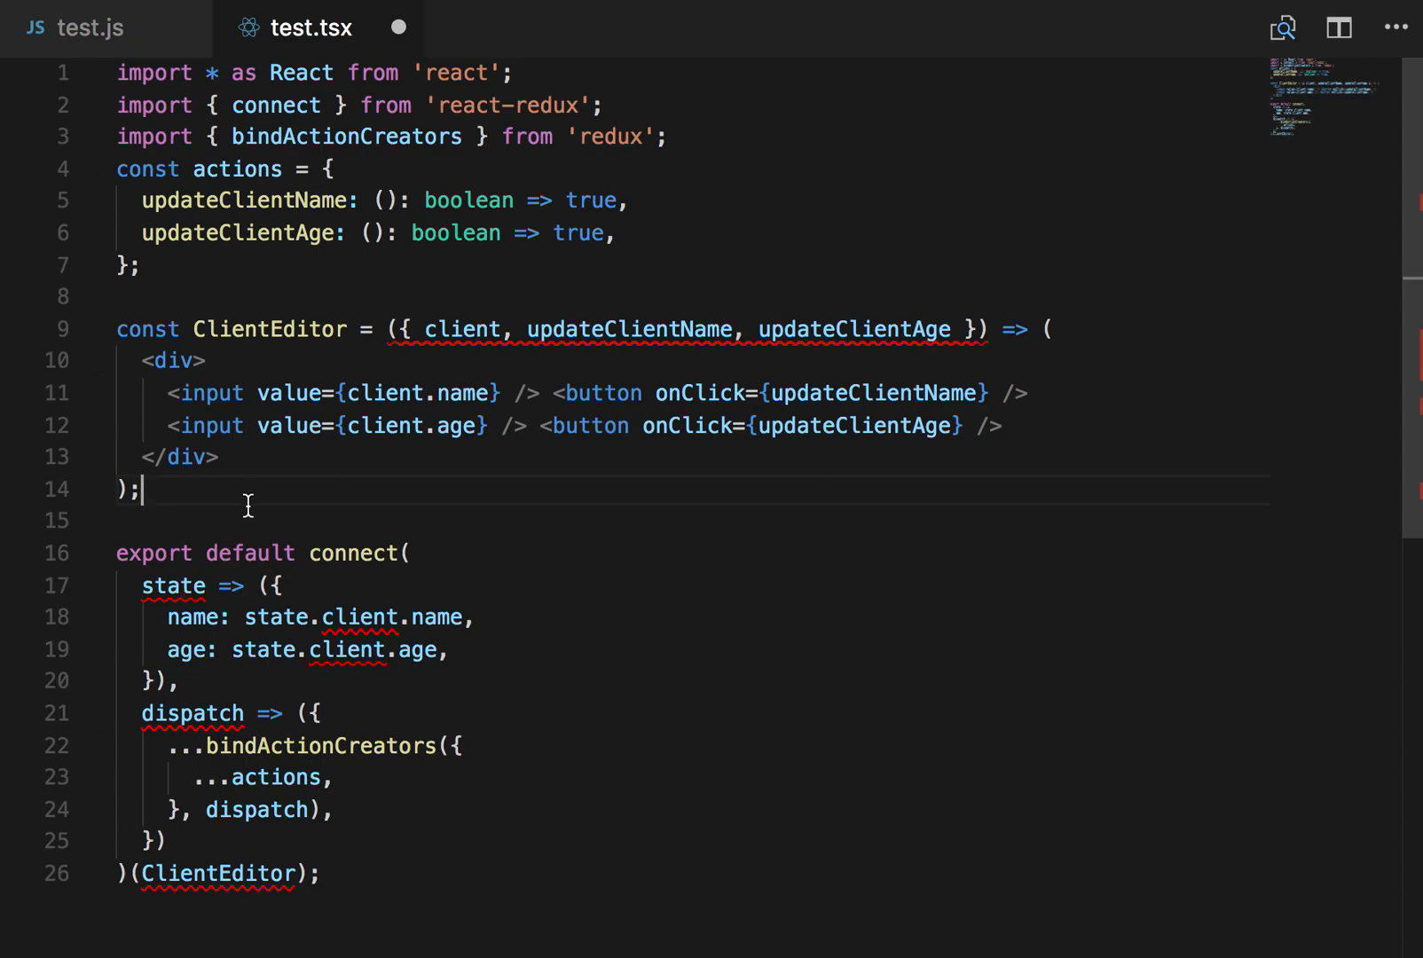
Step: Insert the mapStateToProps and mapDispatchToProps snippets
{"action": "type", "text": "map"}
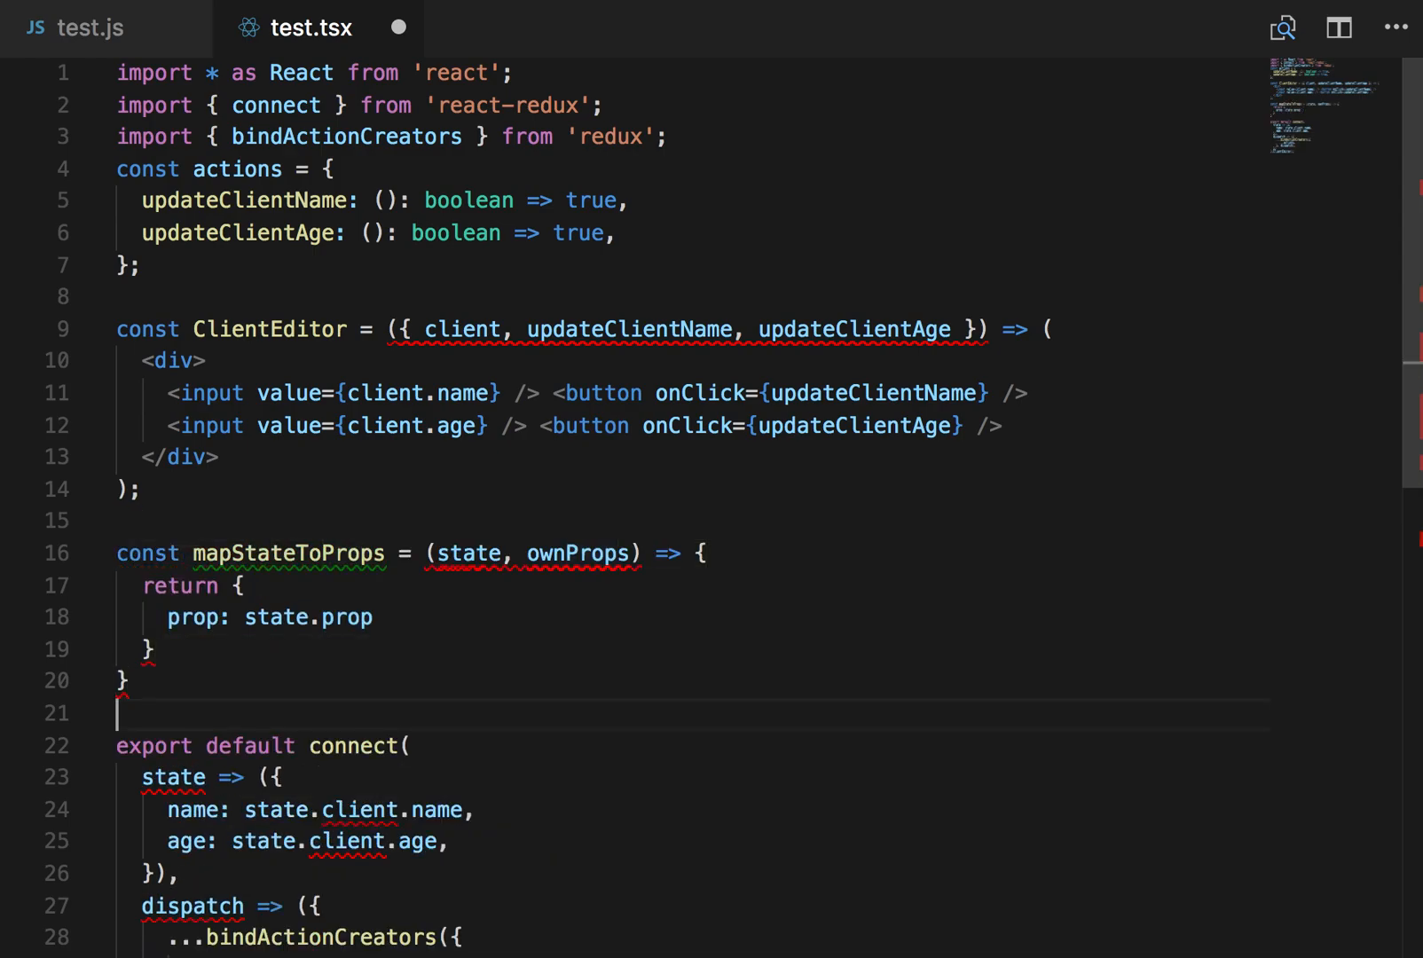
{"action": "type", "text": "map"}
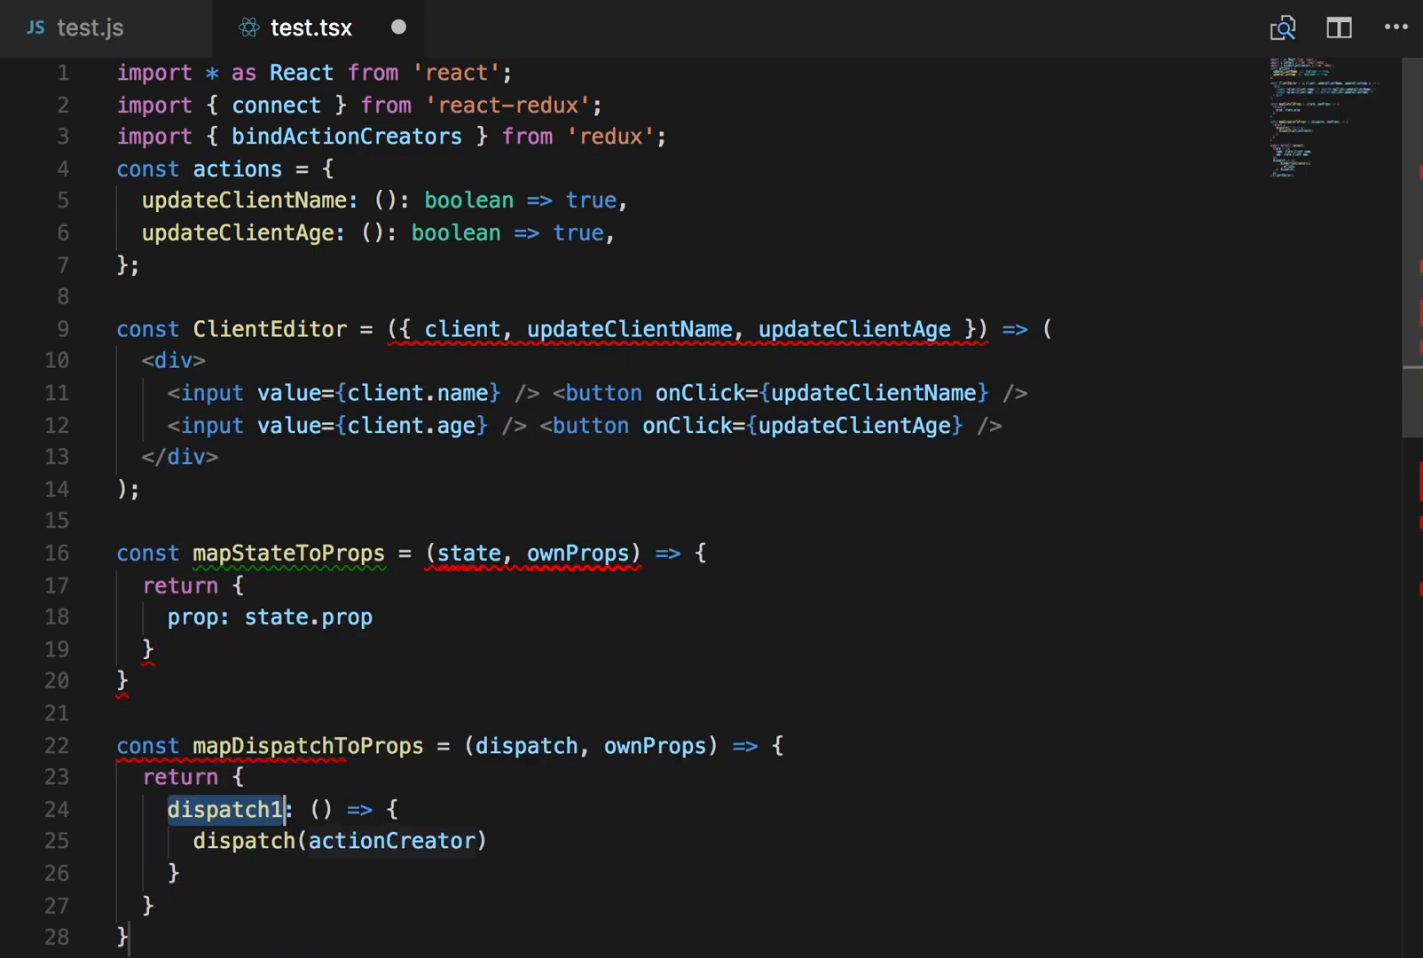
{"action": "scroll", "scroll_direction": "down", "scroll_amount": 3}
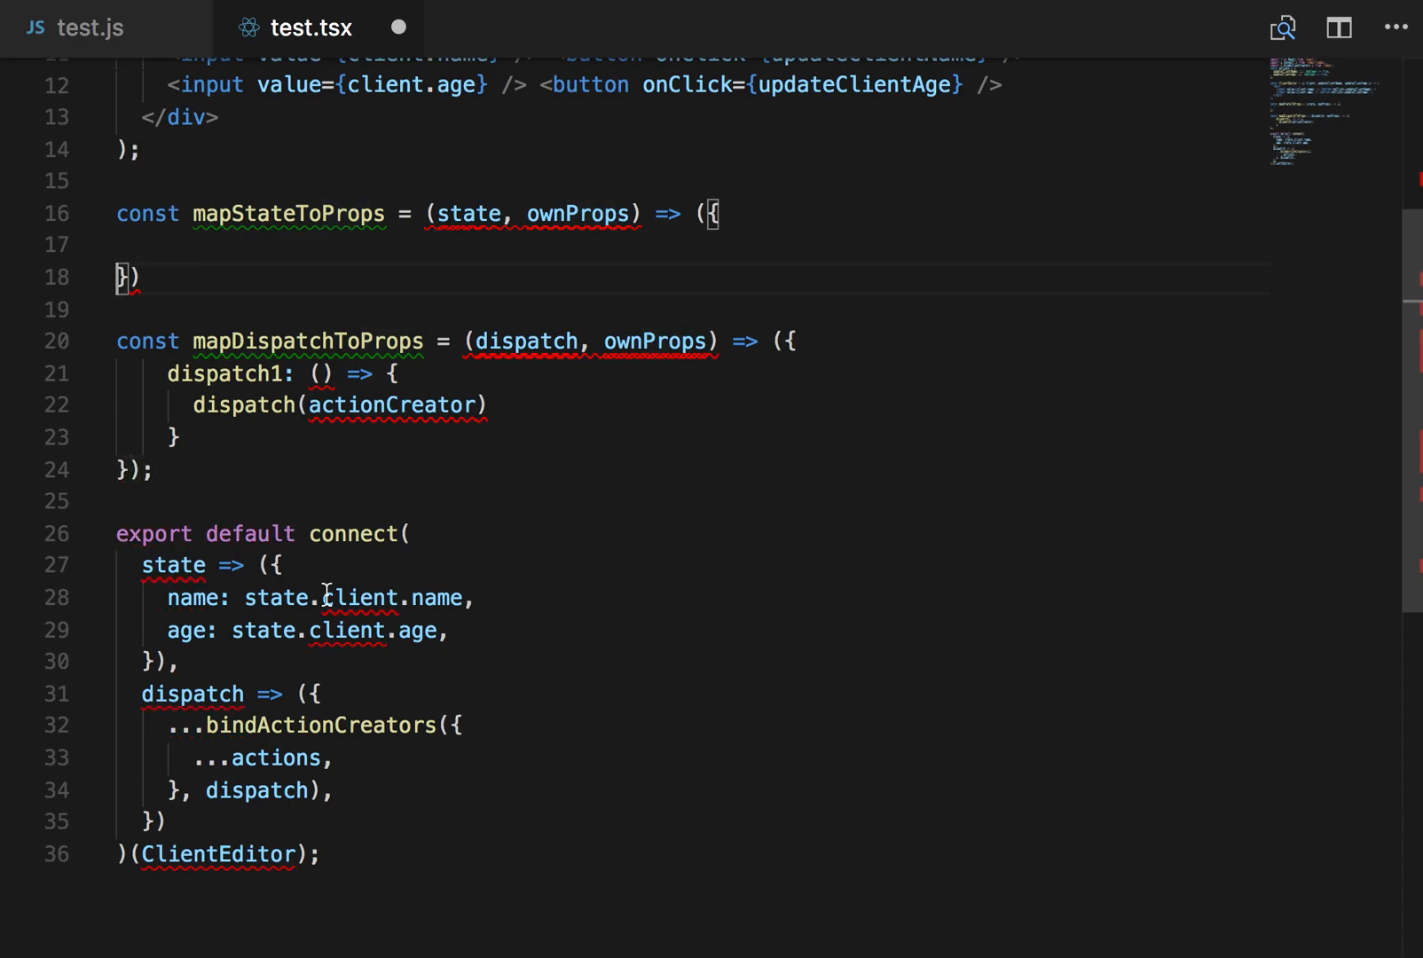
Step: Move the inline state mapping into mapStateToProps and pass both mappings to connect
{"action": "left_click_drag", "start_coordinate": [163, 597], "coordinate": [444, 631]}
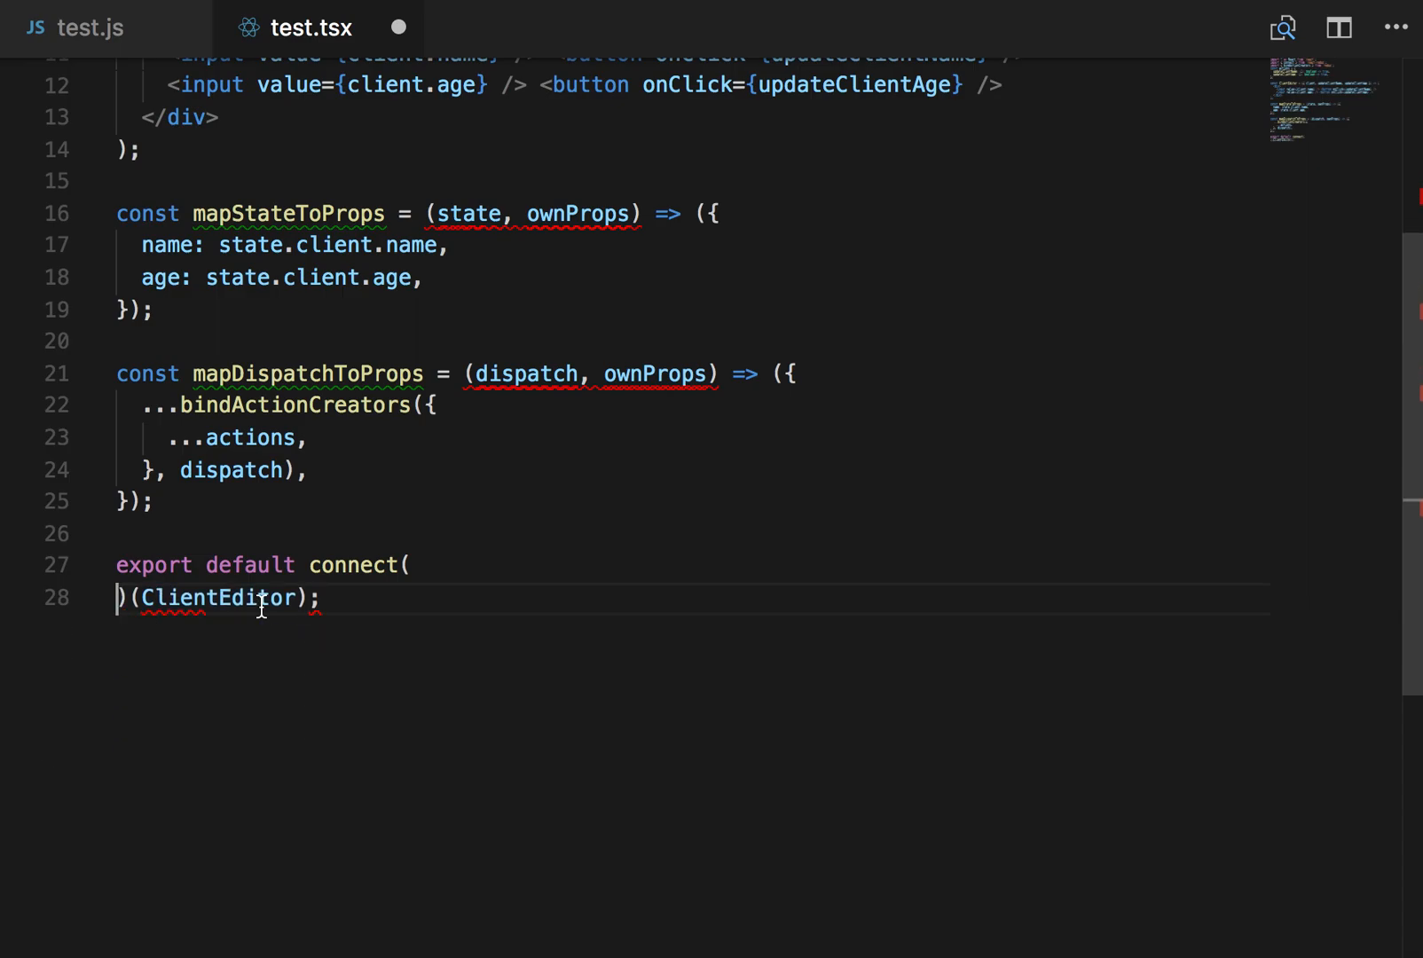
{"action": "type", "text": "M)(ClientEditor);"}
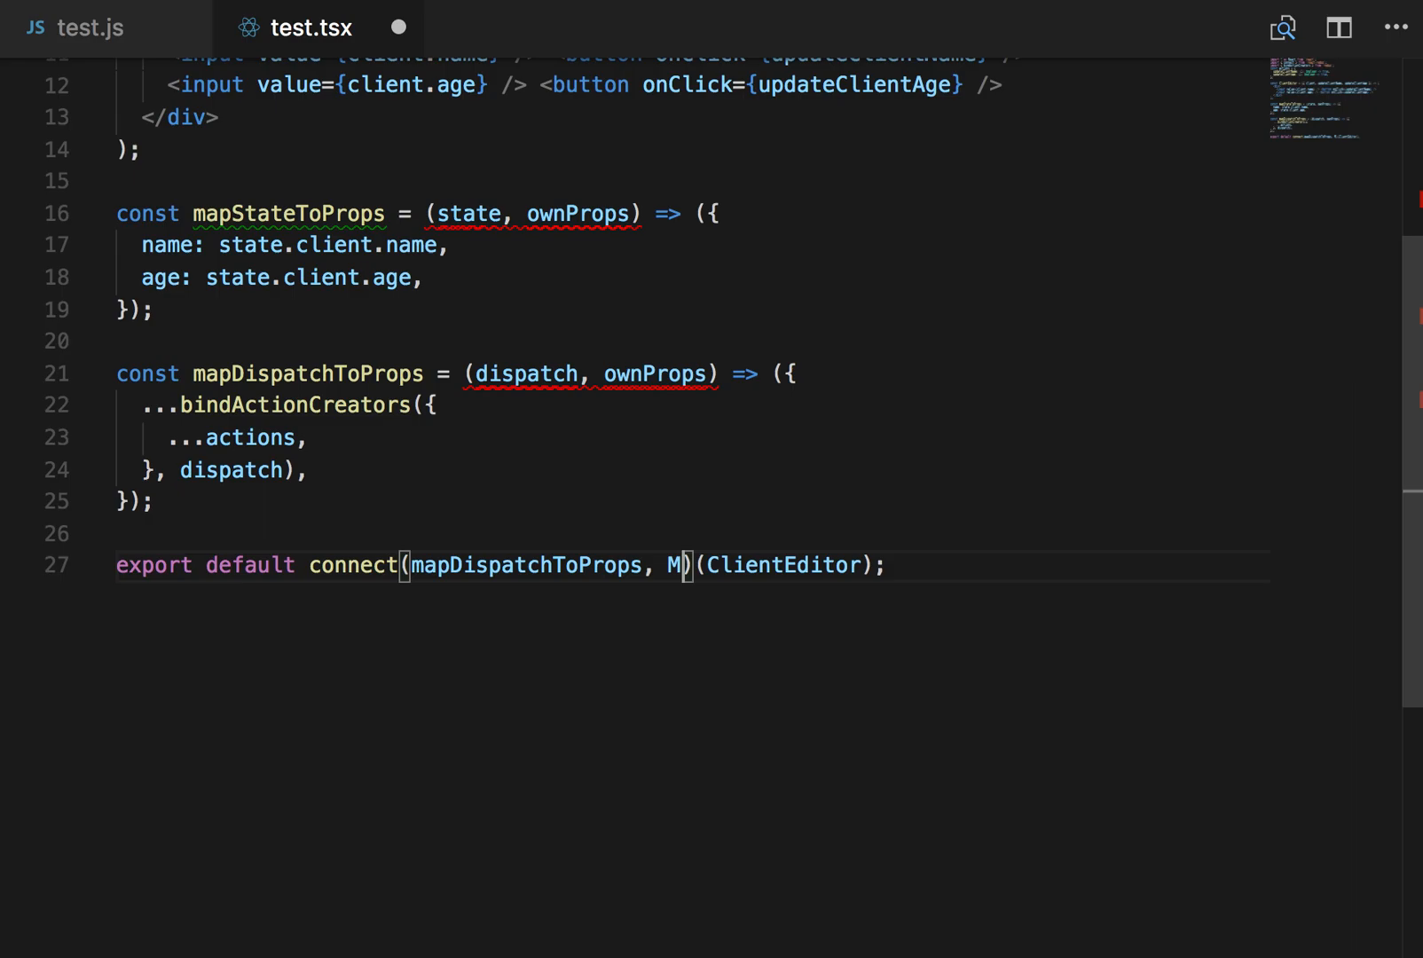
{"action": "type", "text": "apst"}
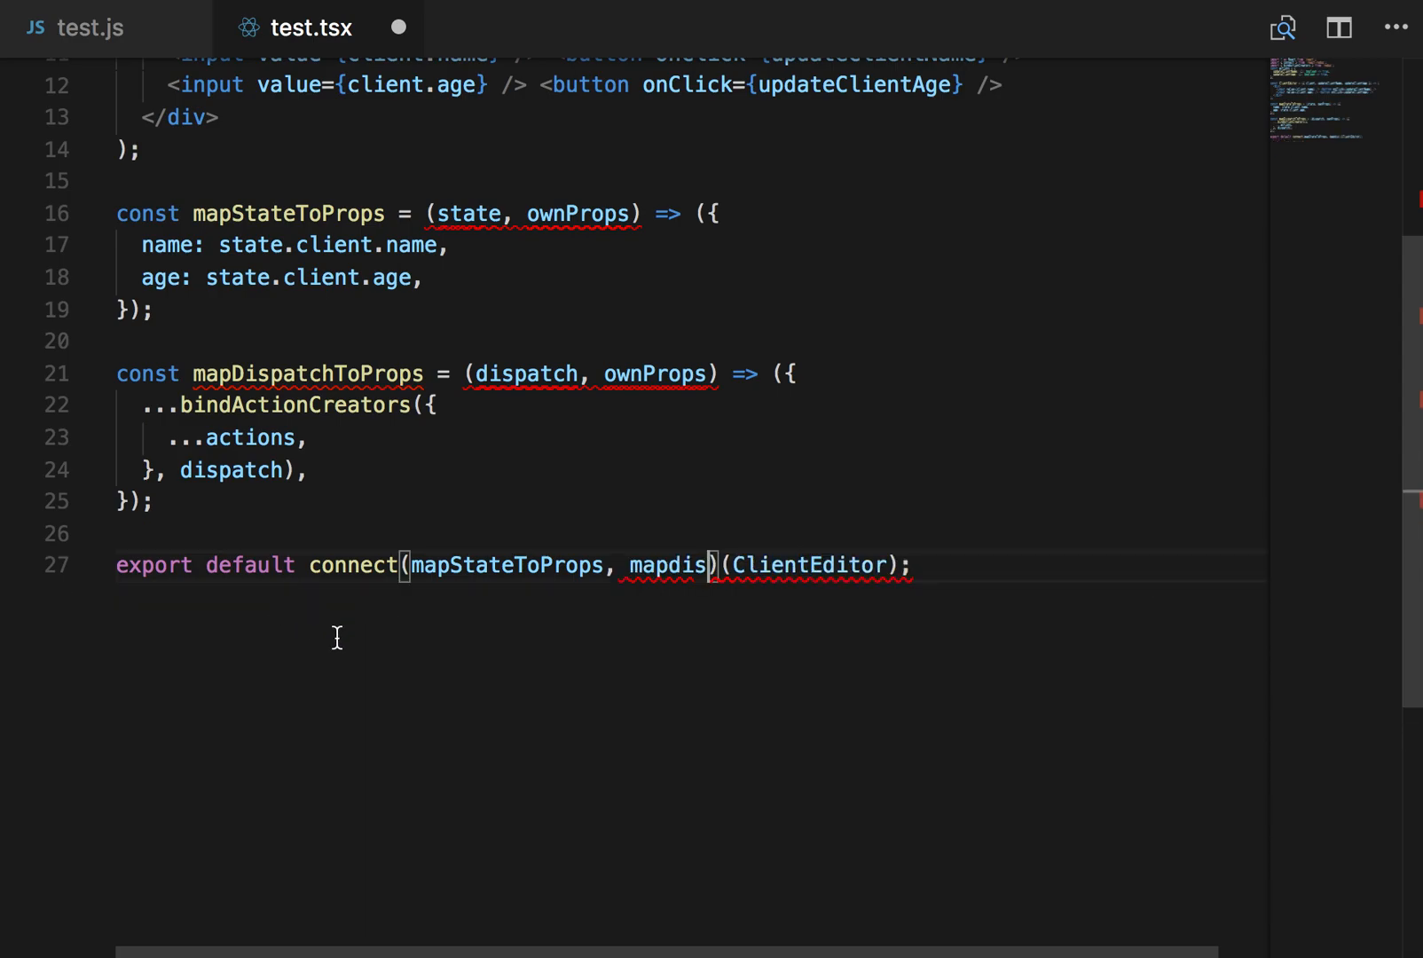
{"action": "type", "text": "patchToProp"}
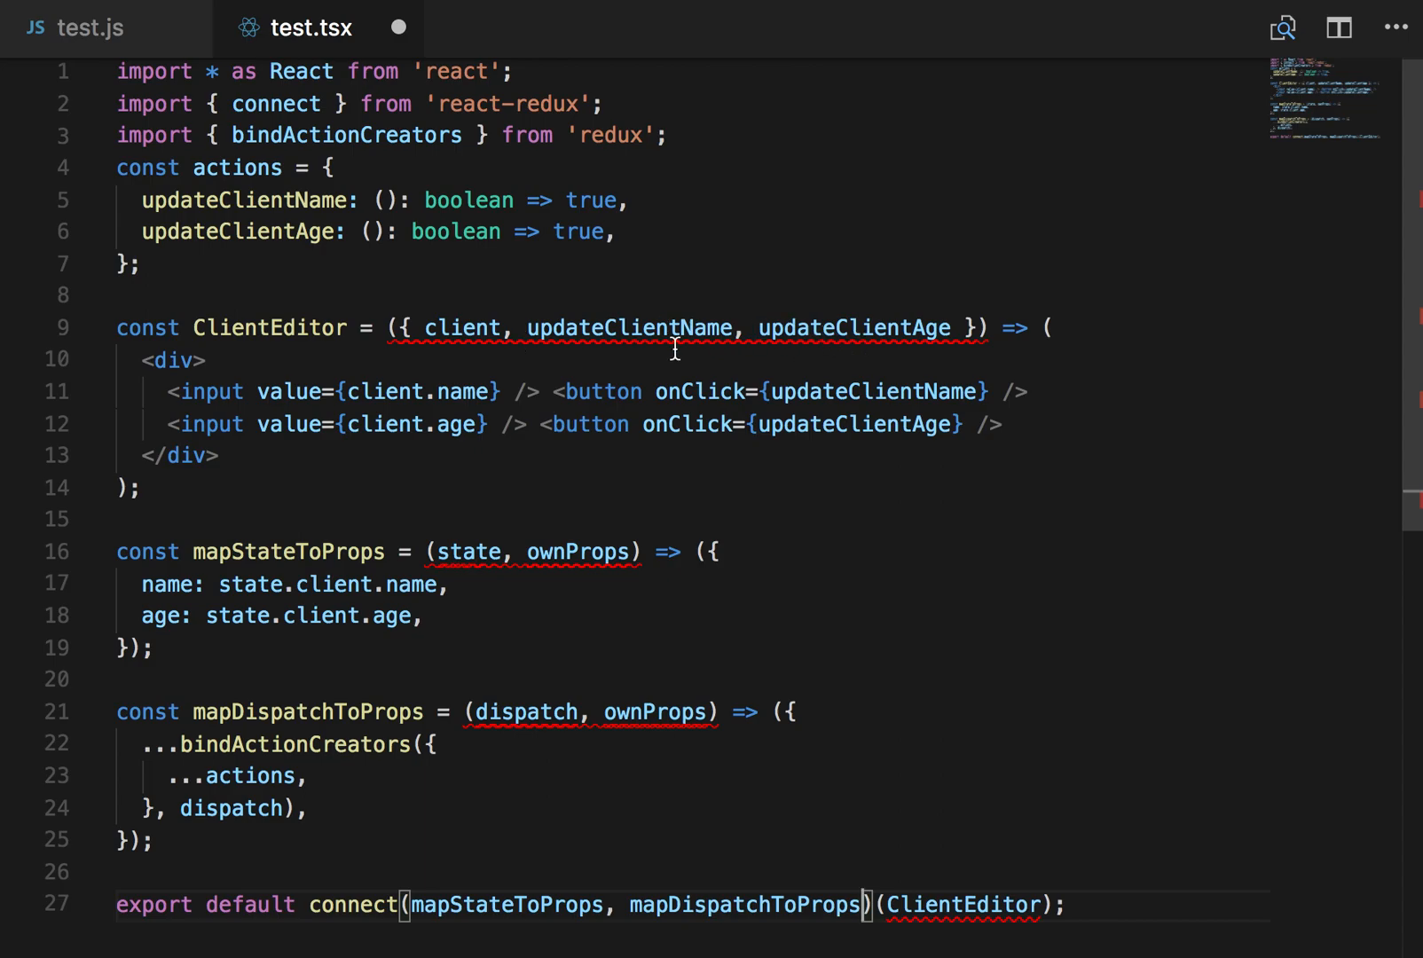
{"action": "mouse_move", "coordinate": [461, 327]}
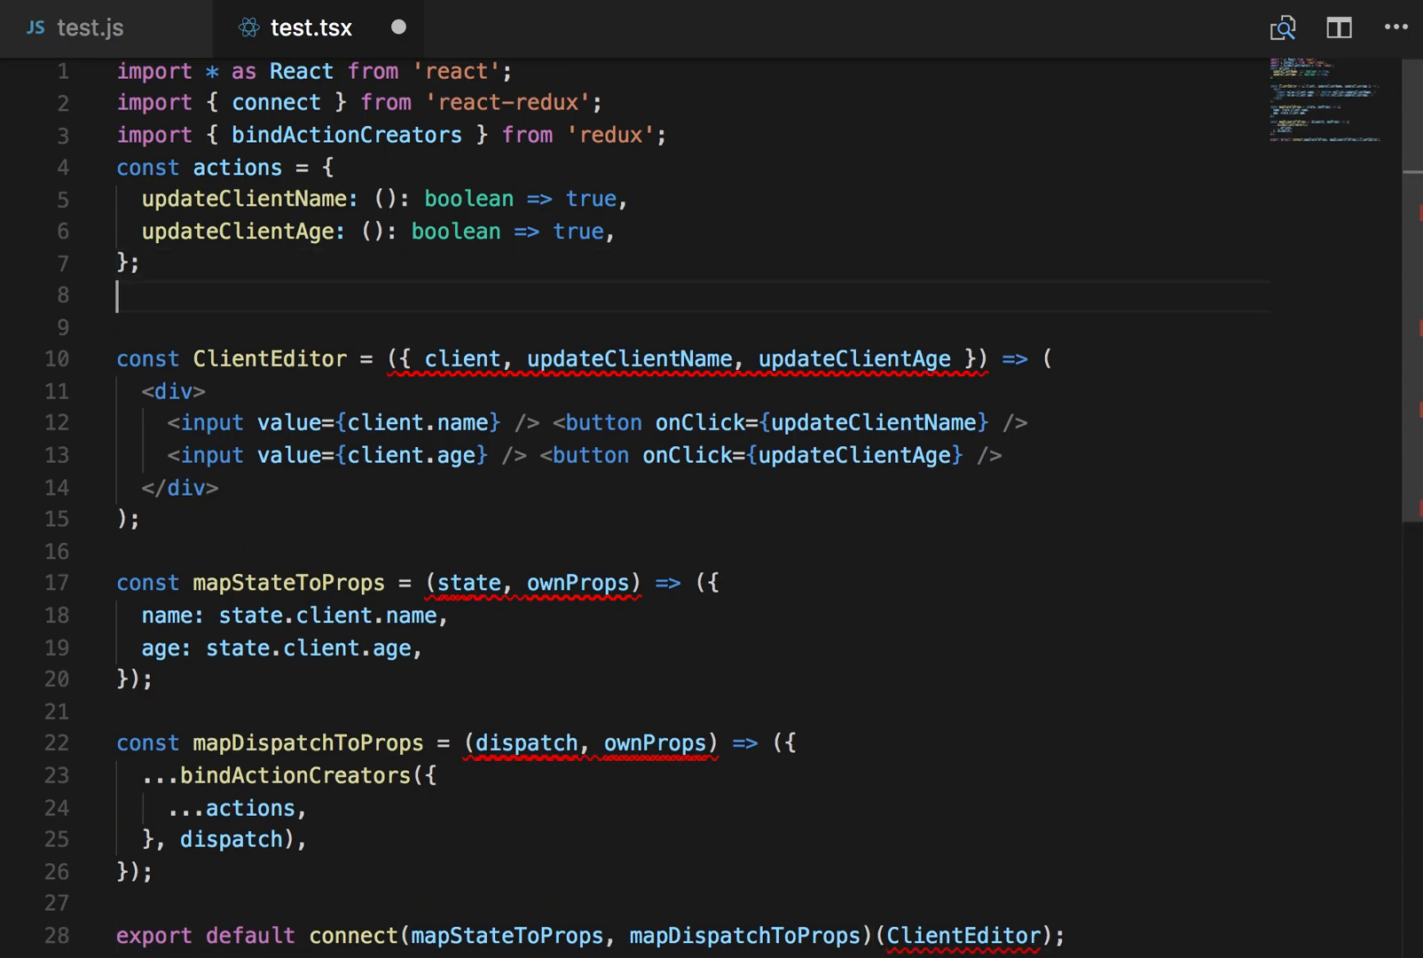
Step: Declare interface Props with name: string, age: number and typeof actions fields, typing ClientEditor's props
{"action": "type", "text": "interface Props {"}
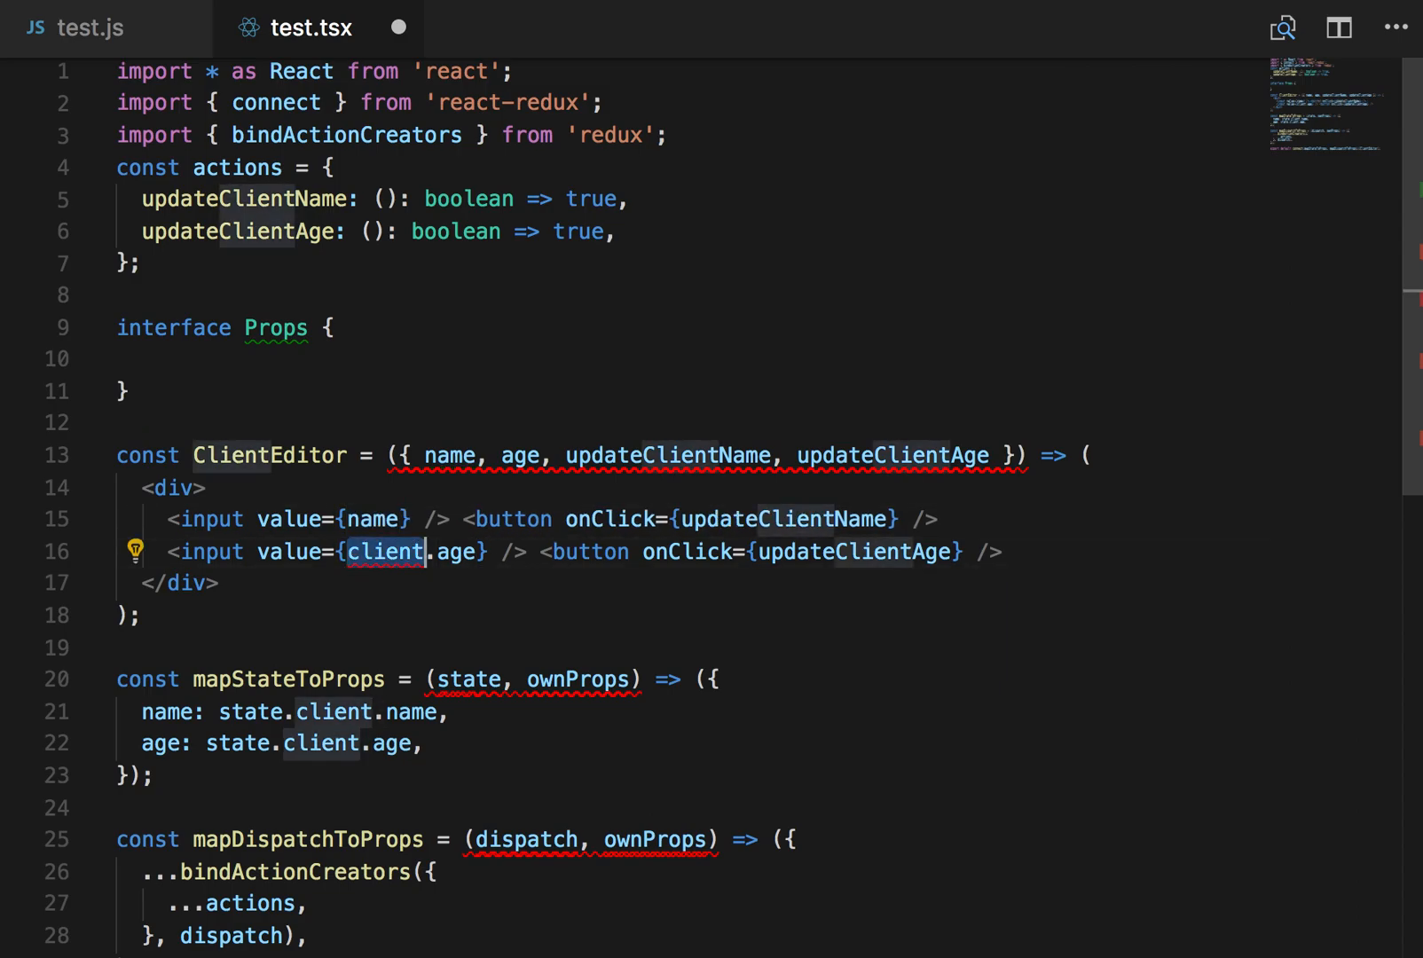
{"action": "type", "text": "age"}
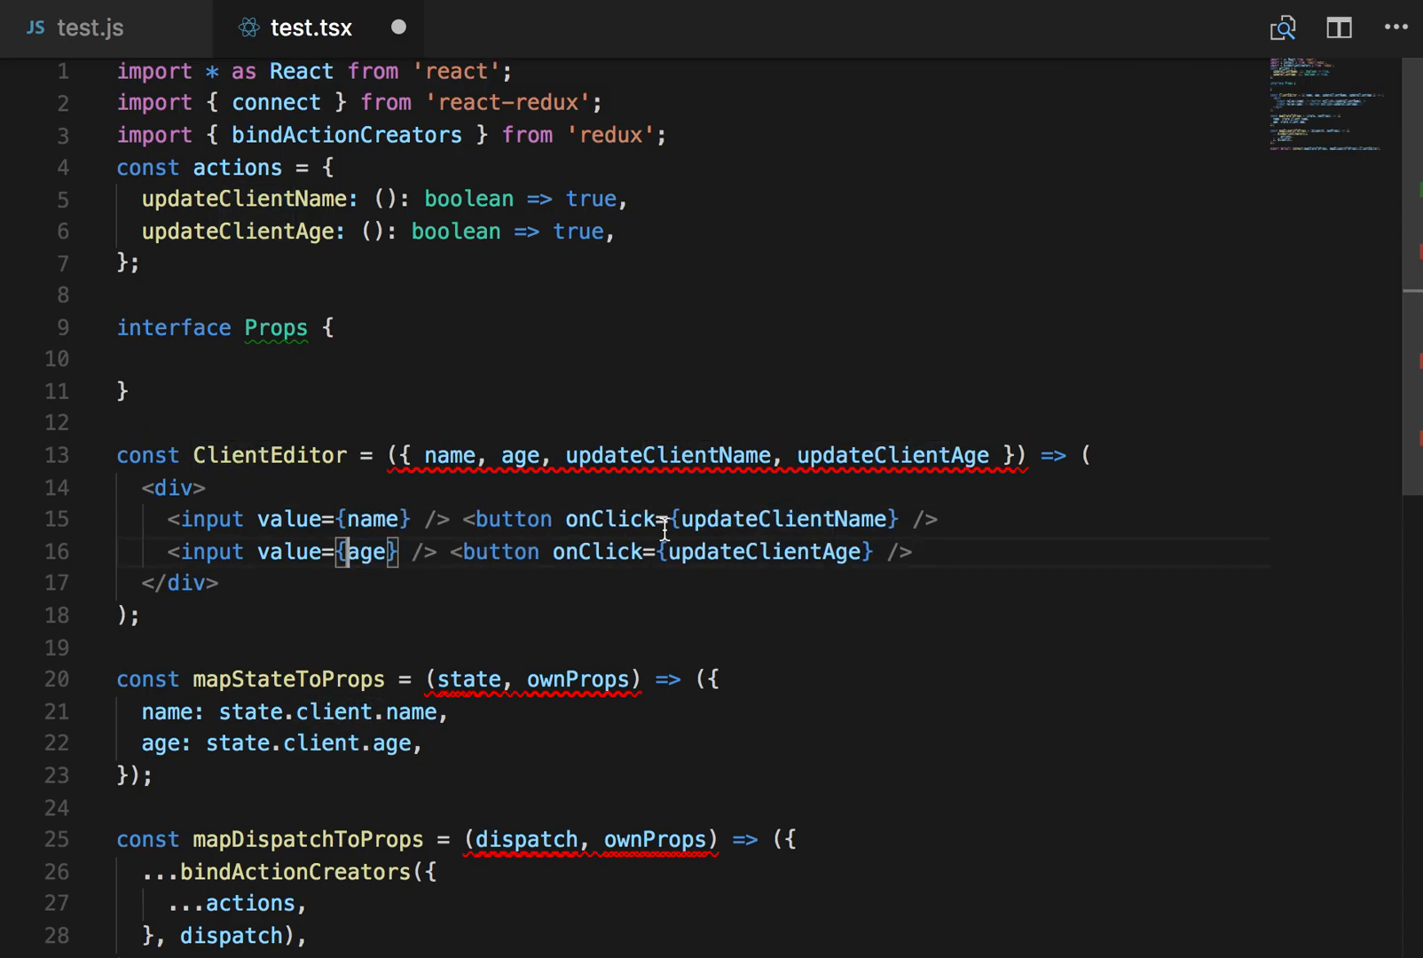
{"action": "left_click", "coordinate": [141, 360]}
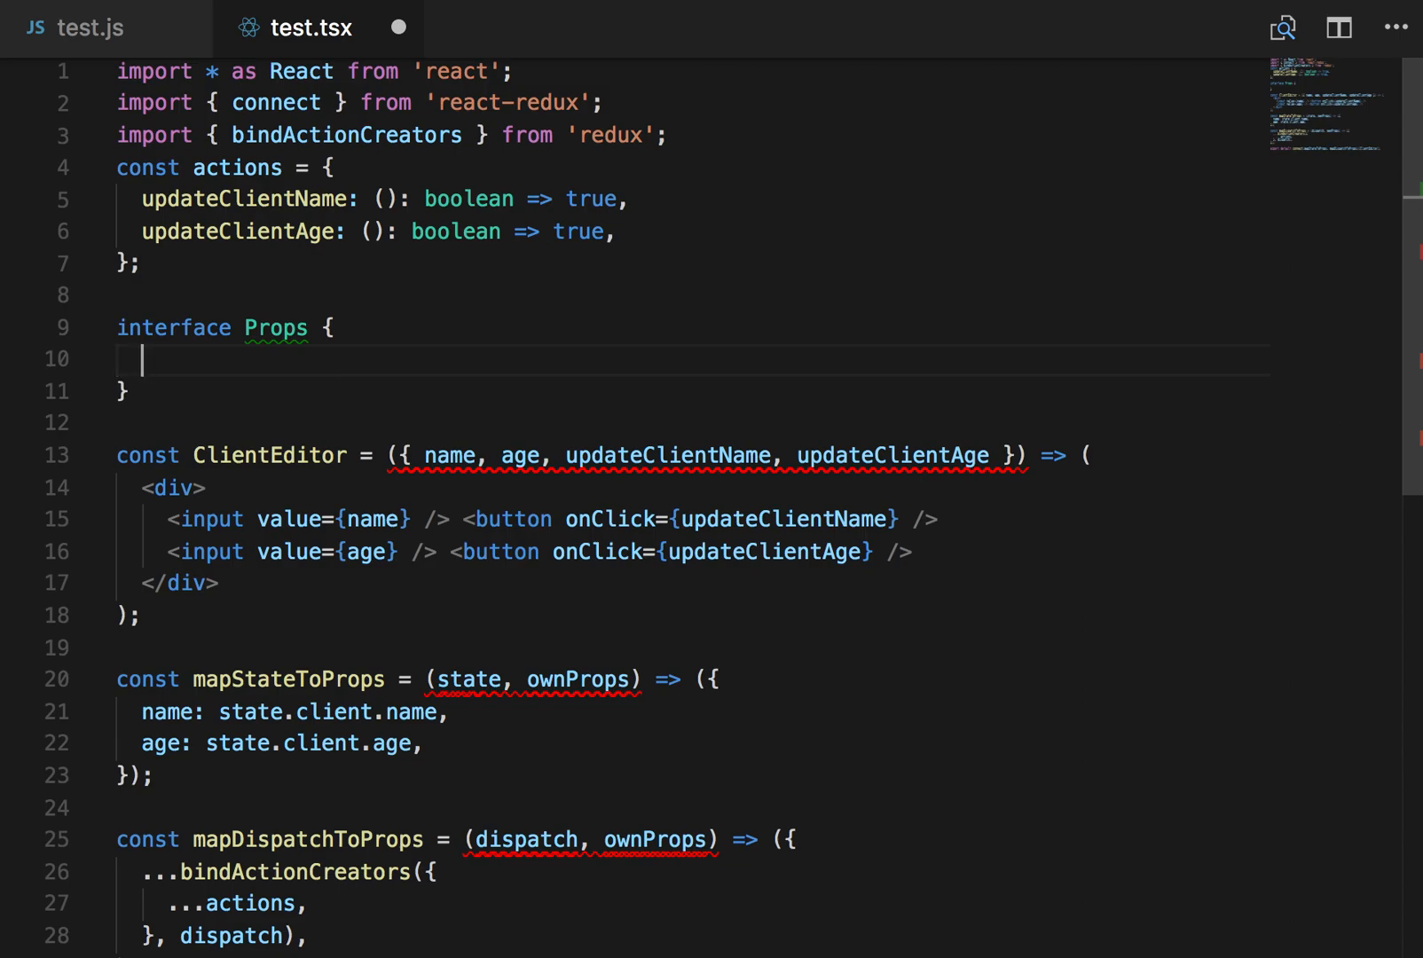
{"action": "type", "text": "name: string;"}
{"action": "type", "text": "updateClientName"}
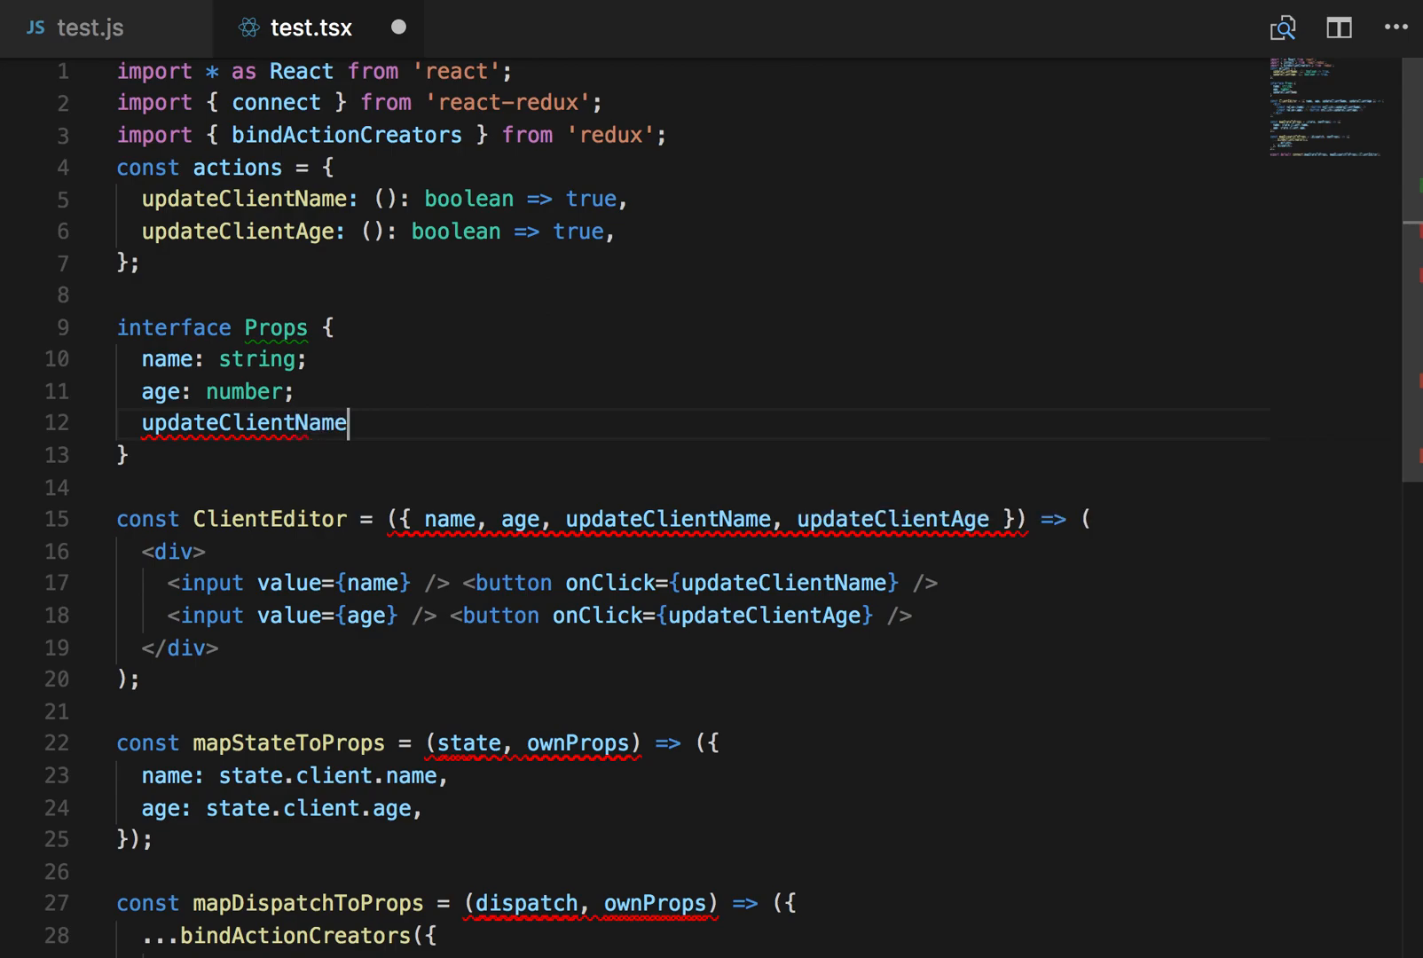
{"action": "type", "text": ": typeof updat"}
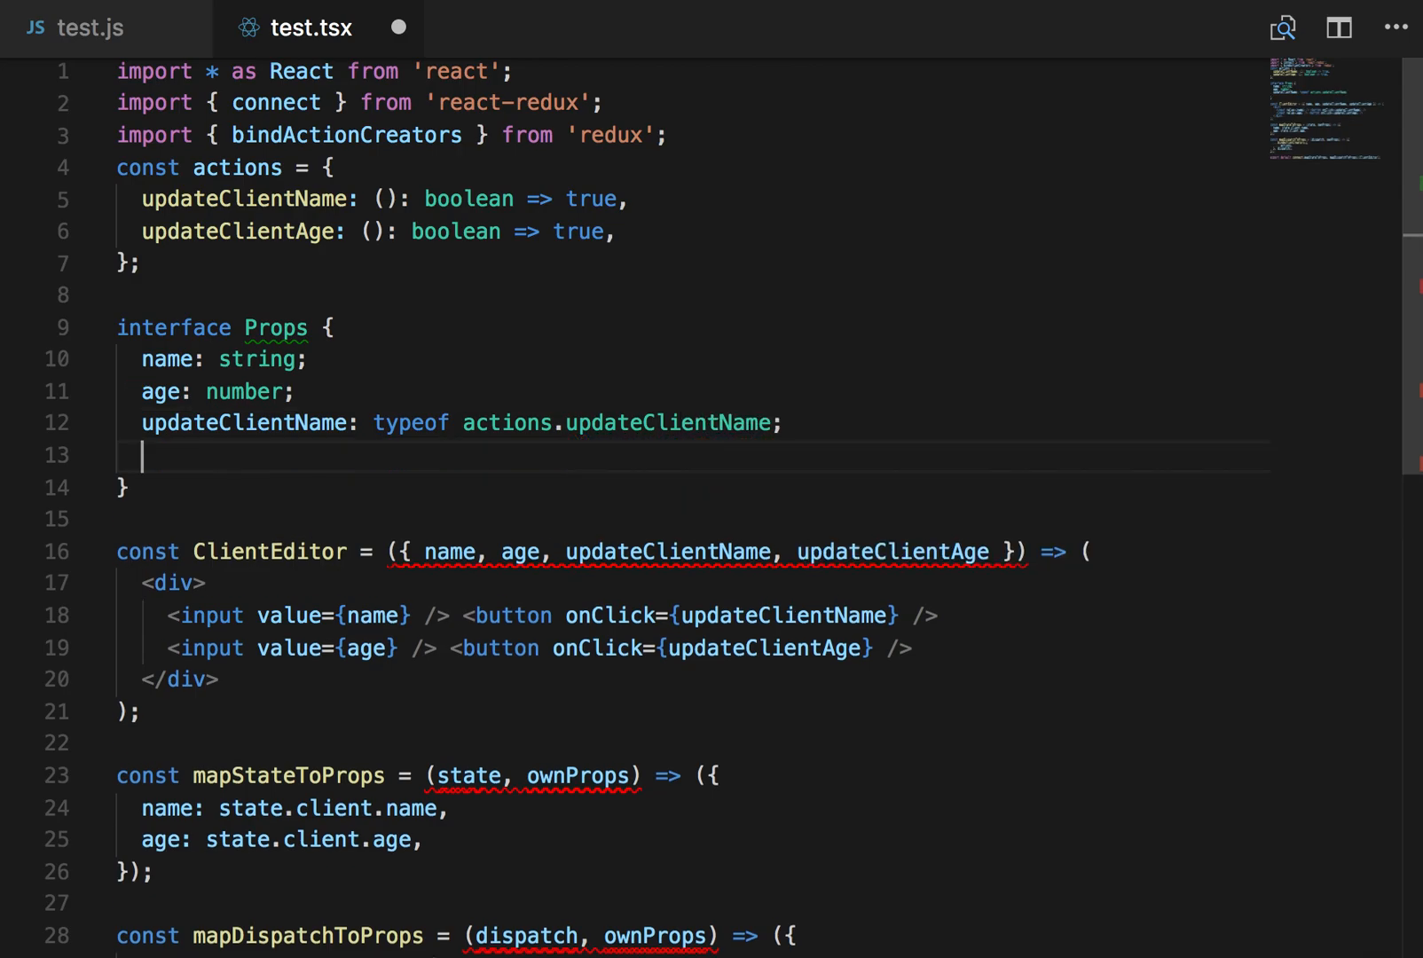
{"action": "type", "text": "updateClientAge: typeof ac"}
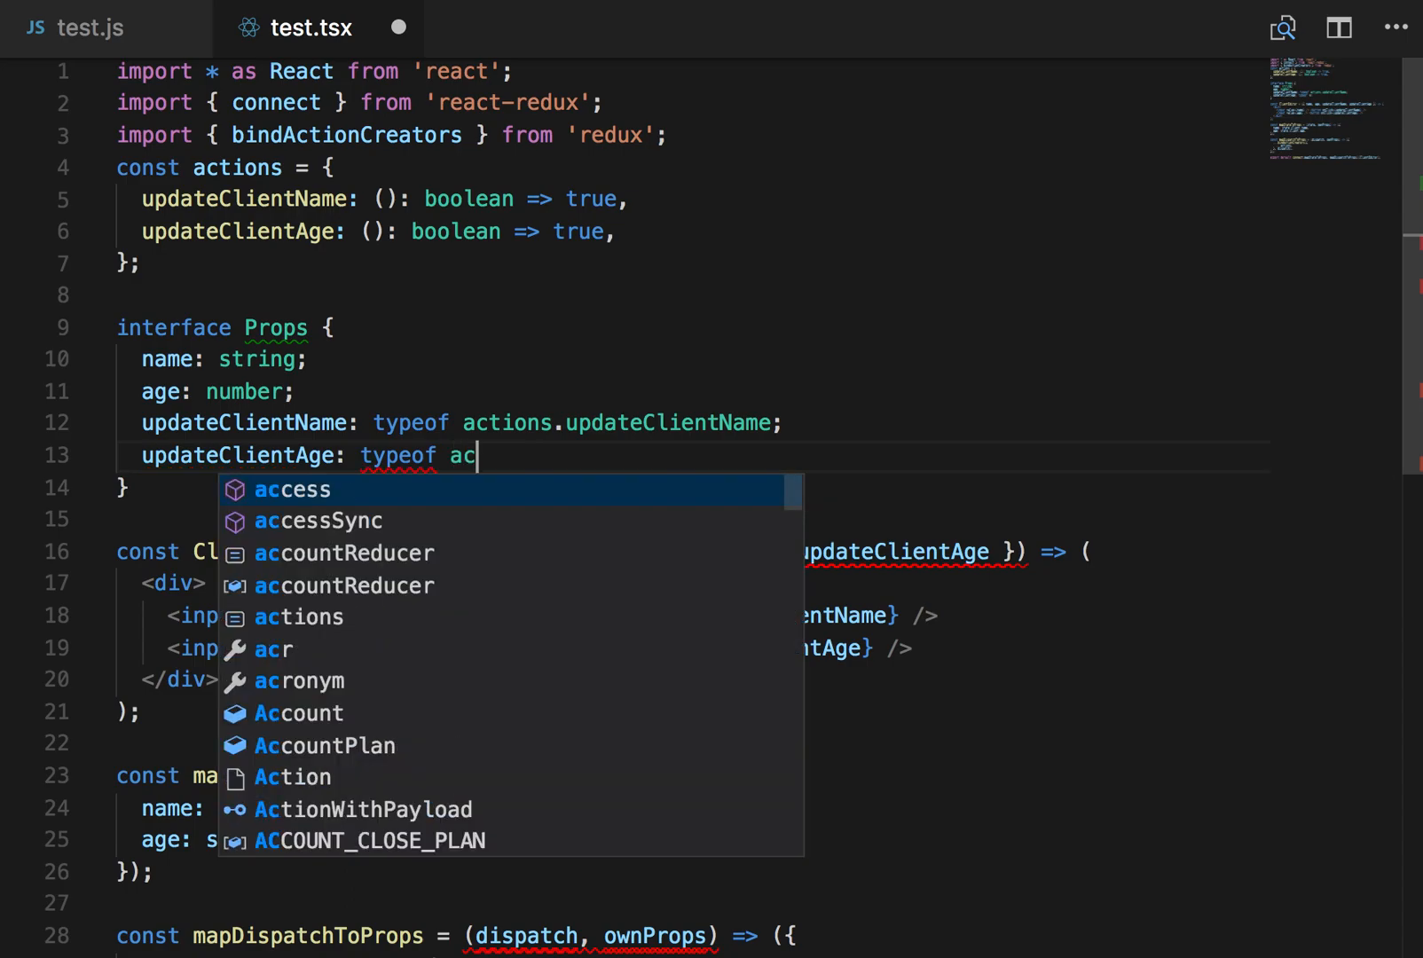
{"action": "type", "text": "tions.updateClientAge;"}
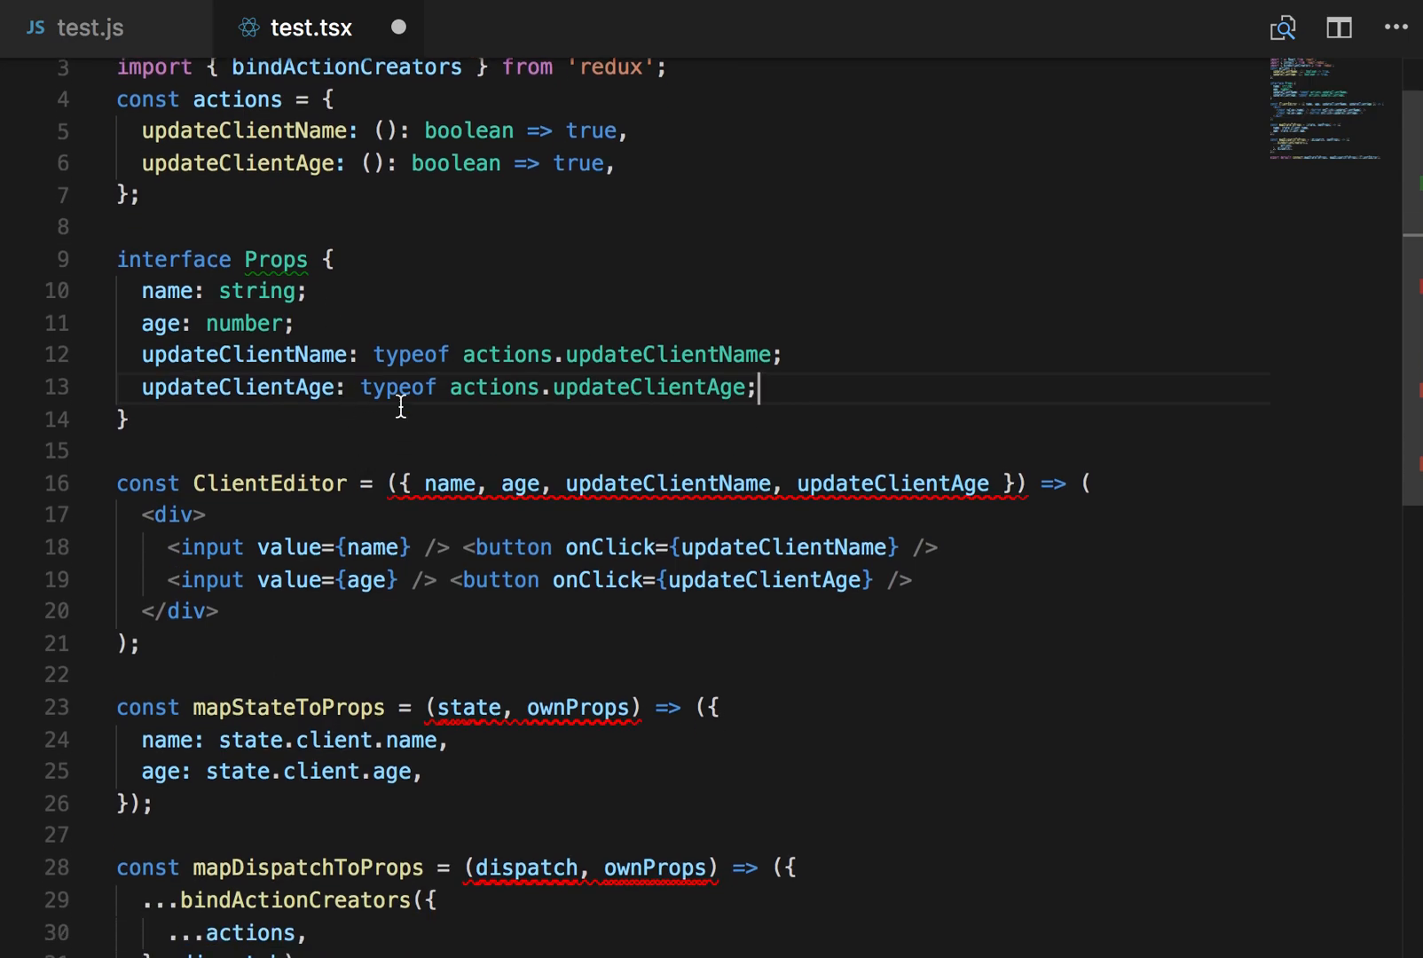
{"action": "type", "text": ": Props"}
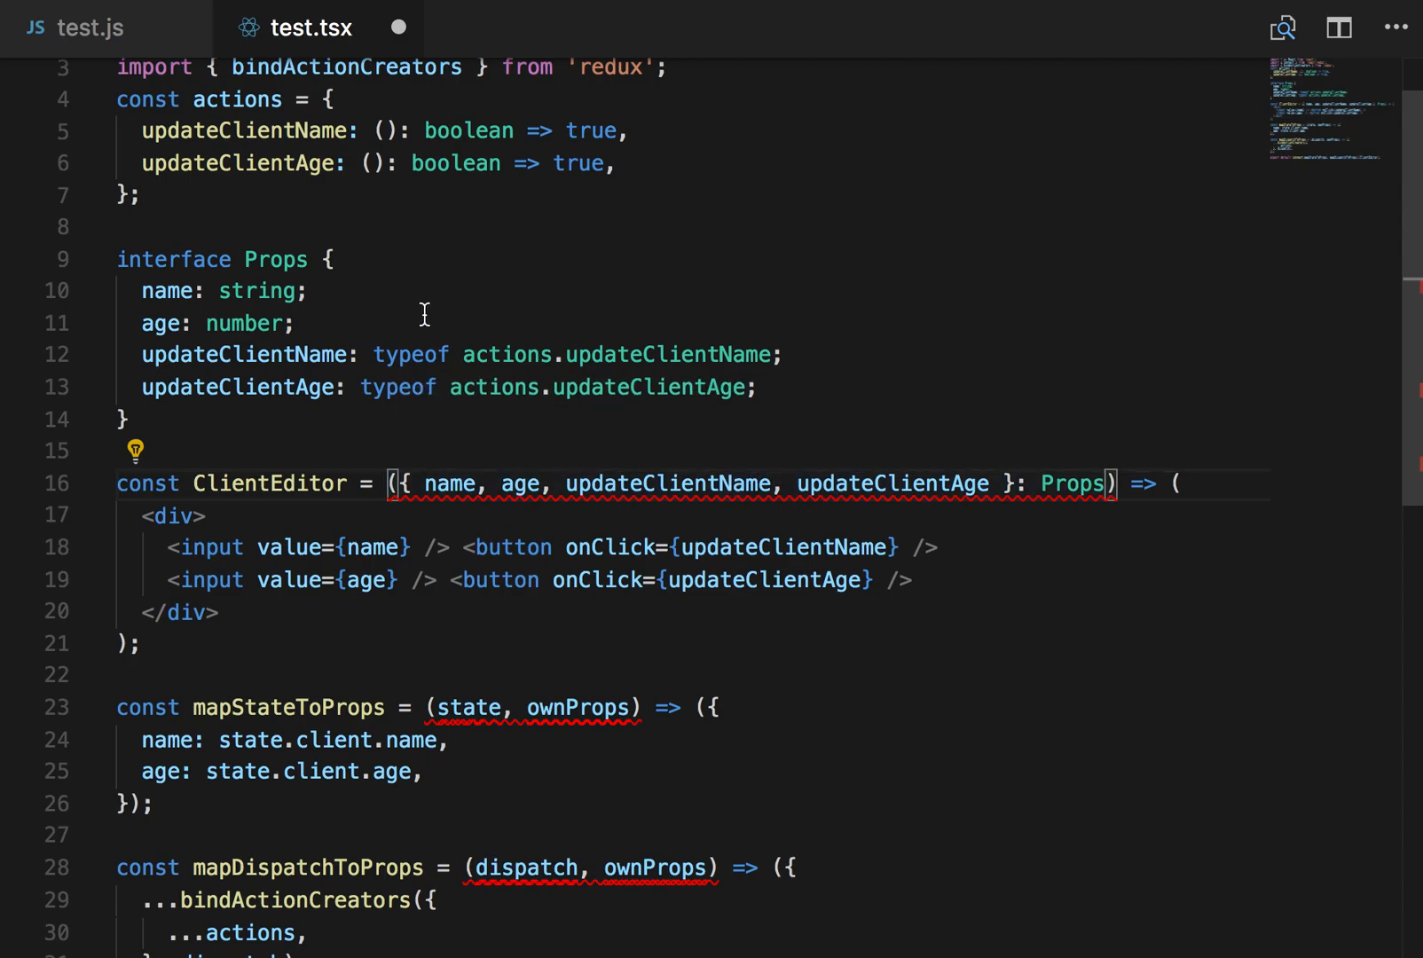
{"action": "mouse_move", "coordinate": [414, 306]}
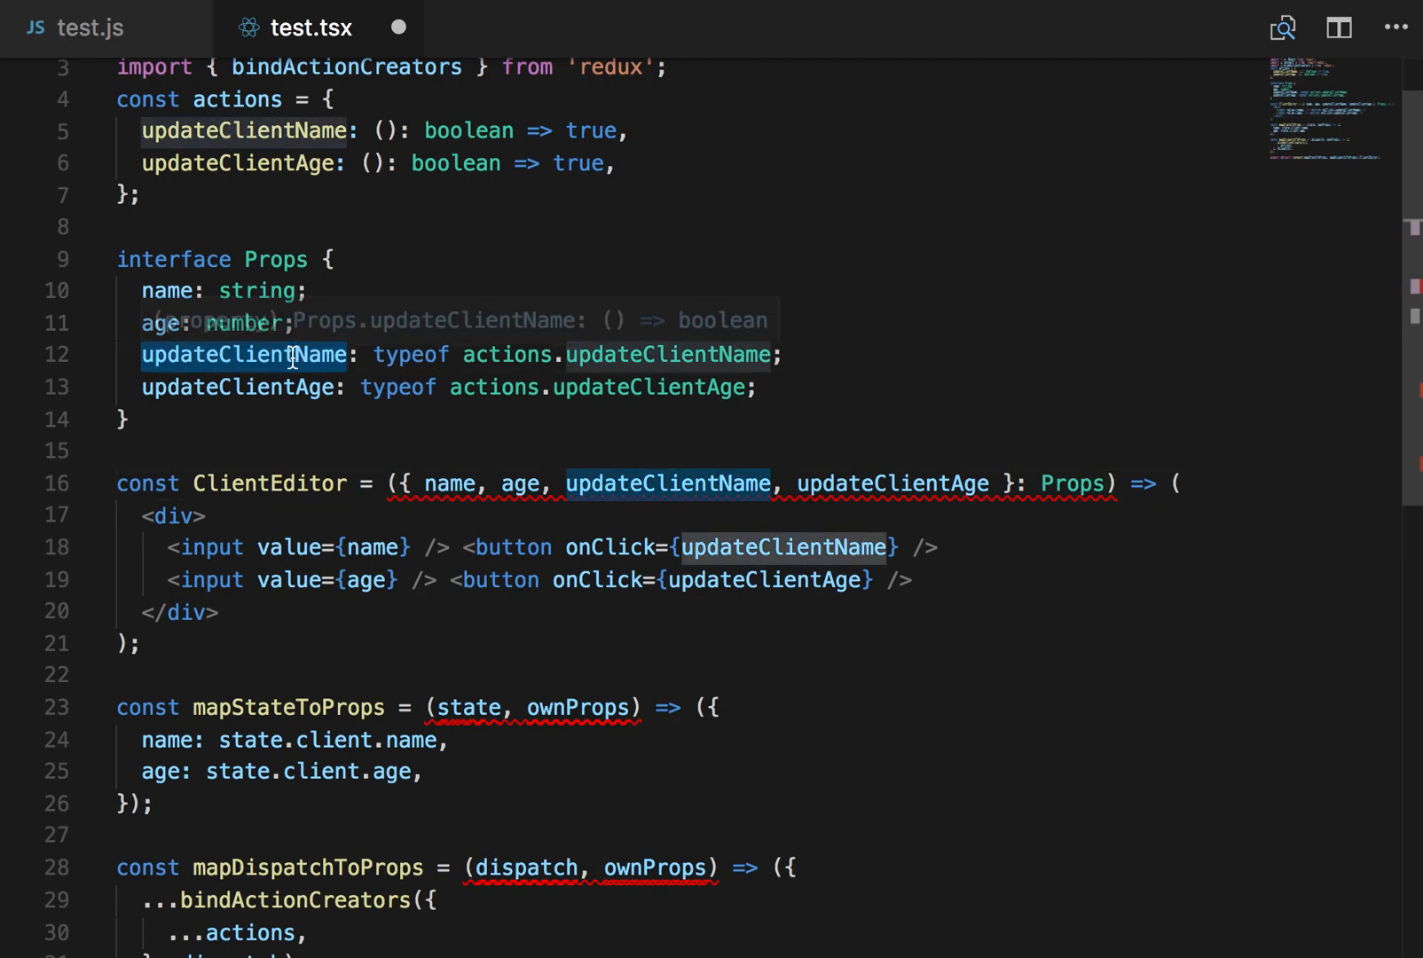
{"action": "mouse_move", "coordinate": [713, 337]}
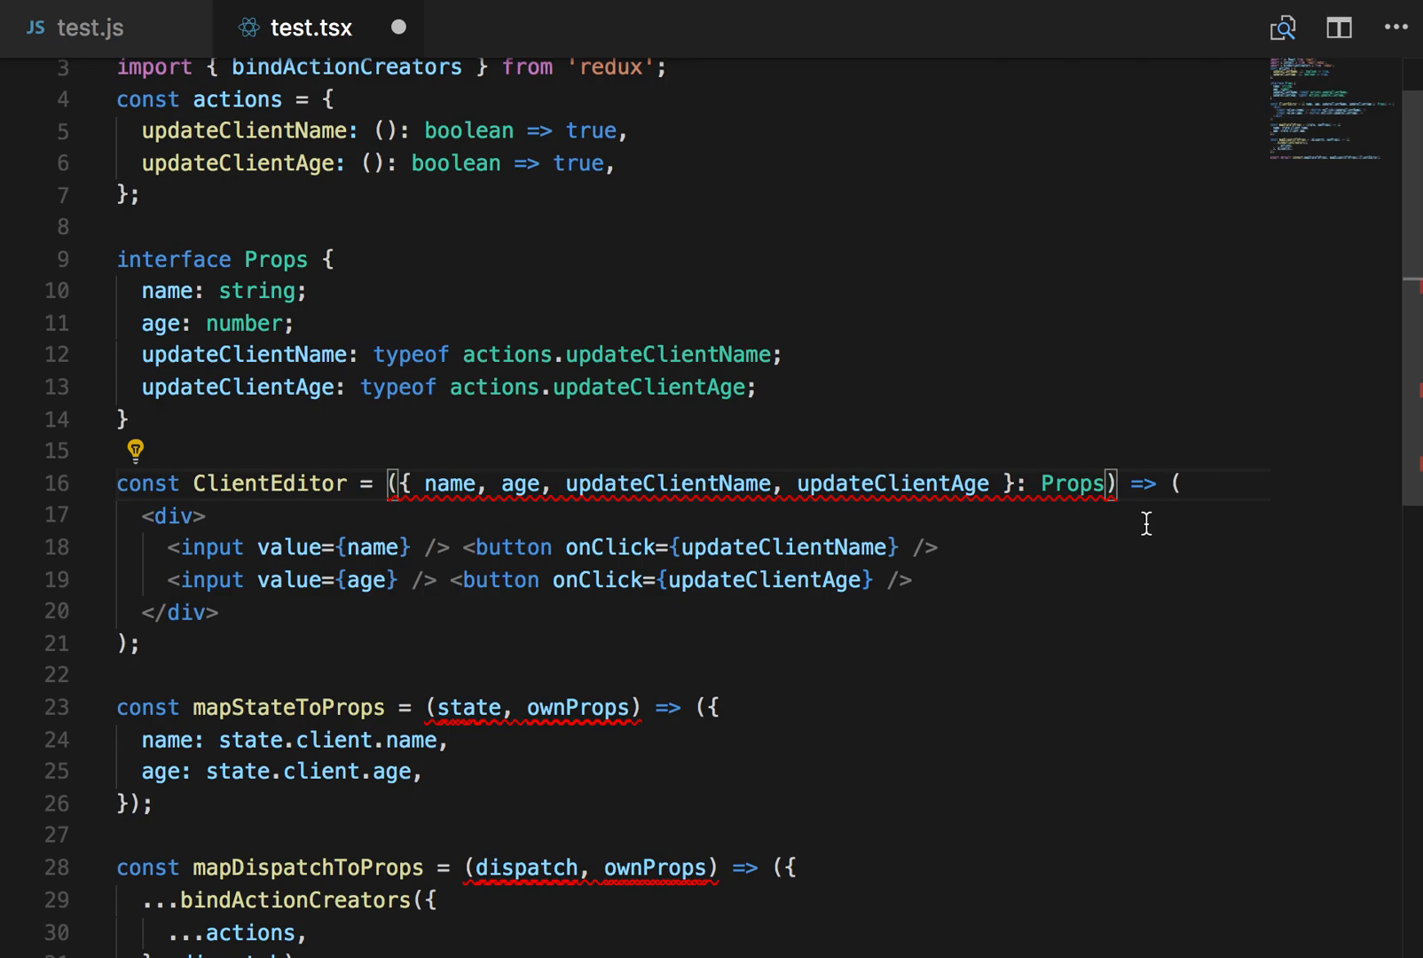
Step: Retype ClientEditor as (props: Props): JSX.Element and read name, age and actions via props
{"action": "type", "text": ": JS"}
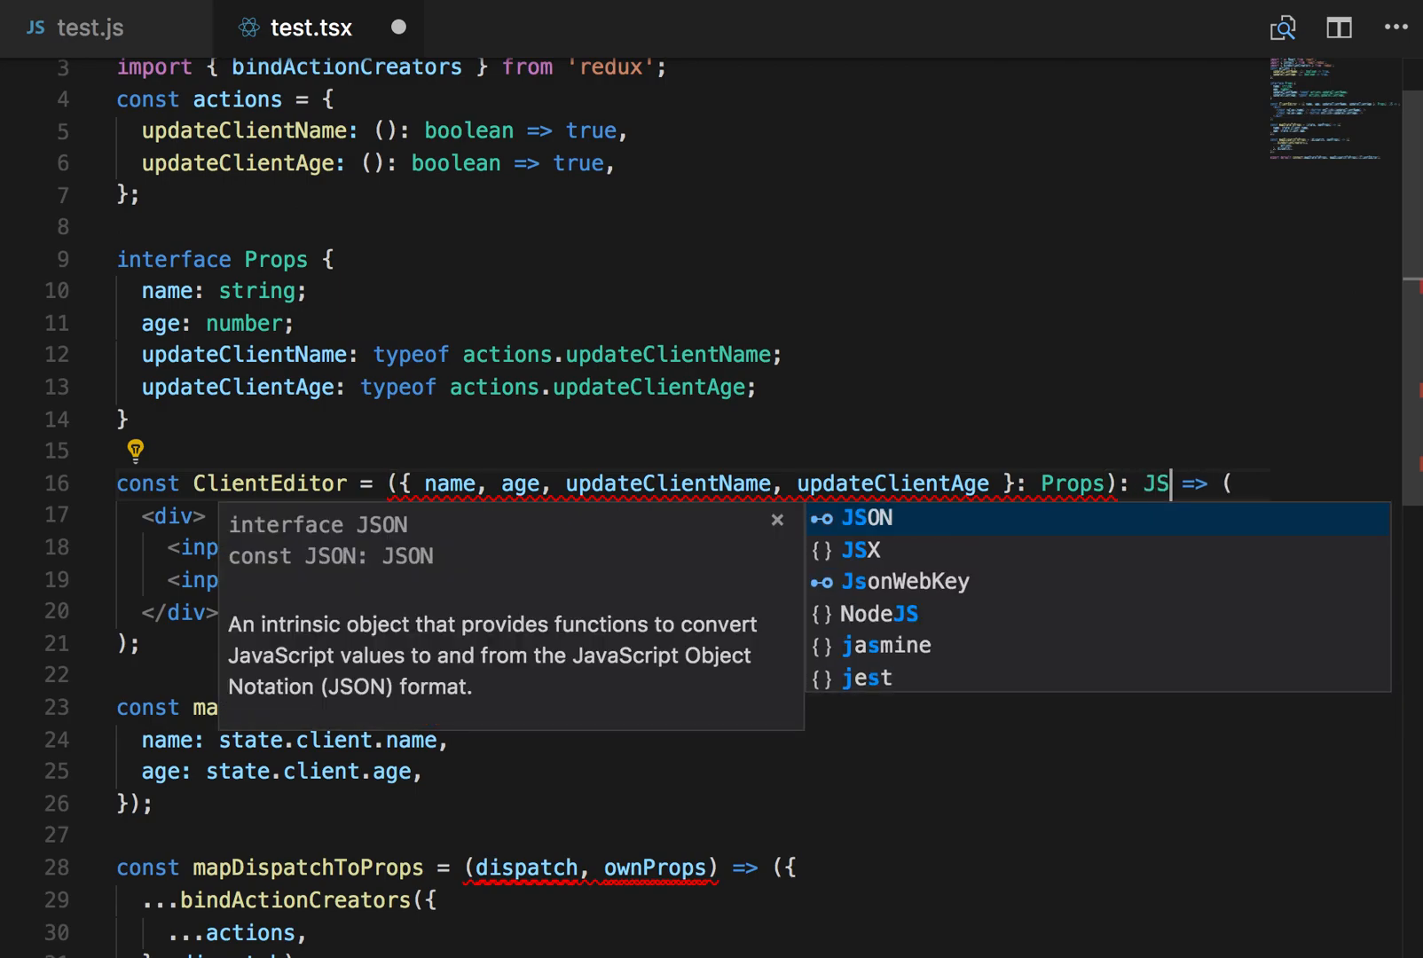
{"action": "type", "text": "X.Element"}
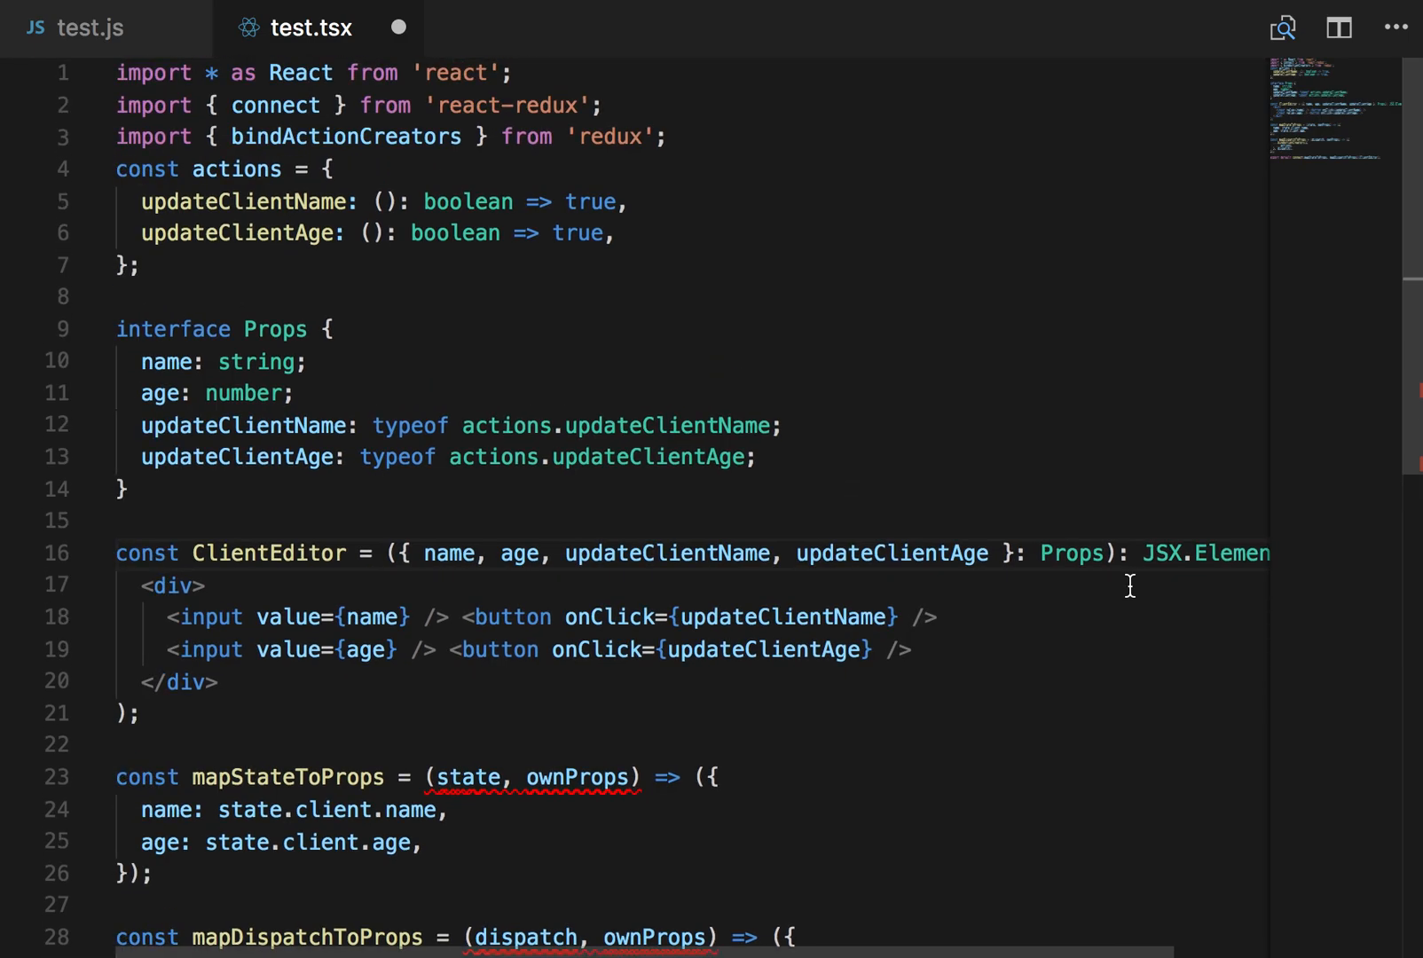
{"action": "scroll", "scroll_direction": "down", "scroll_amount": 3}
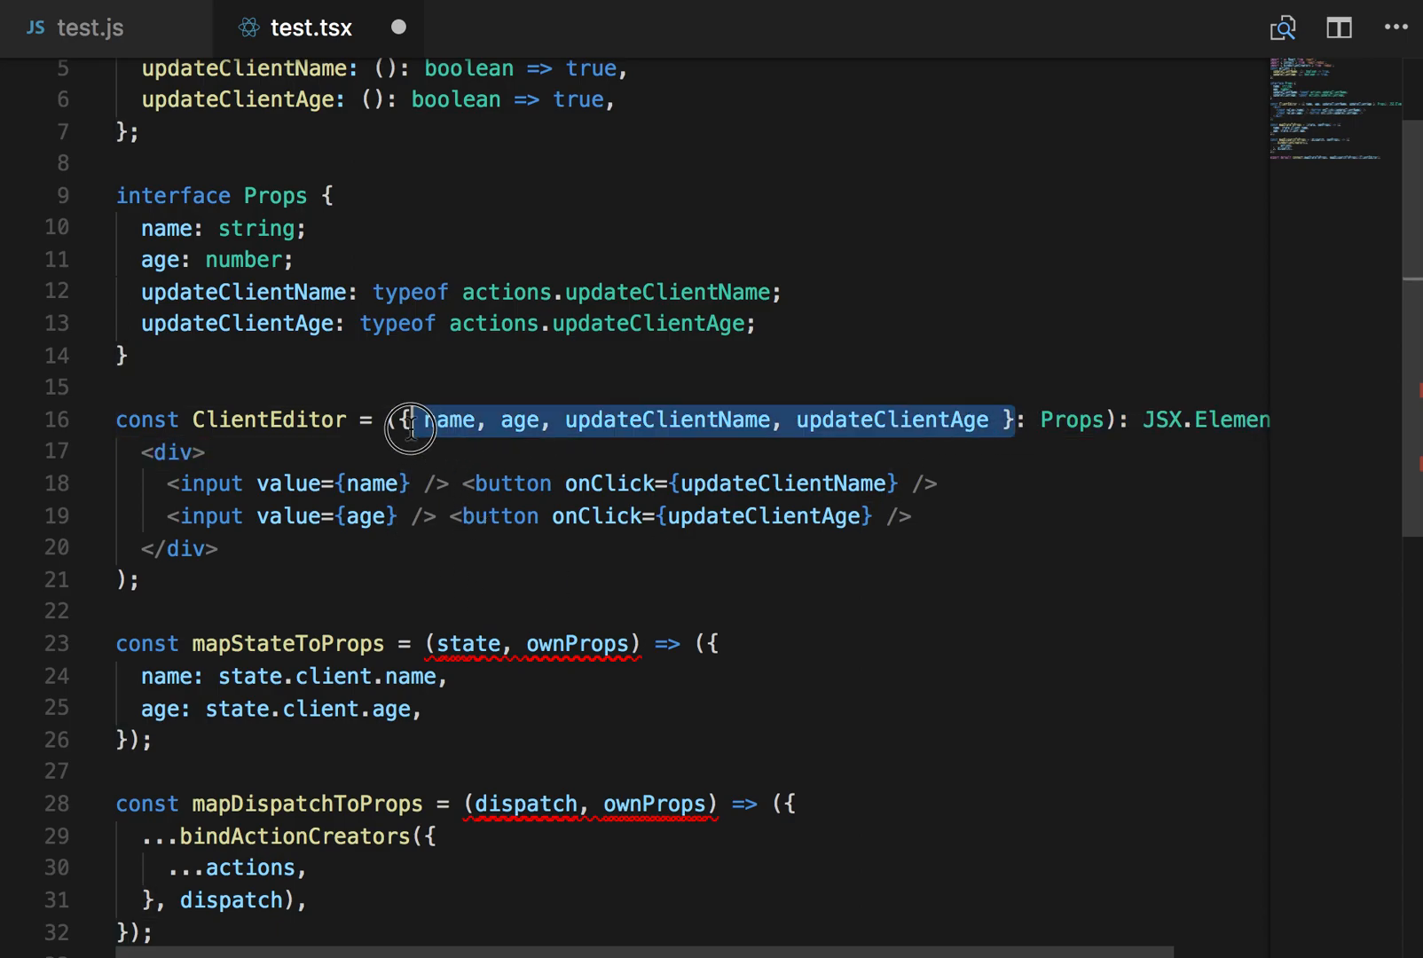
{"action": "type", "text": "props: Props): JSX.Element => ("}
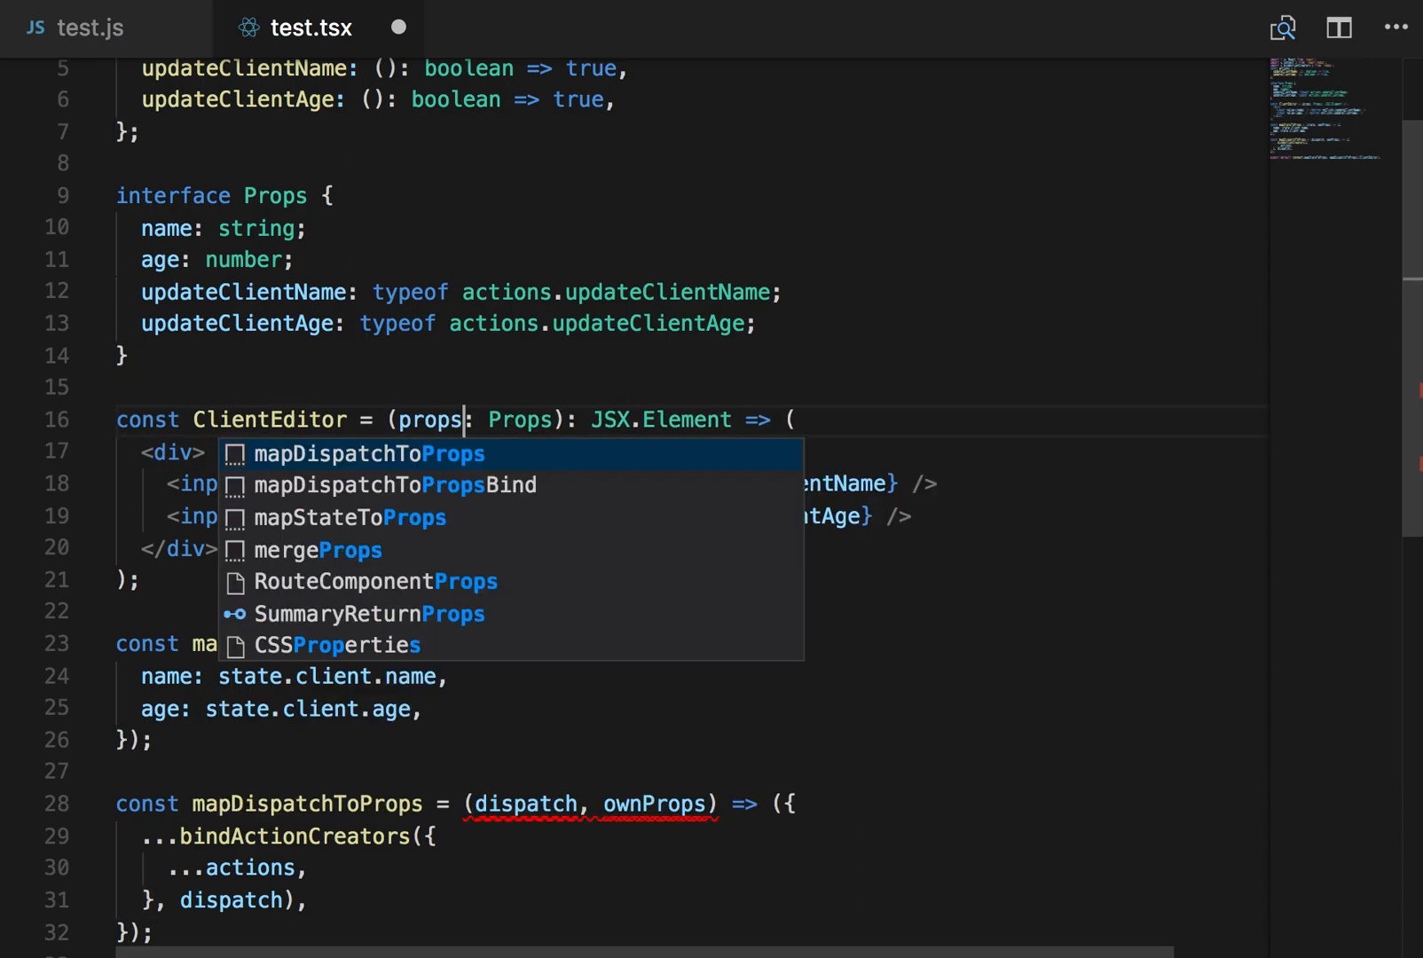
{"action": "key", "text": "Escape"}
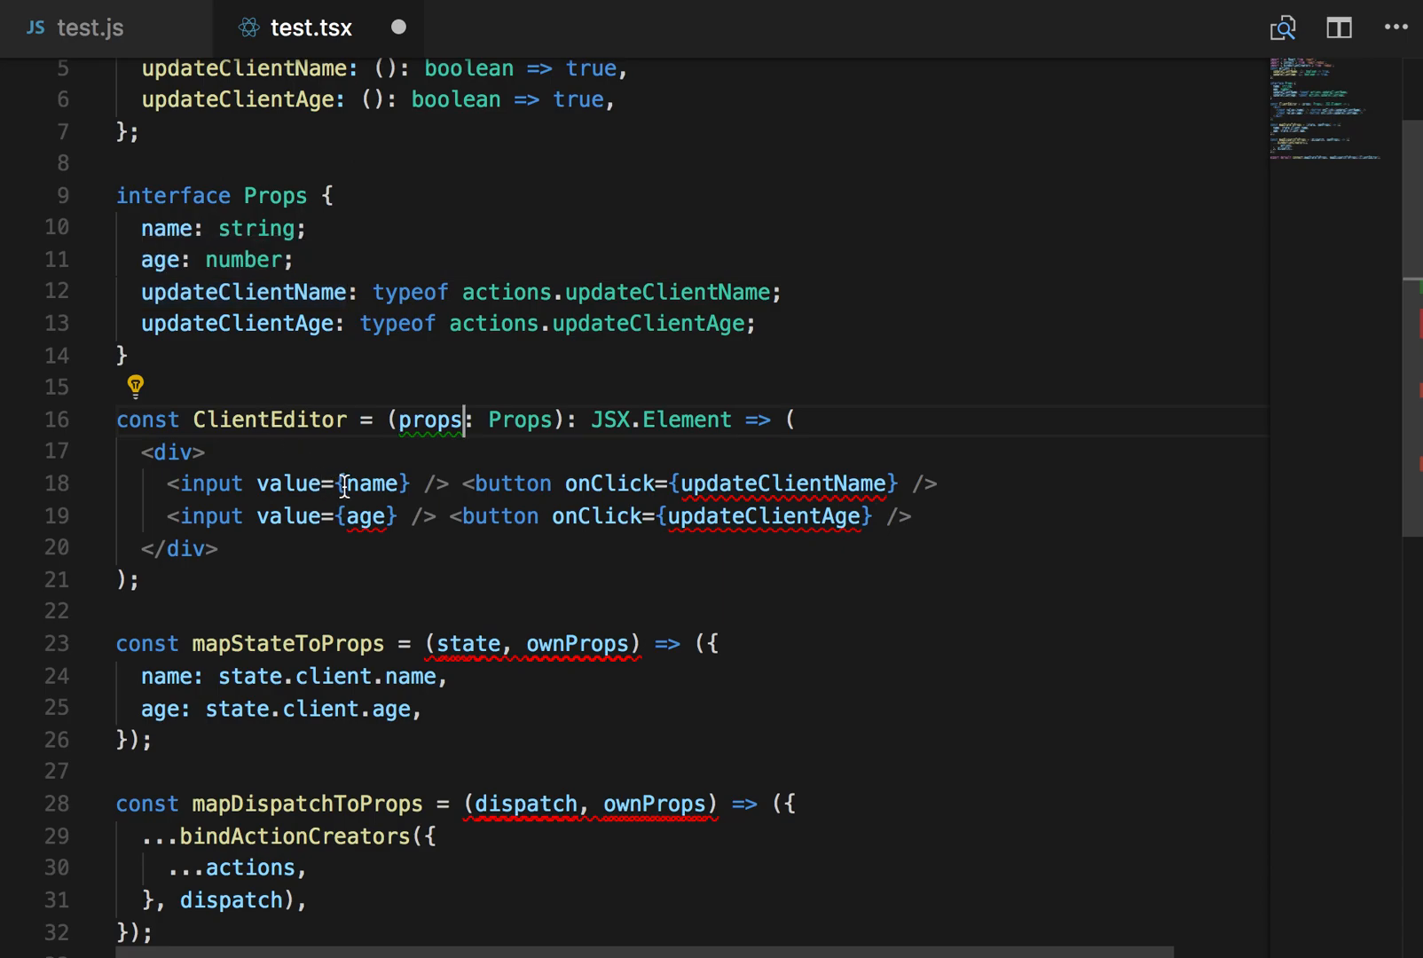
{"action": "type", "text": "props."}
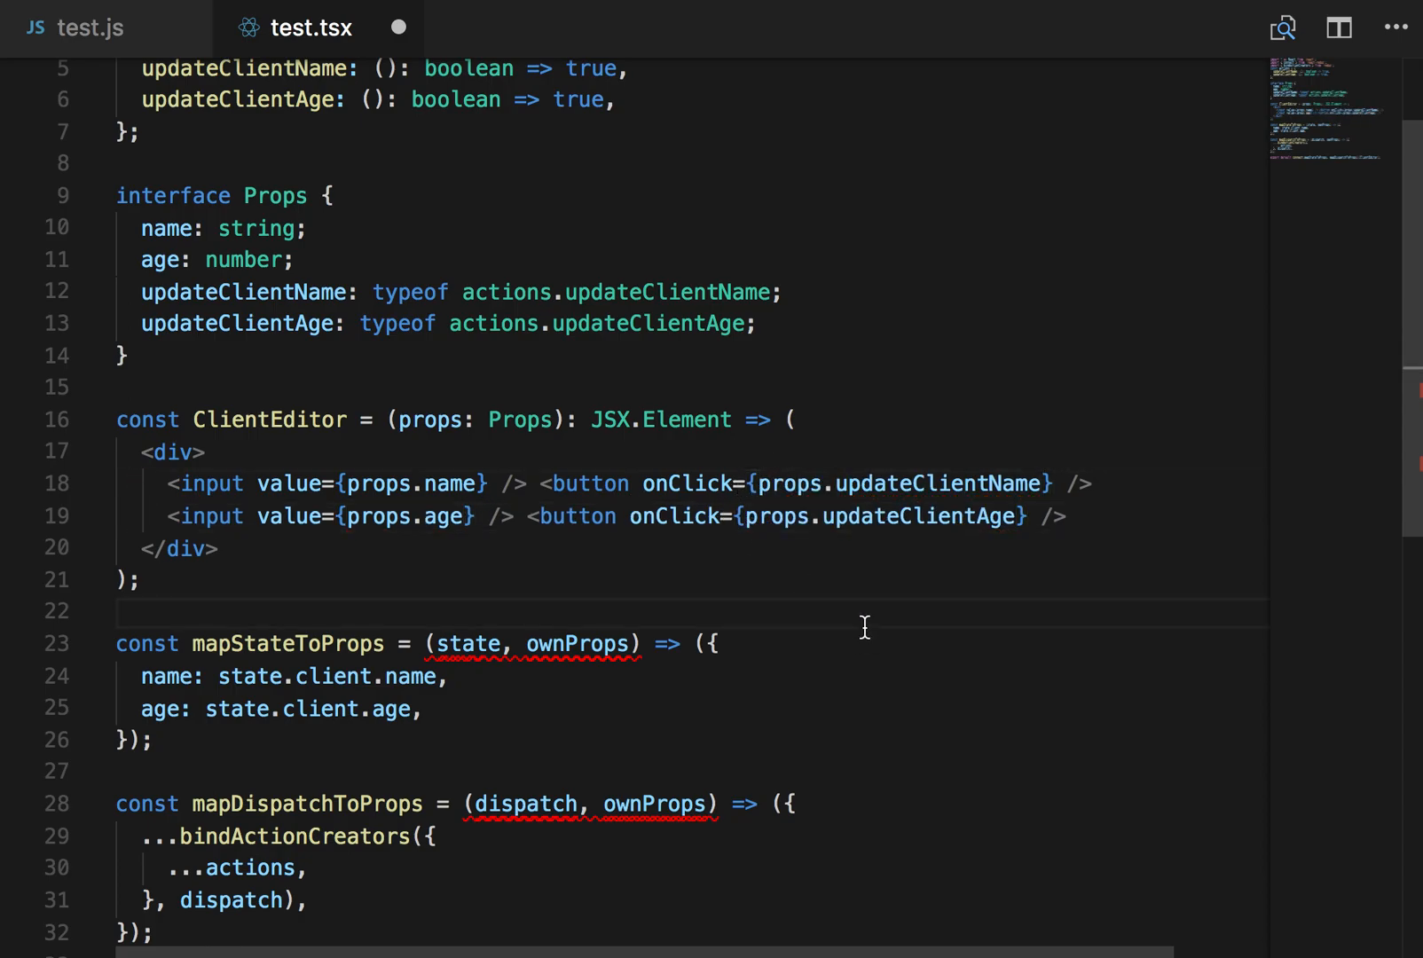
Step: Drop ownProps from both mapping functions and annotate state as any
{"action": "scroll", "scroll_direction": "down", "scroll_amount": 3}
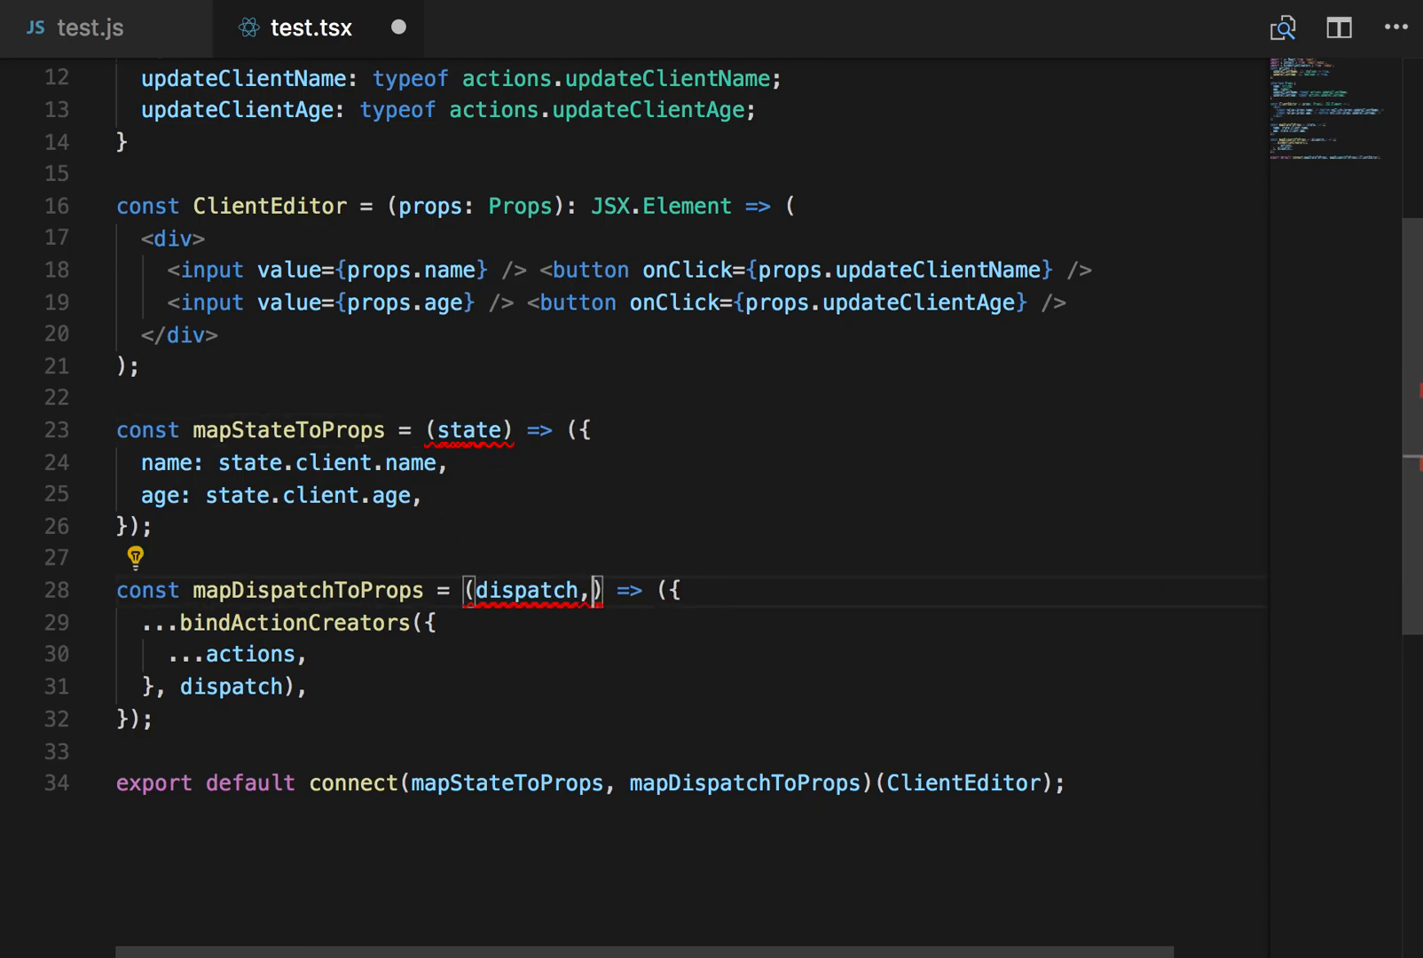
{"action": "key", "text": "Backspace"}
{"action": "type", "text": ": "}
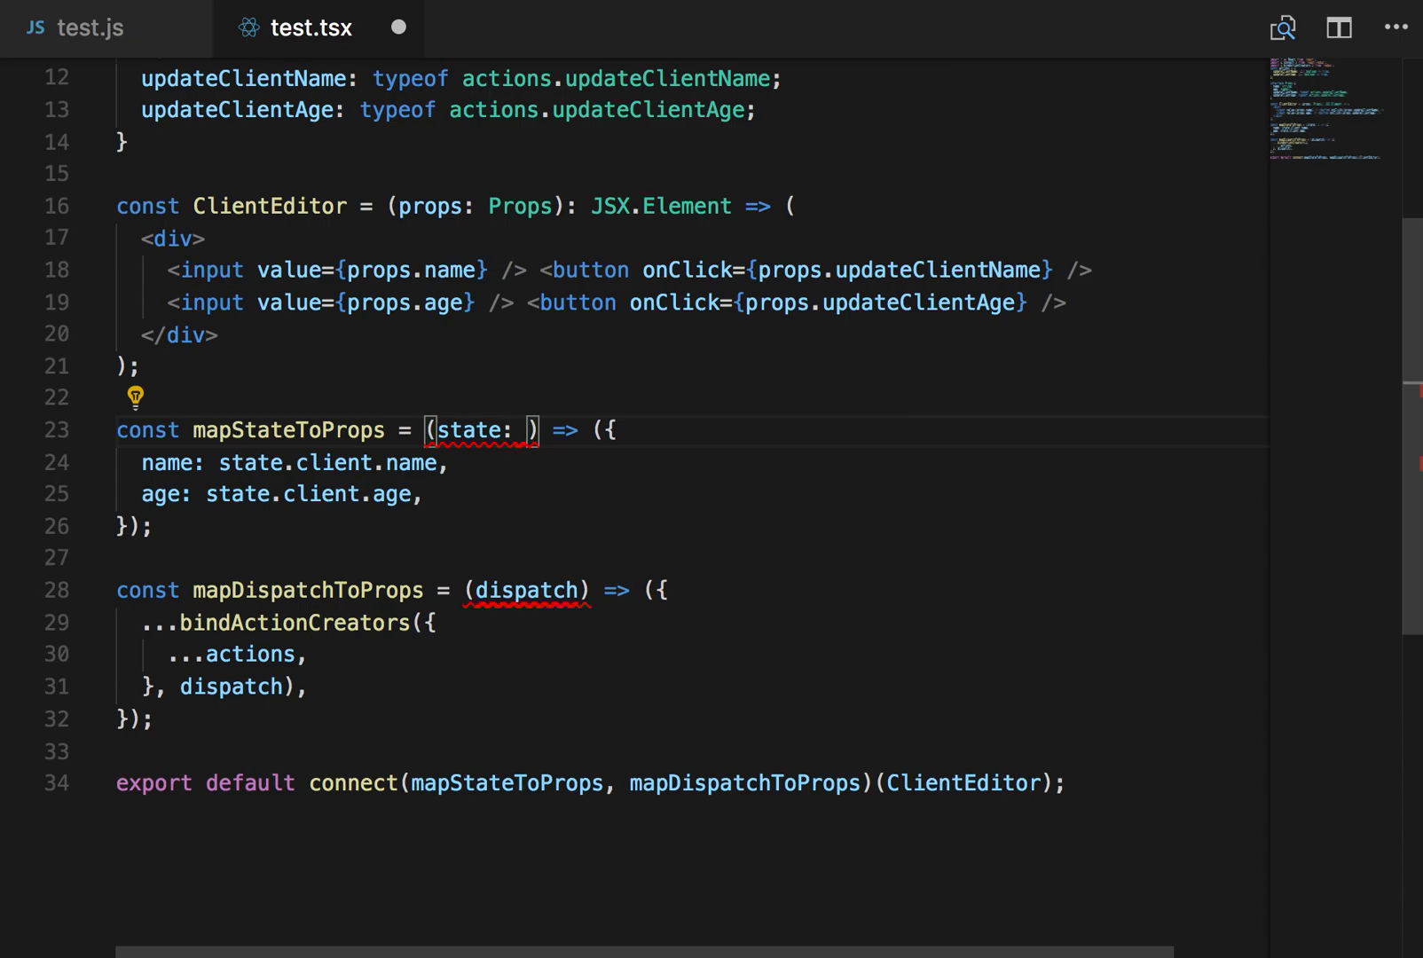
{"action": "type", "text": "a"}
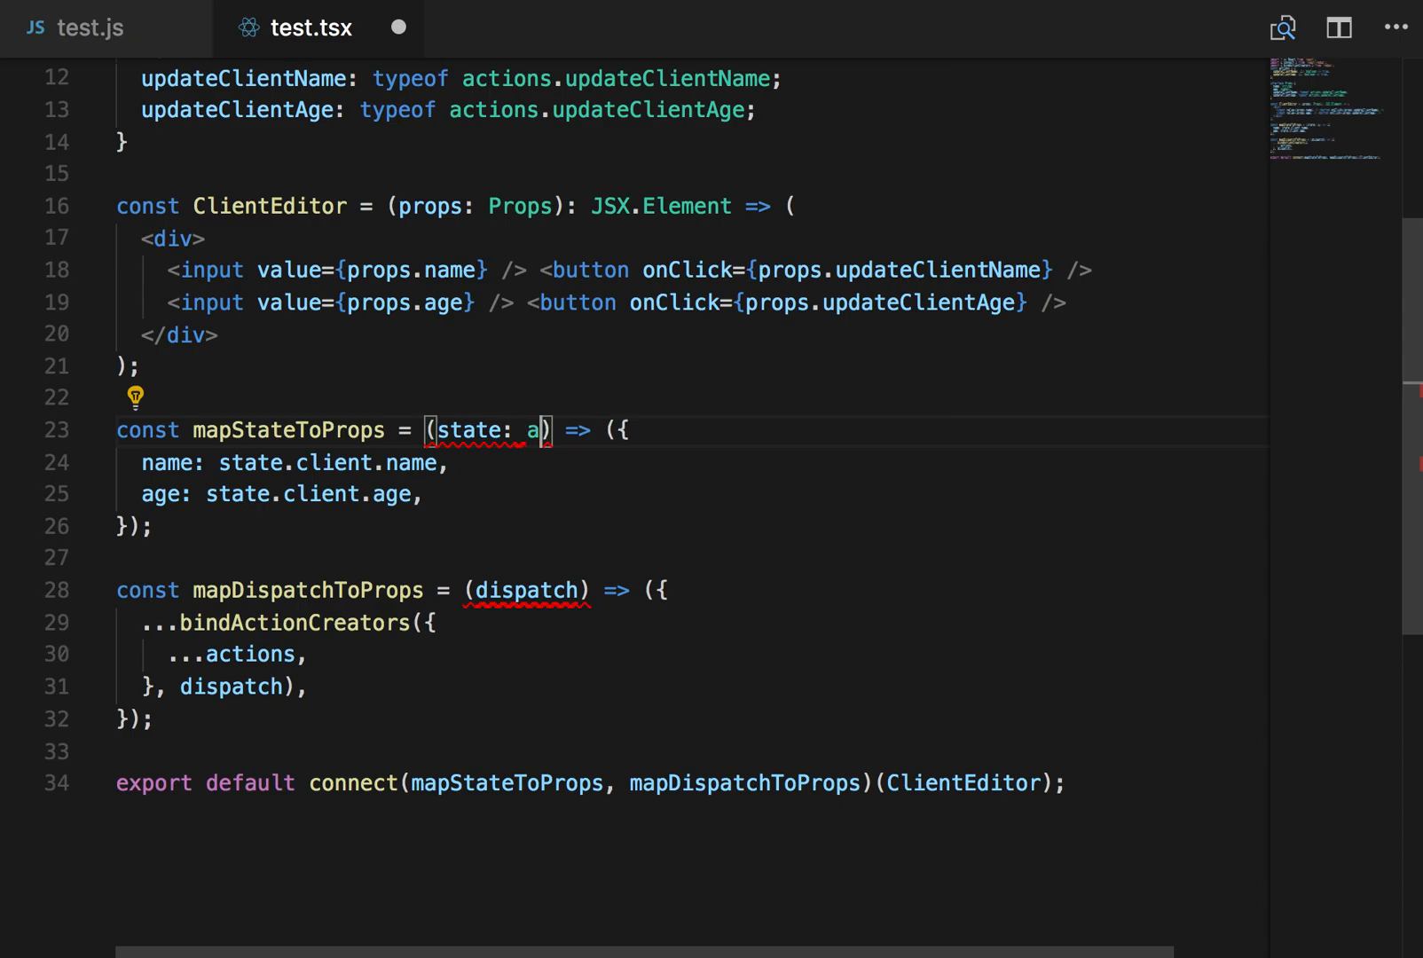
{"action": "type", "text": "ny"}
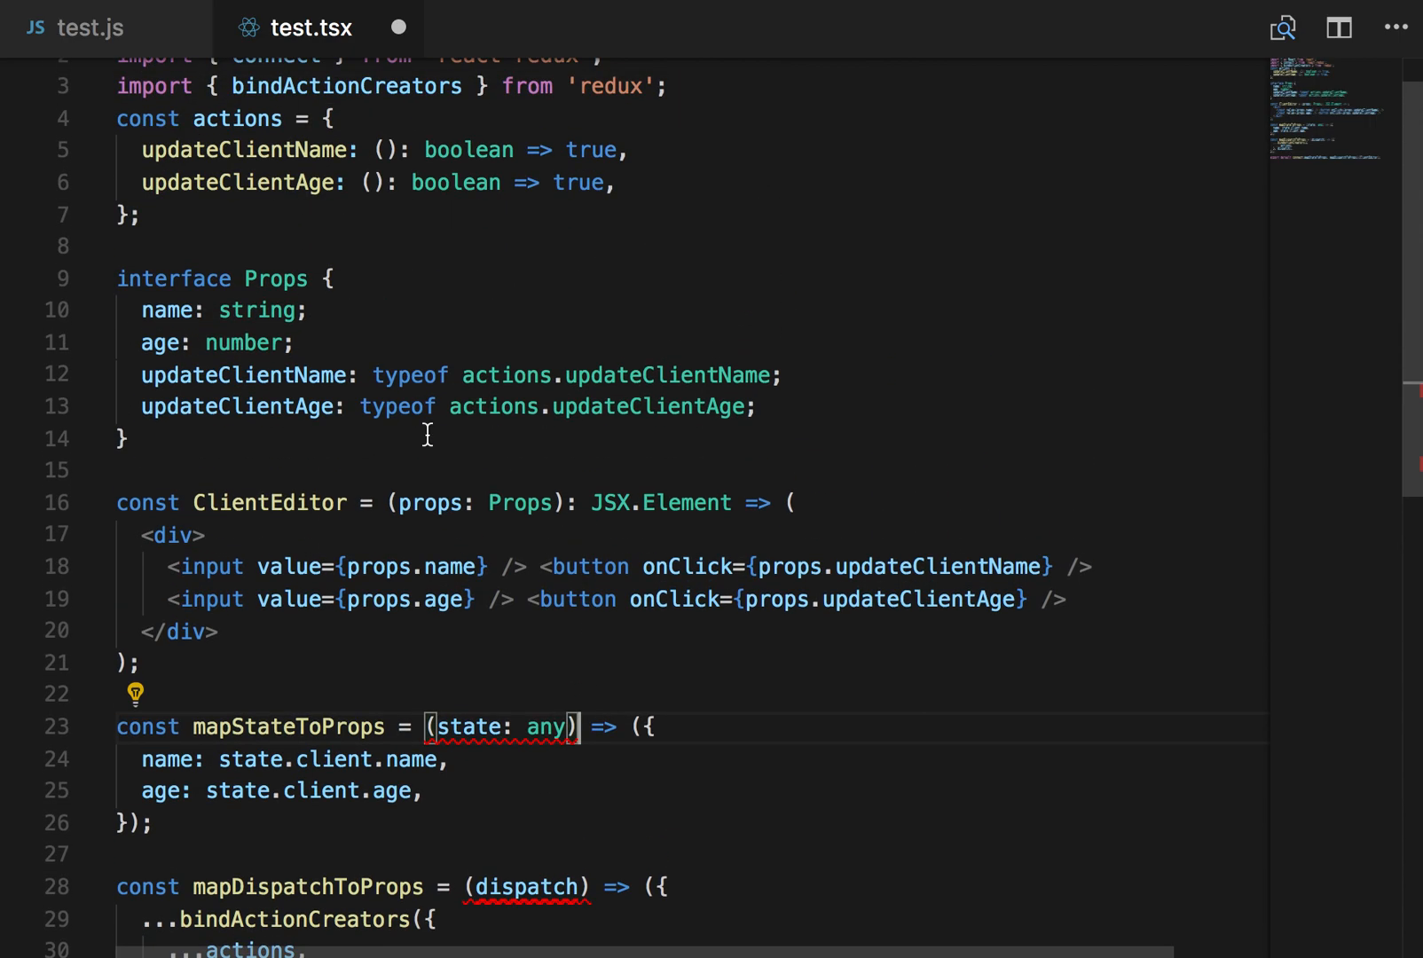
{"action": "mouse_move", "coordinate": [581, 427]}
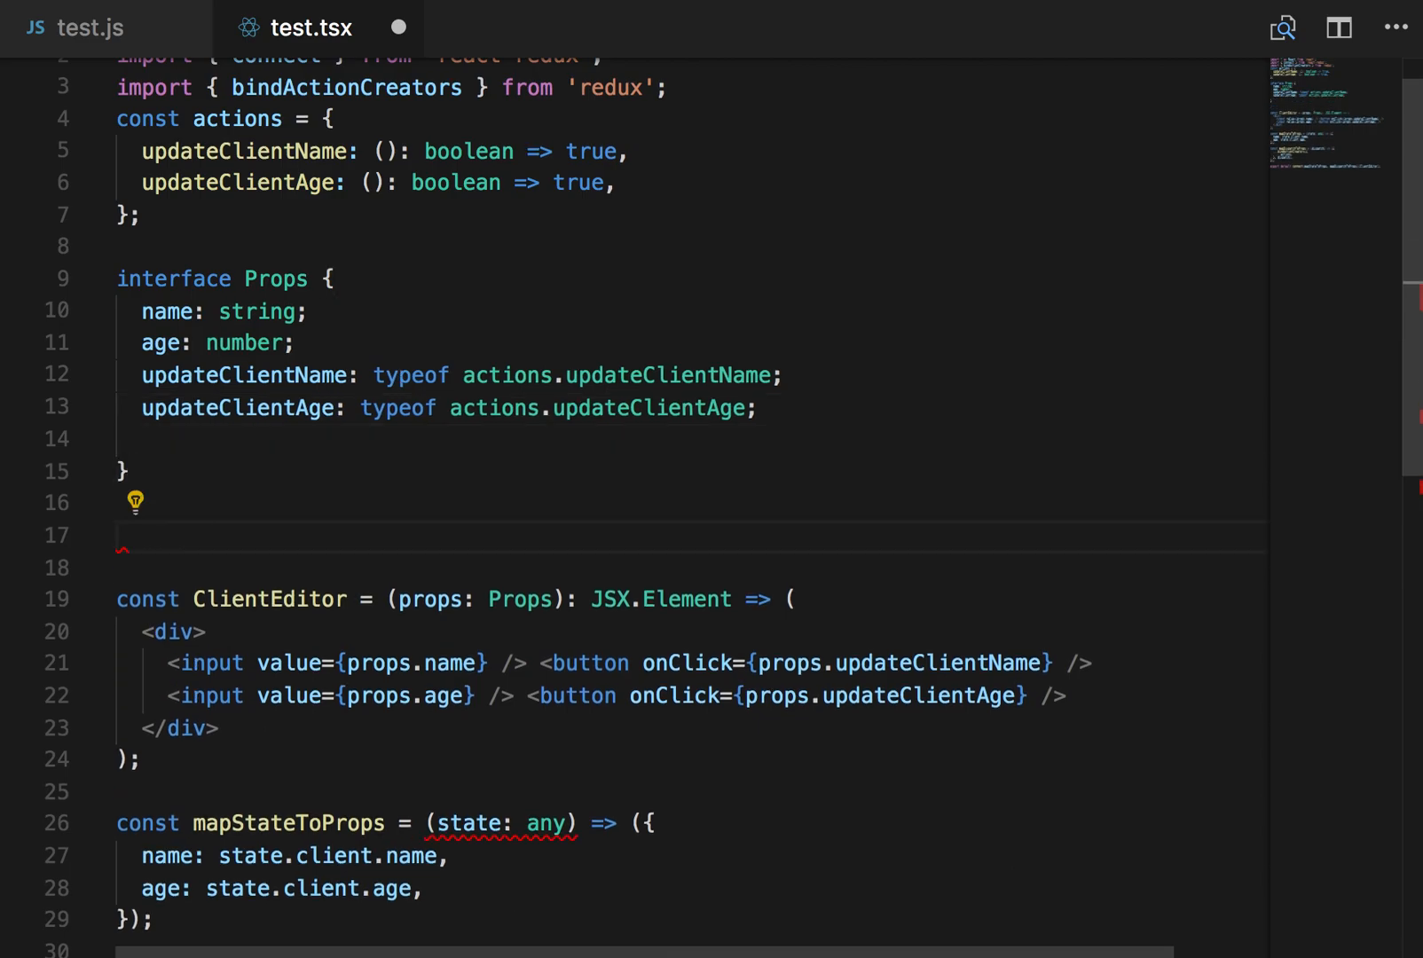
Step: Add a '// <ClientEditor isEditing={true} />' comment and isEditing: boolean to Props
{"action": "type", "text": "// <Clie"}
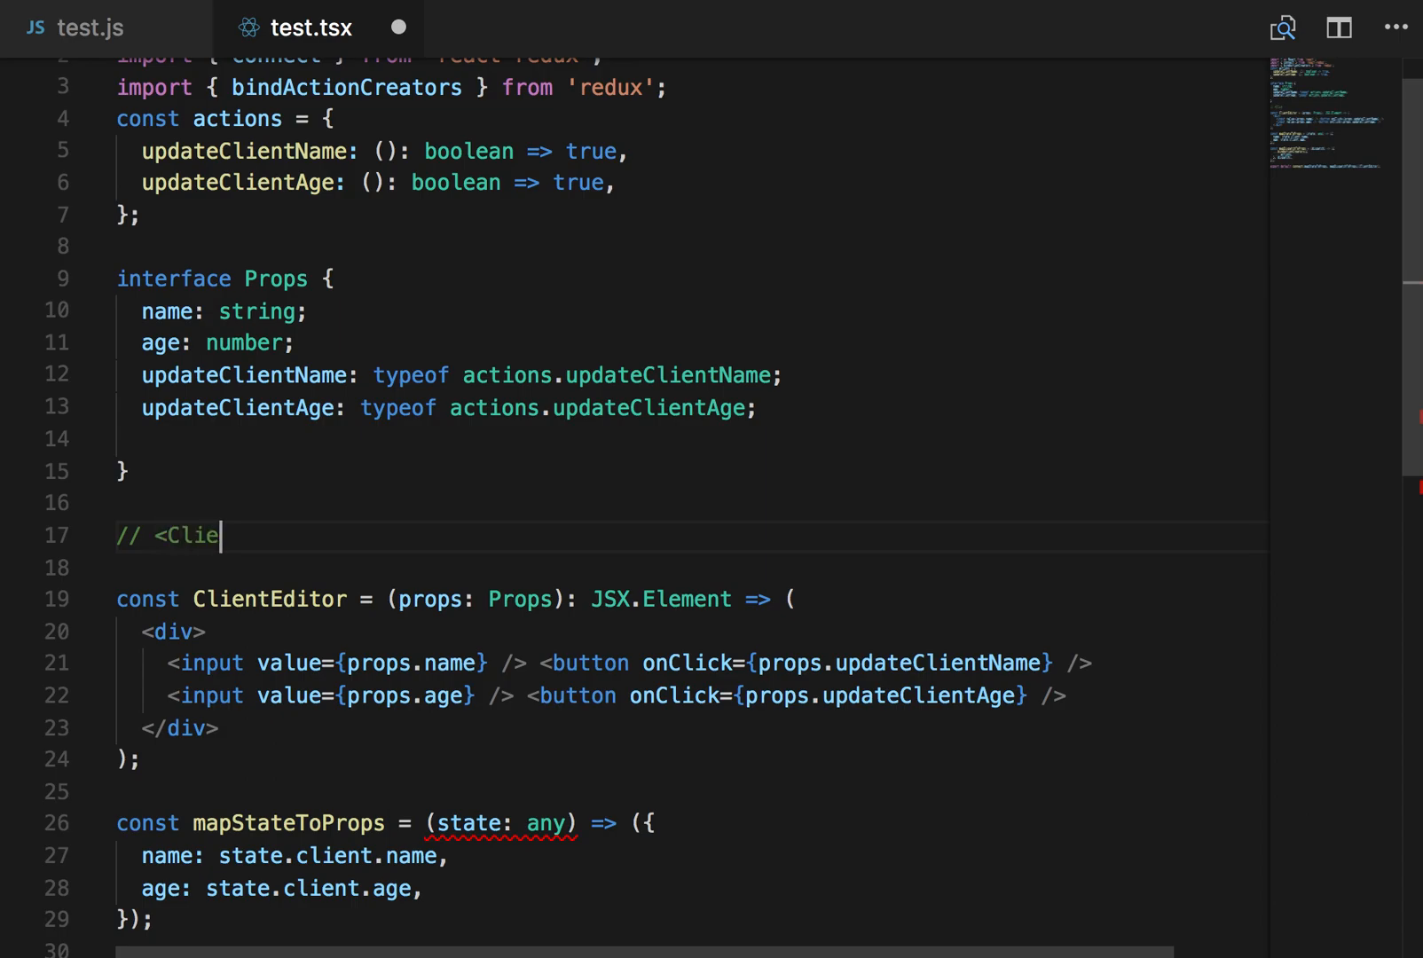
{"action": "type", "text": "ntEditor isEdi"}
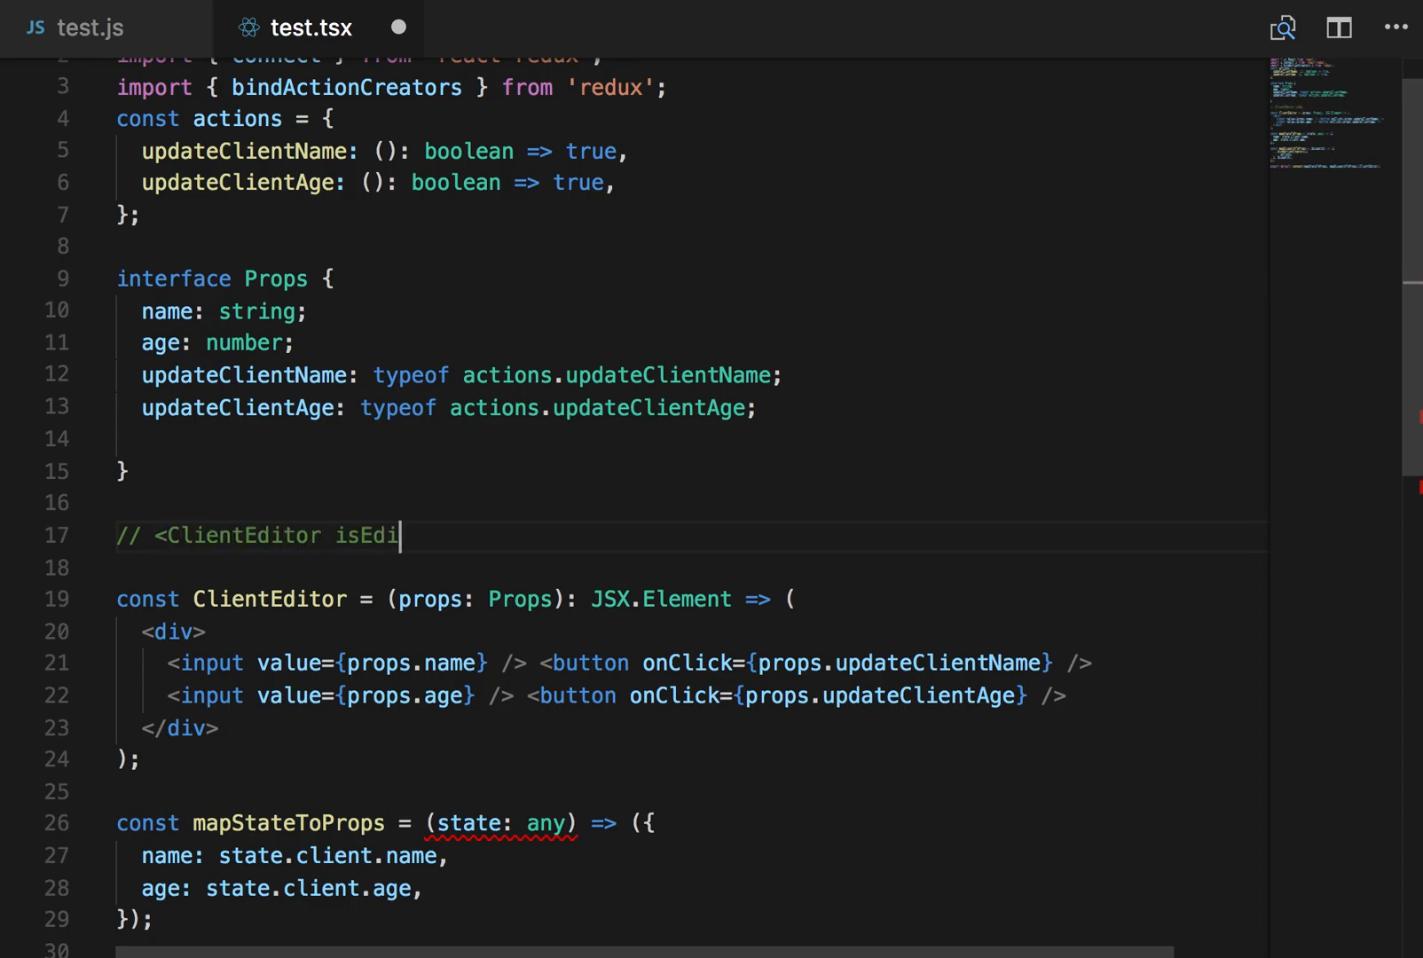
{"action": "type", "text": "ting={true} /"}
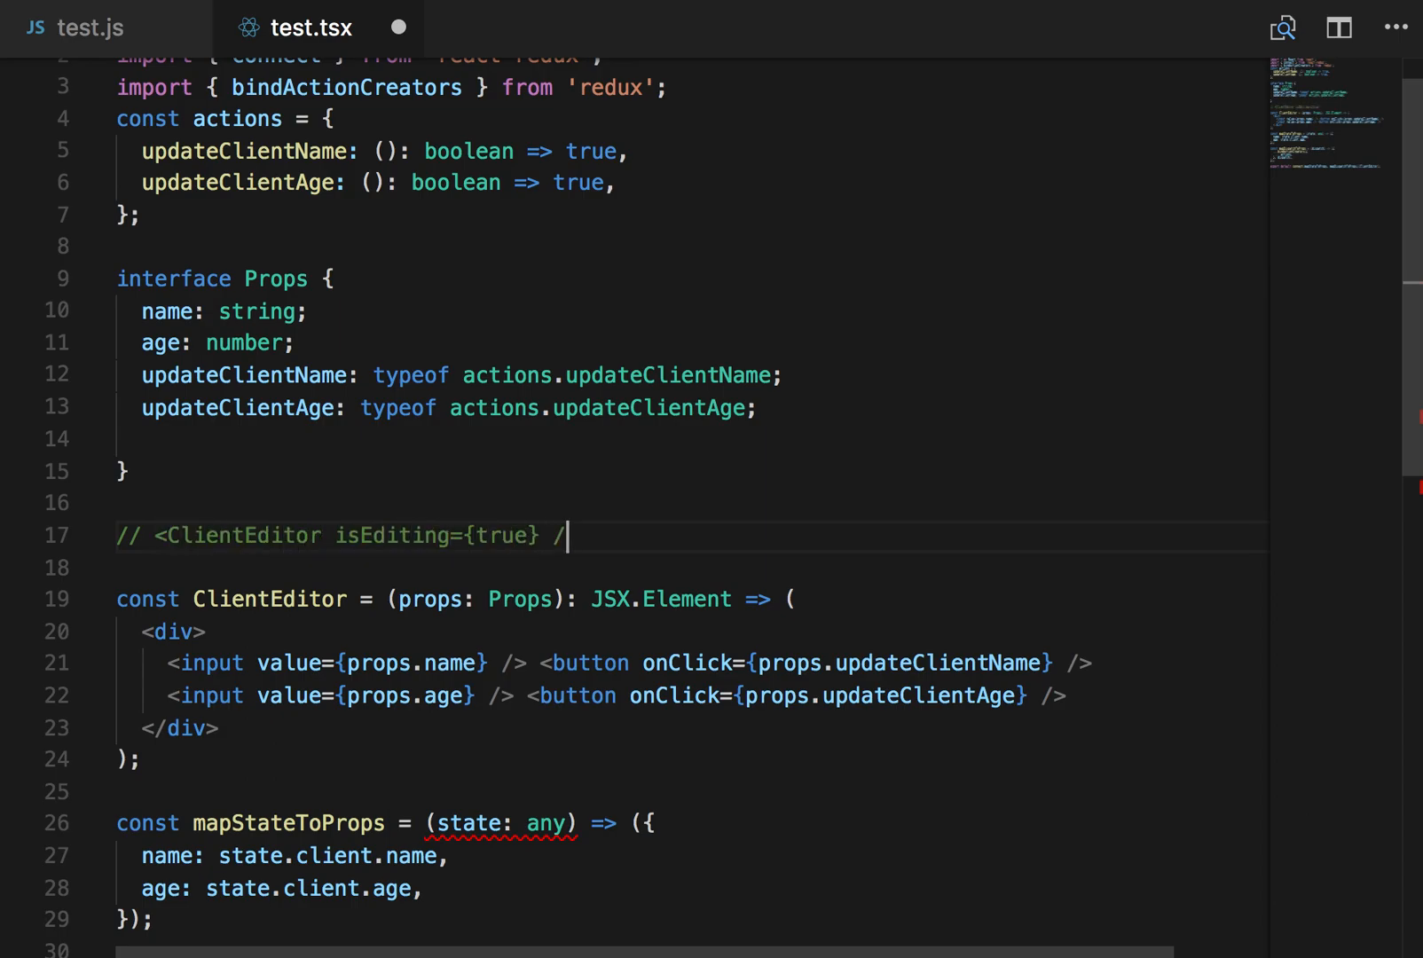
{"action": "type", "text": ">"}
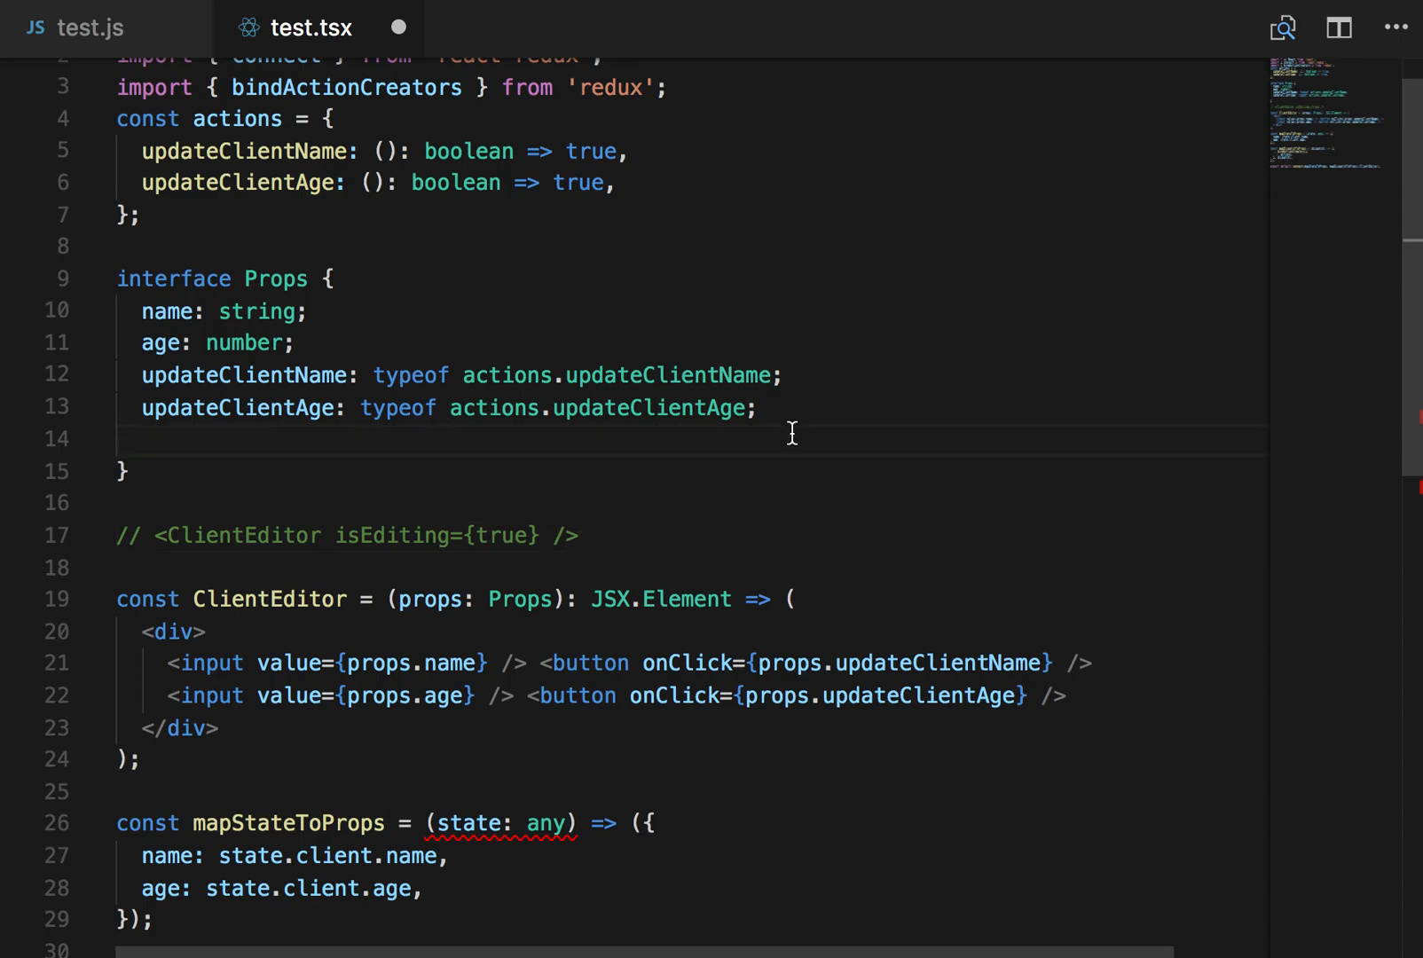
{"action": "type", "text": "isEditing:"}
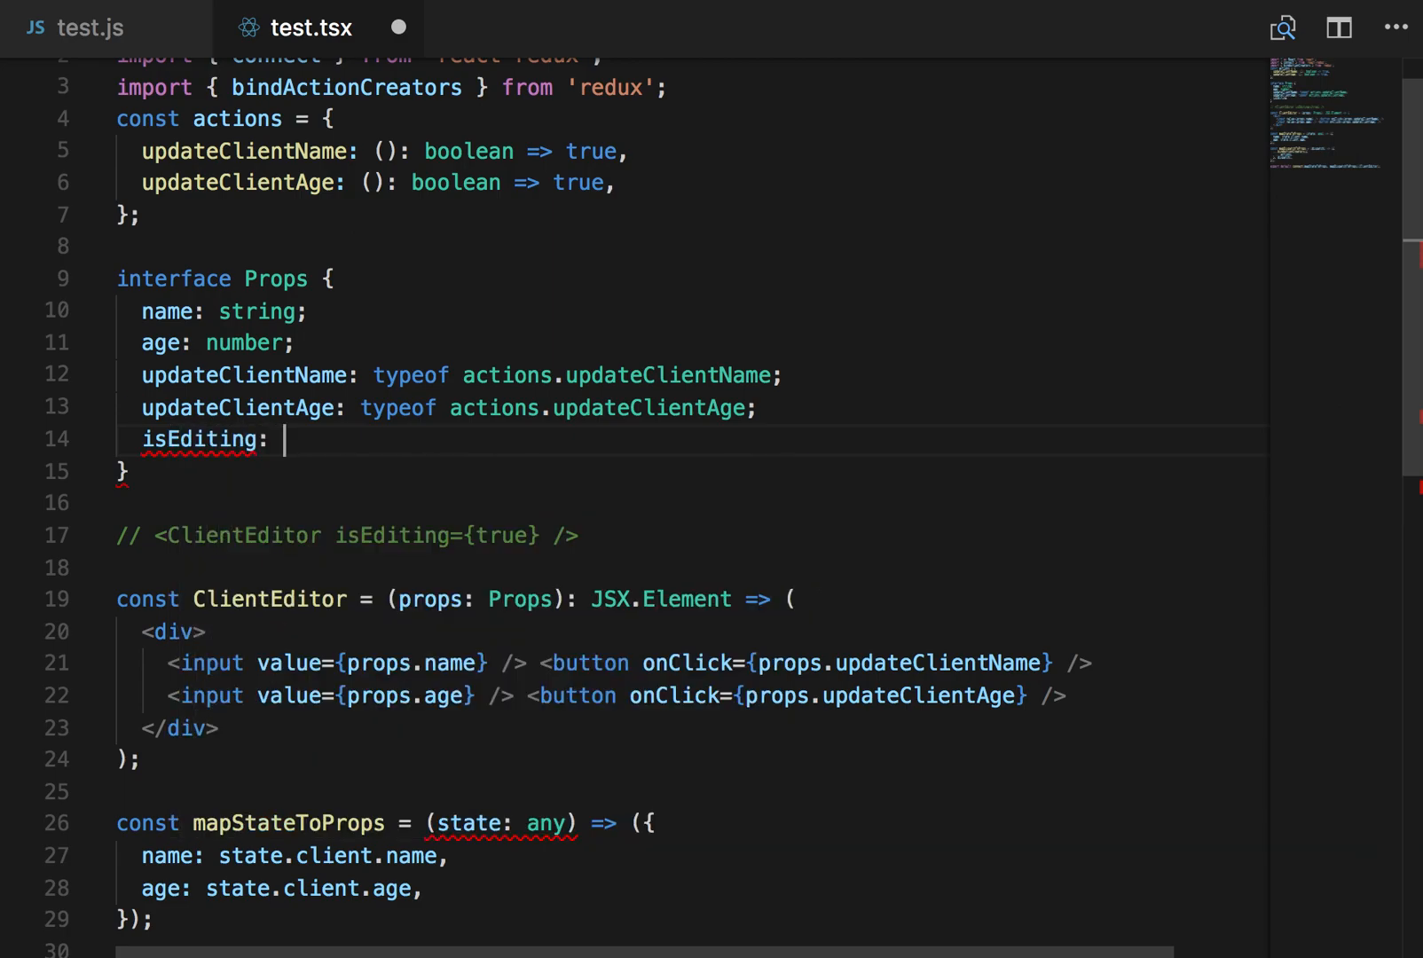
{"action": "type", "text": "boolean;"}
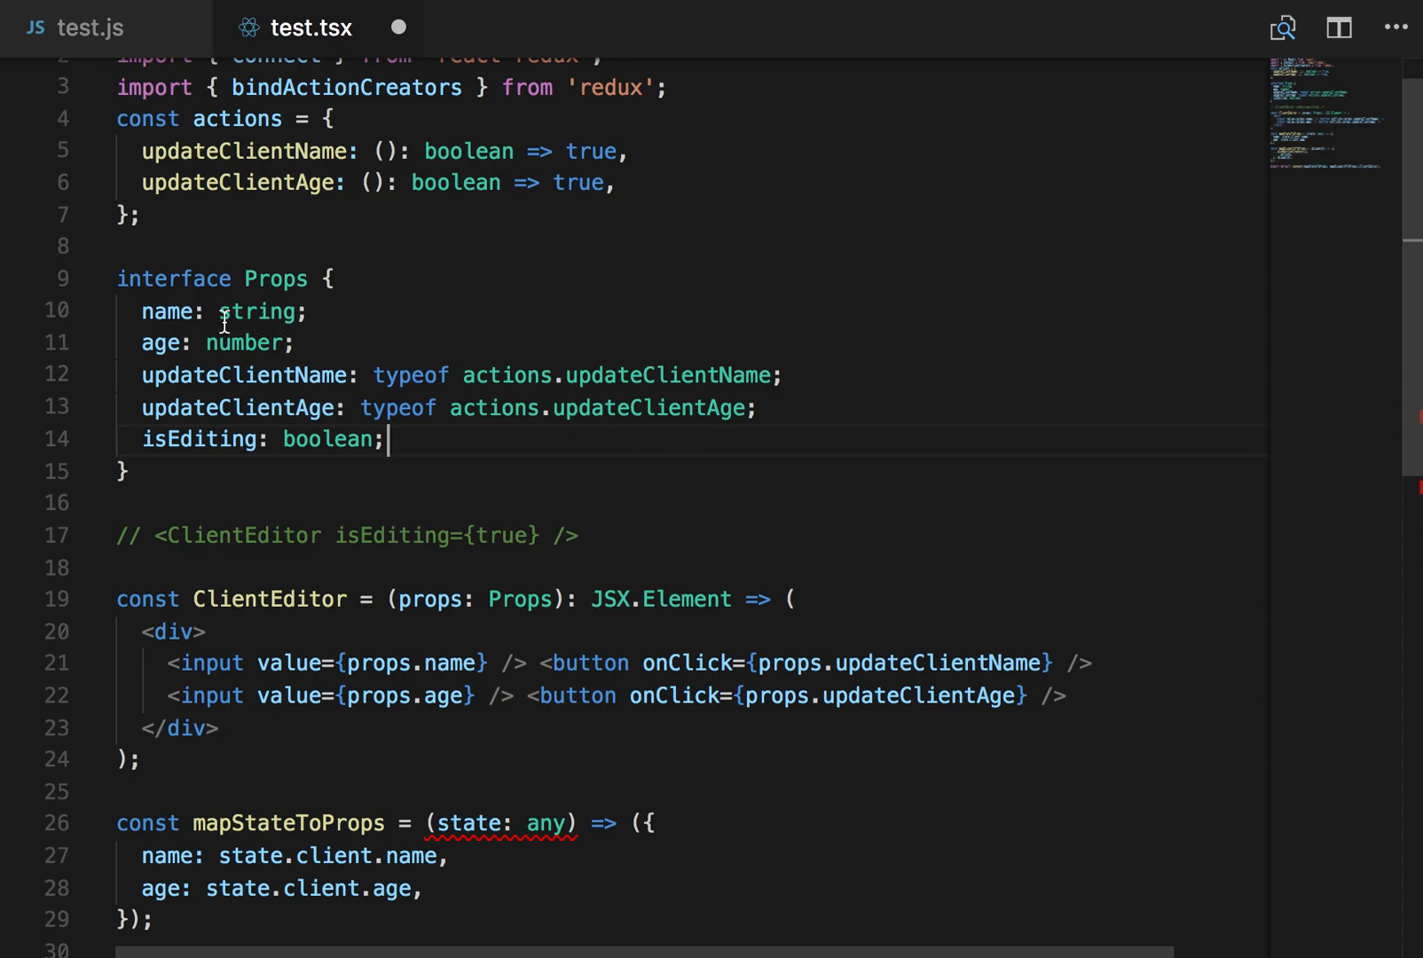
{"action": "mouse_move", "coordinate": [230, 412]}
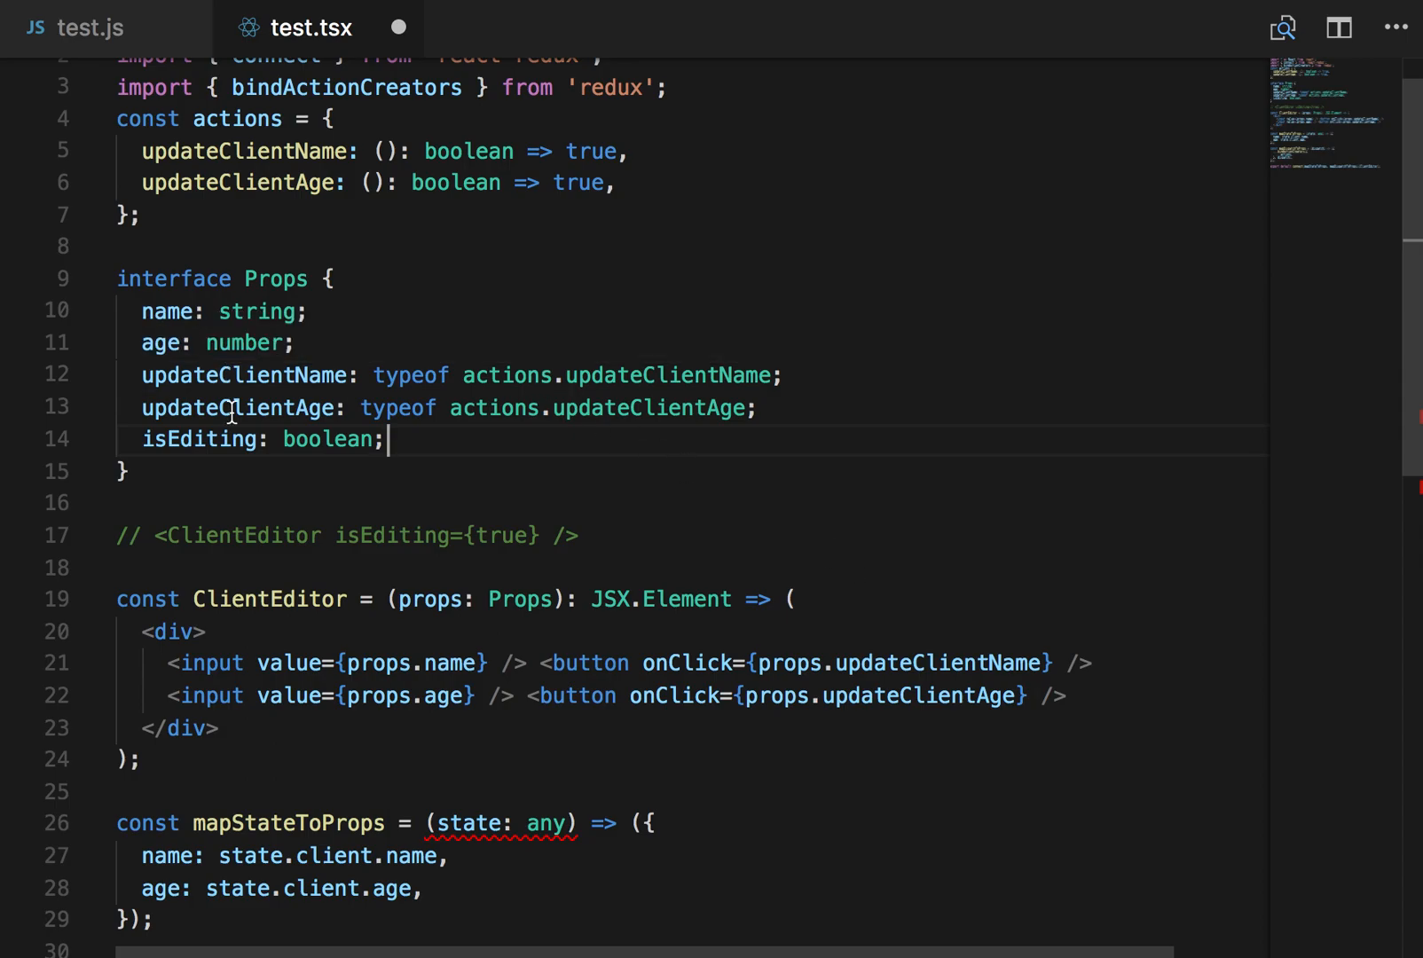
{"action": "mouse_move", "coordinate": [199, 439]}
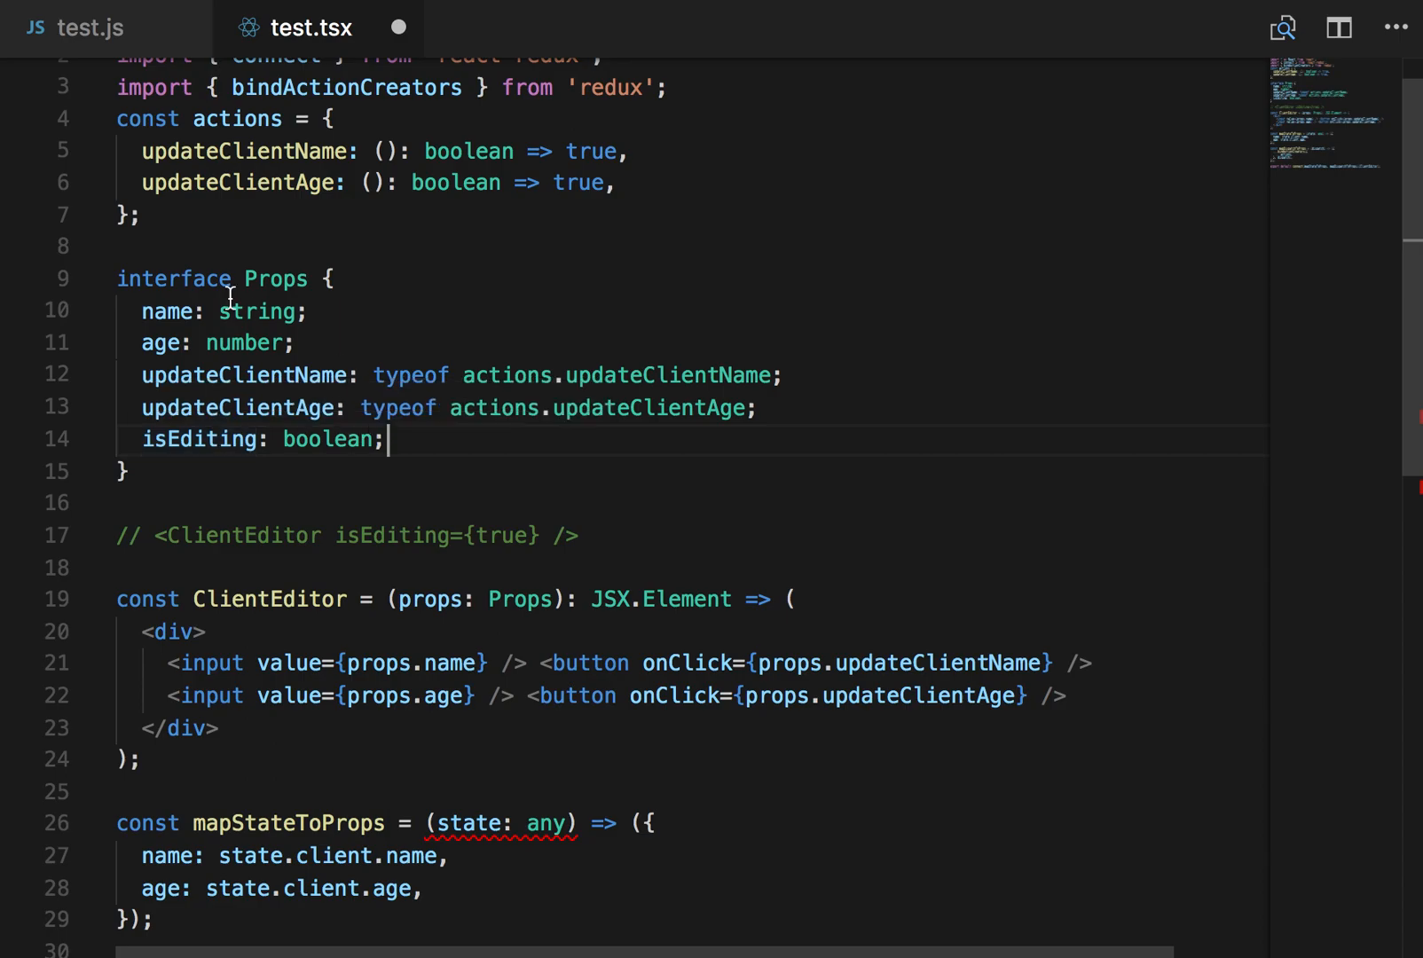
{"action": "mouse_move", "coordinate": [254, 397]}
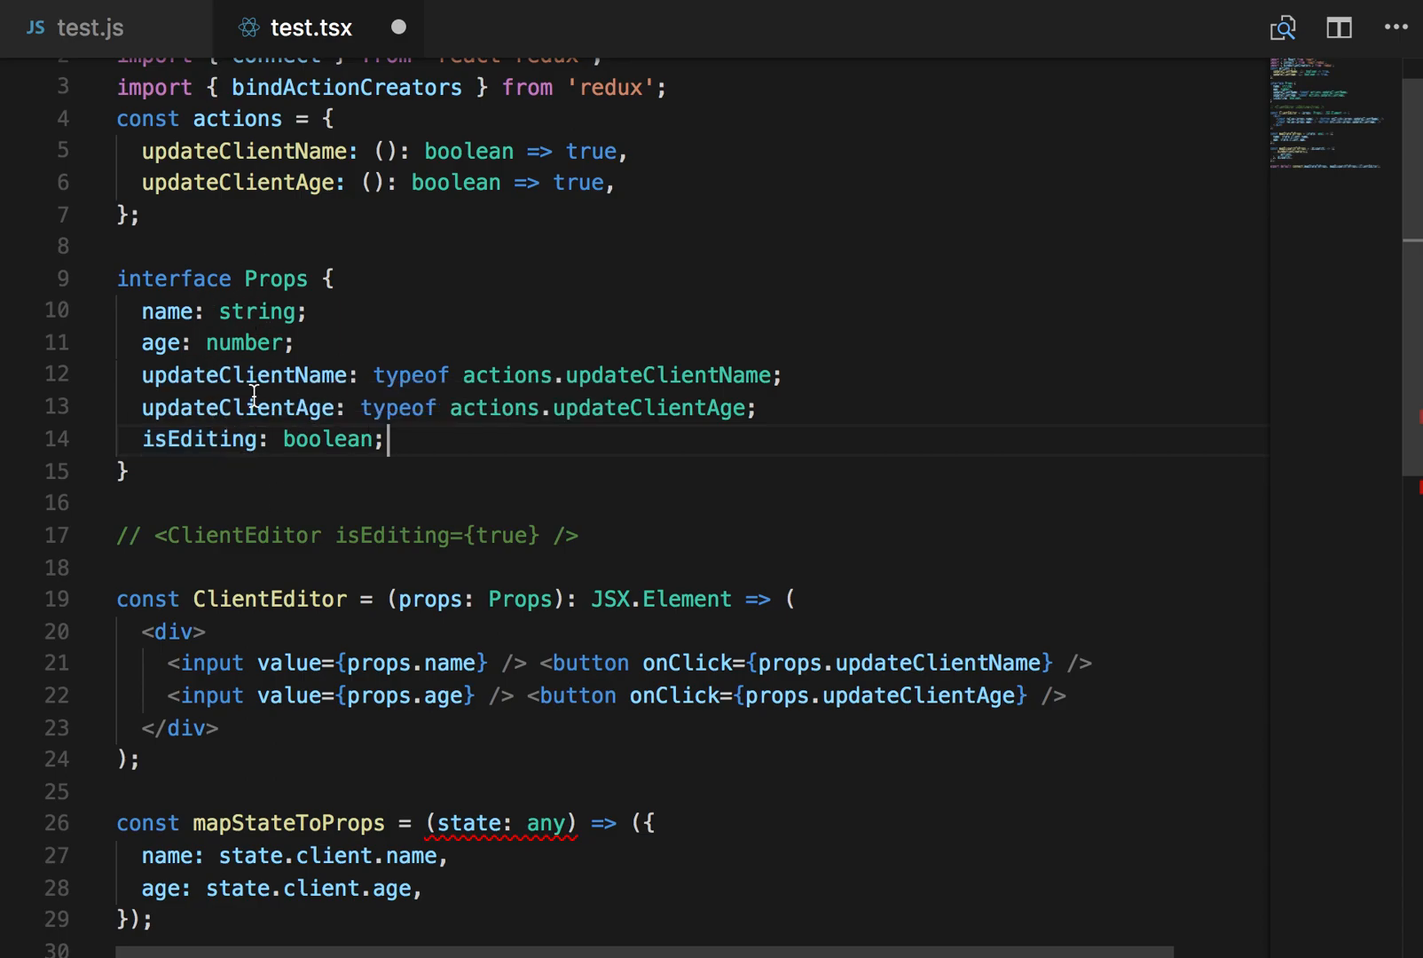
Step: Create interface StateProps with name and age, used as mapStateToProps's return type
{"action": "scroll", "scroll_direction": "down", "scroll_amount": 3}
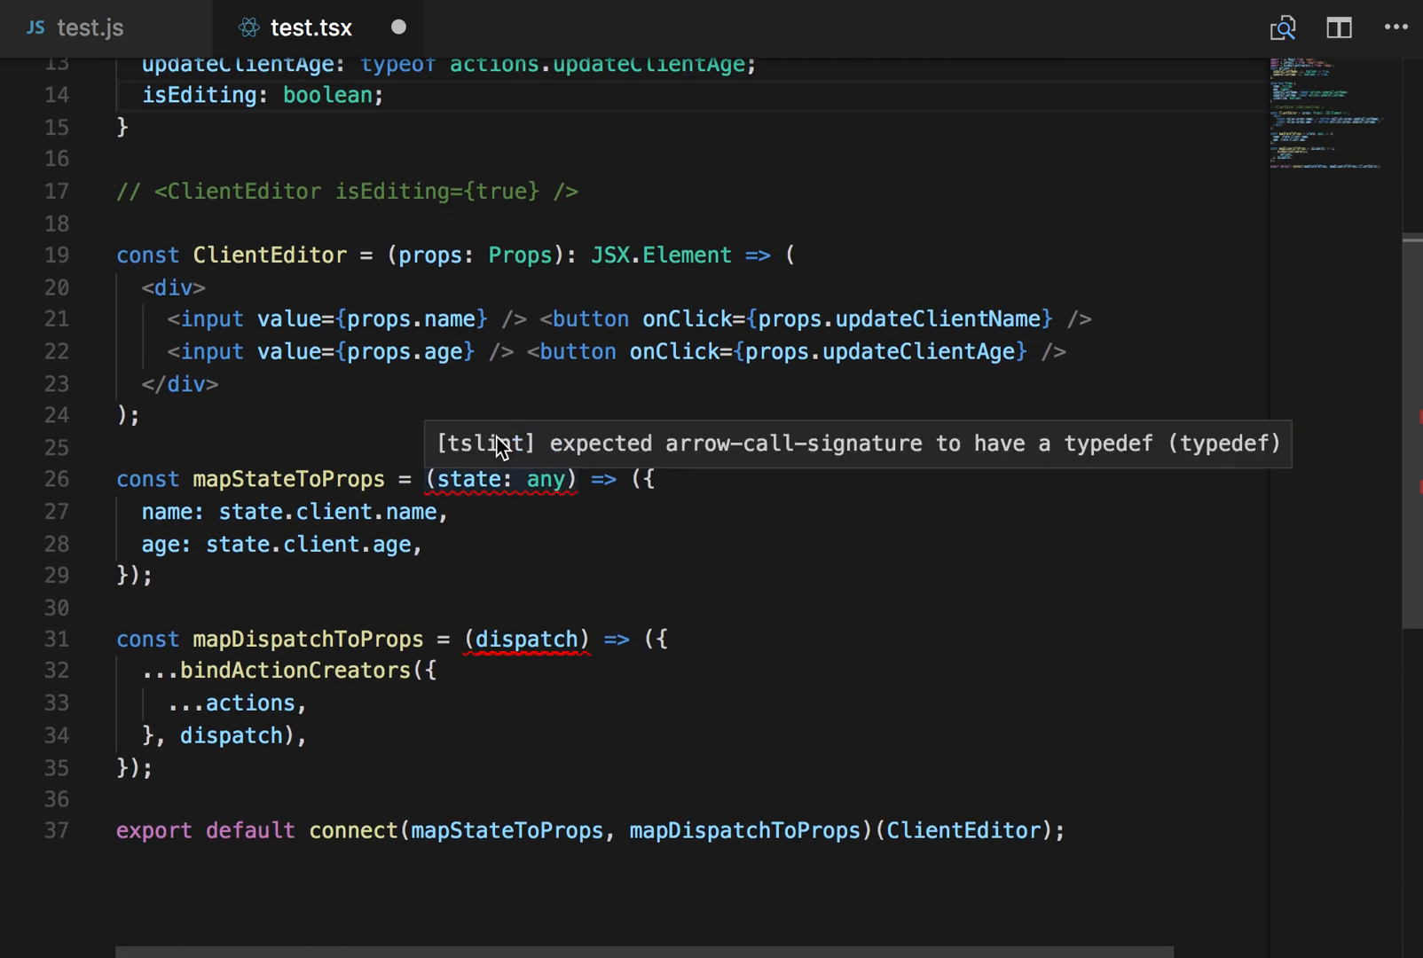
{"action": "type", "text": "i"}
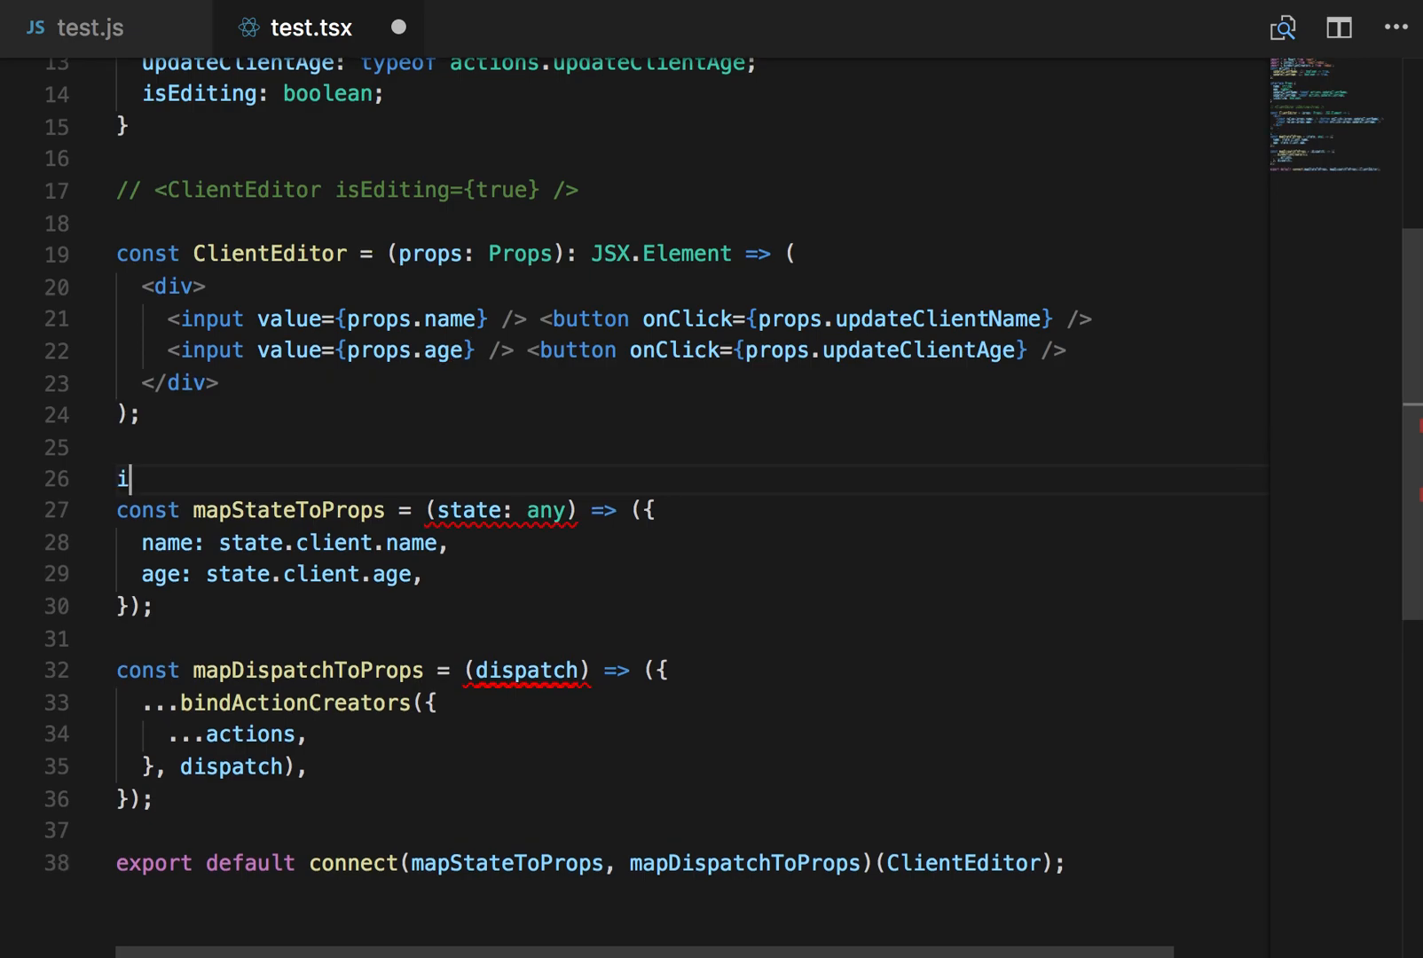
{"action": "type", "text": "nterface StateProps {"}
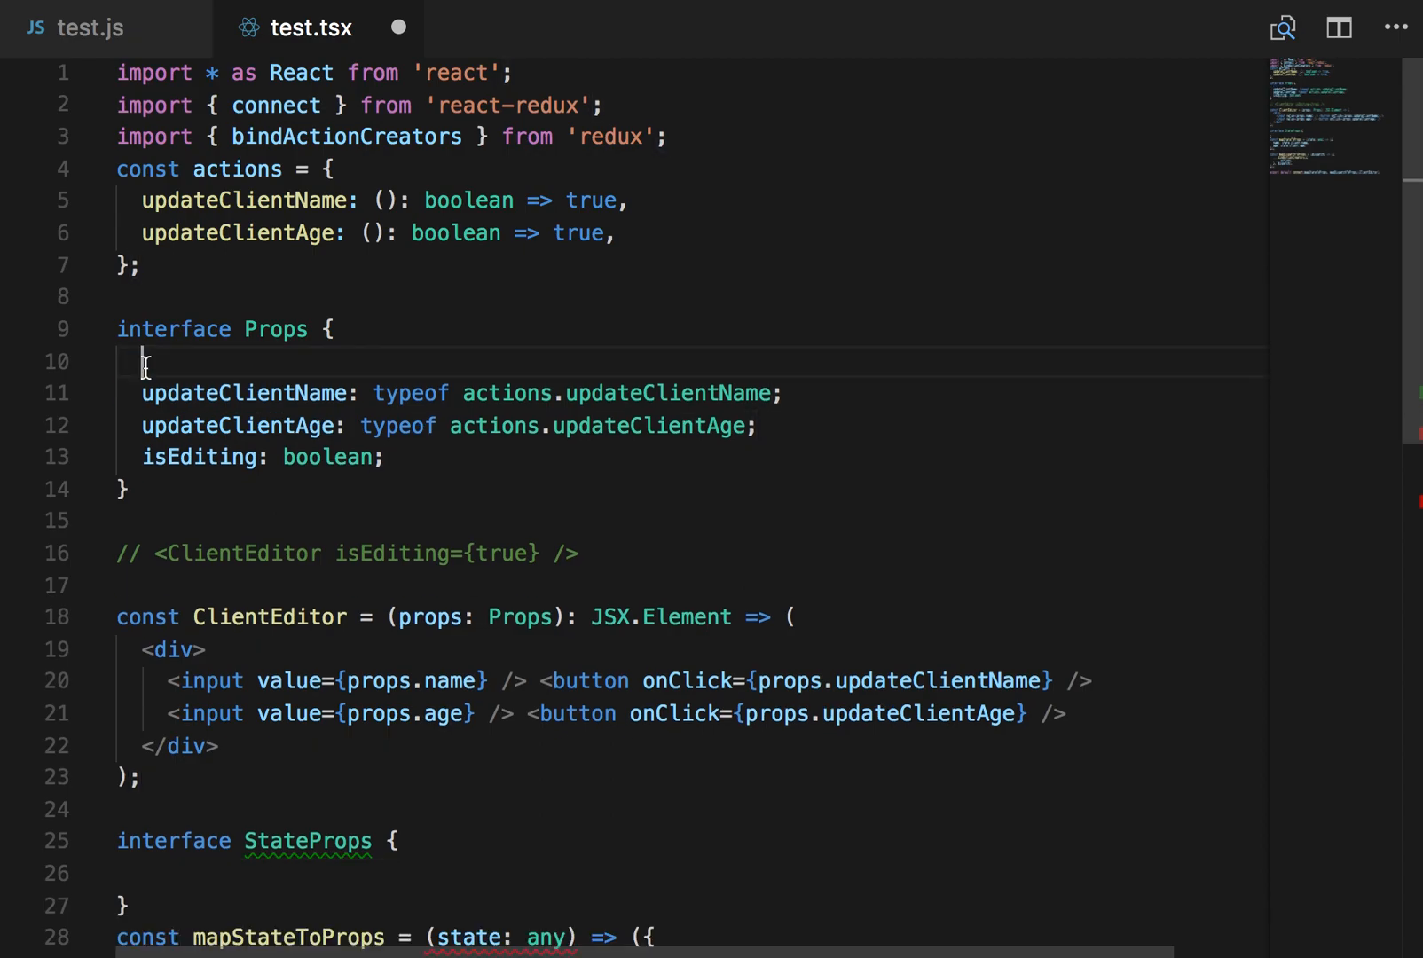
{"action": "scroll", "scroll_direction": "down", "scroll_amount": 3}
{"action": "type", "text": ": StateProps"}
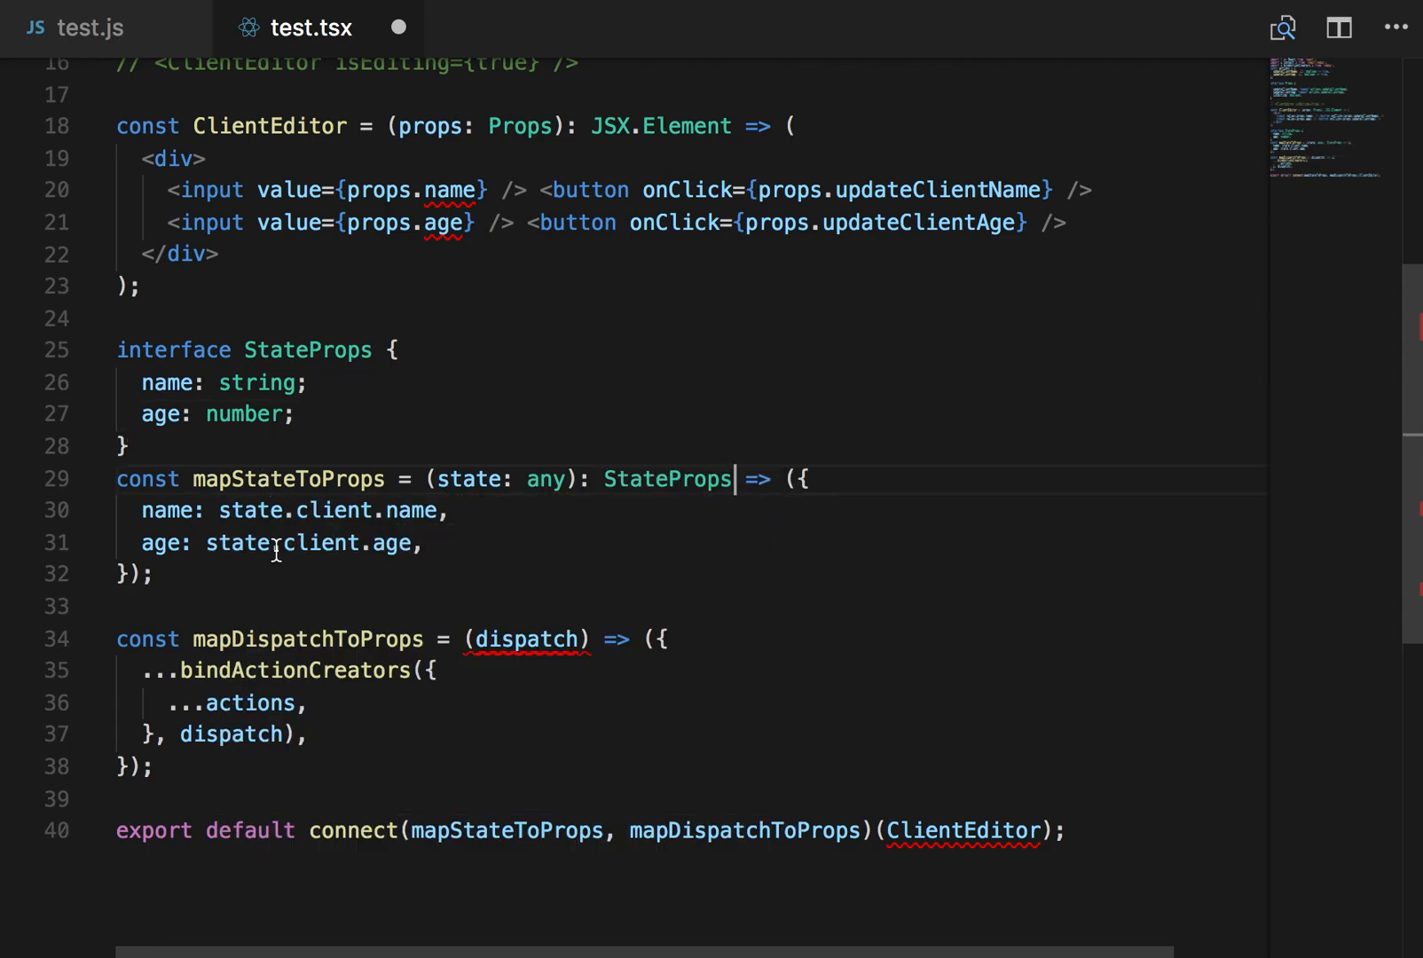
{"action": "type", "text": "."}
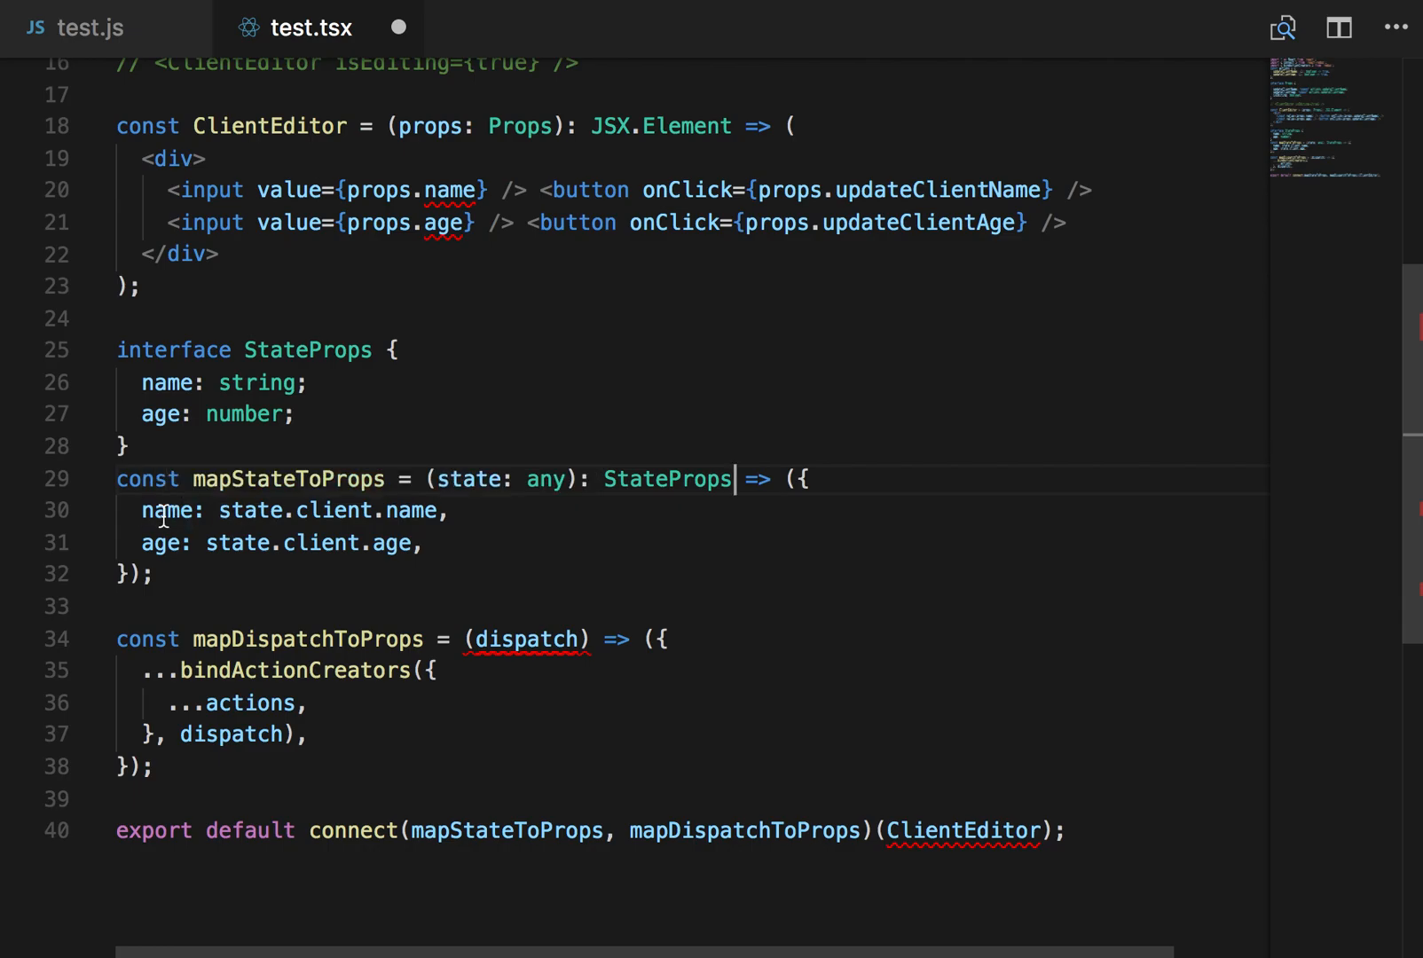
{"action": "mouse_move", "coordinate": [247, 401]}
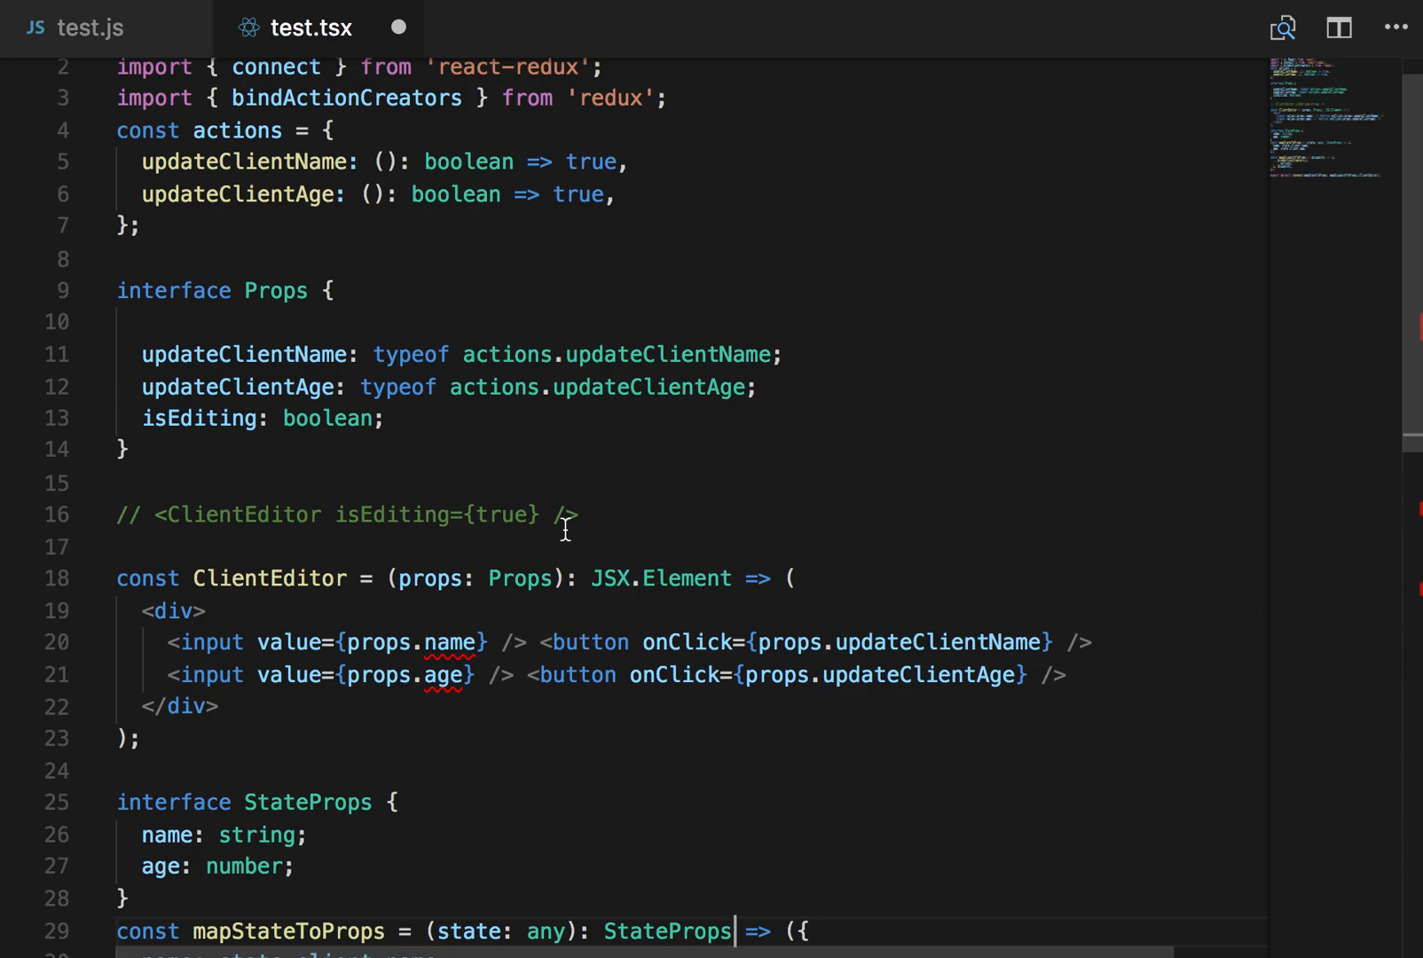
Step: Move updateClientName and updateClientAge from Props into a new DispatchProps interface
{"action": "left_click_drag", "start_coordinate": [141, 354], "coordinate": [756, 388]}
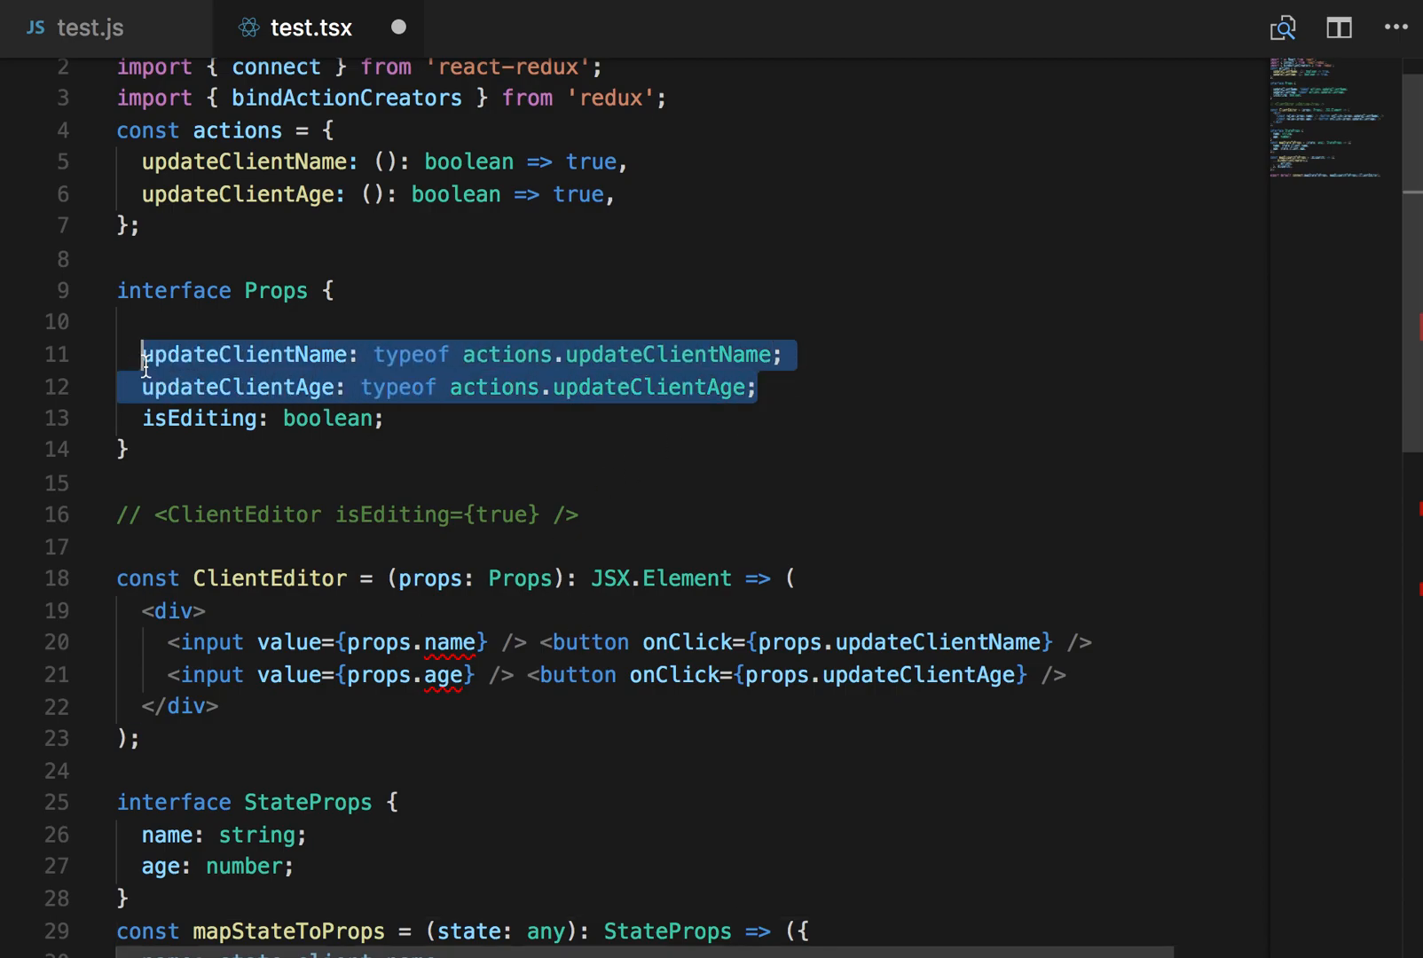
{"action": "scroll", "scroll_direction": "down", "scroll_amount": 3}
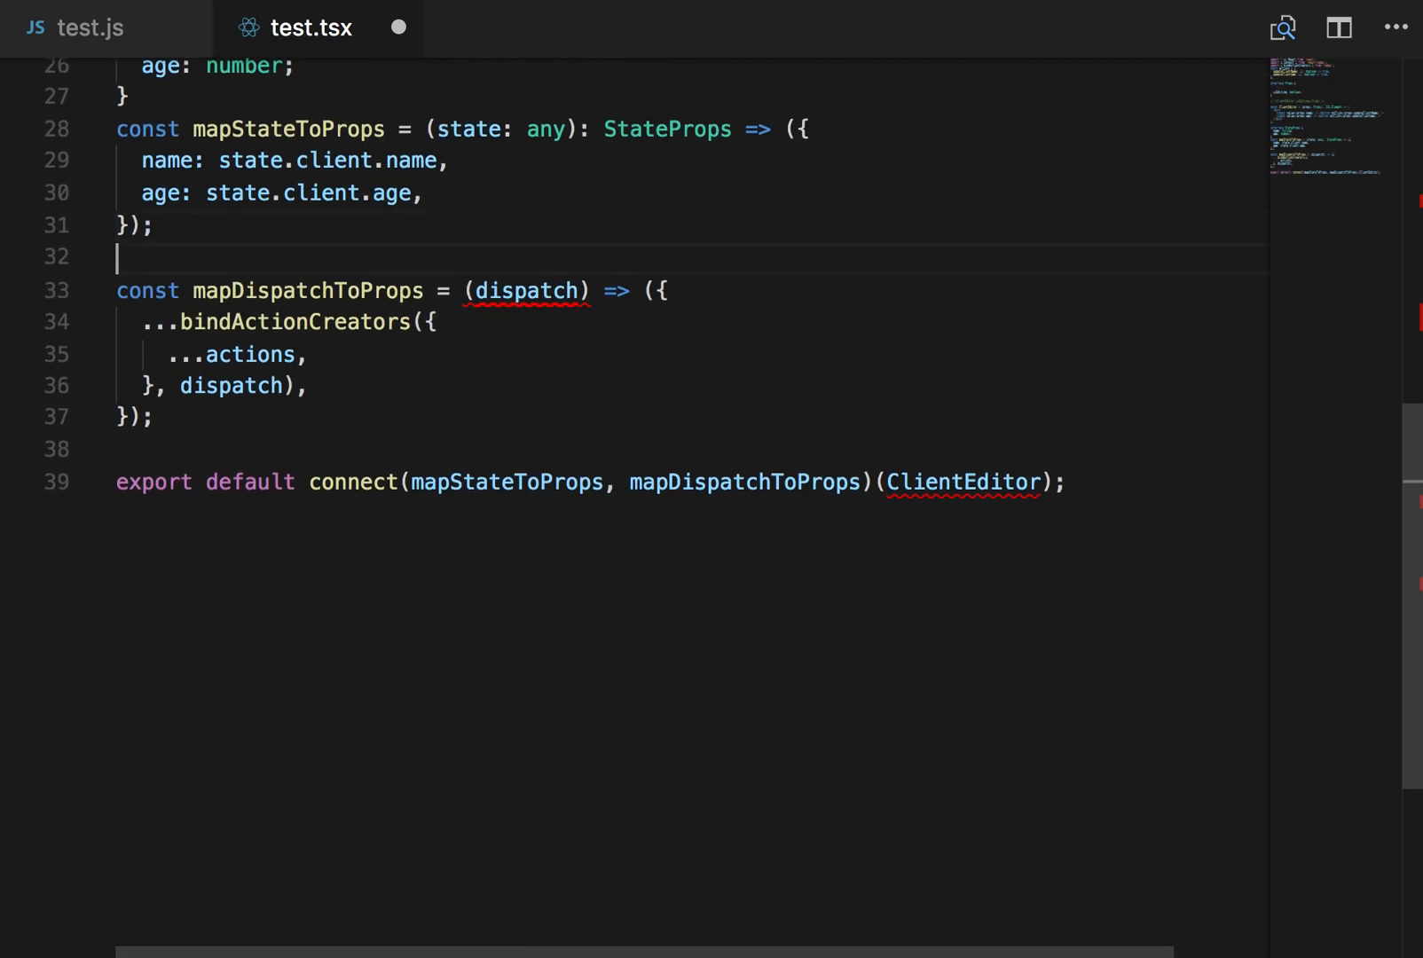
{"action": "type", "text": "interface DispatchProps {"}
{"action": "type", "text": "updateClientAge: typeof actions.updateClientAge;"}
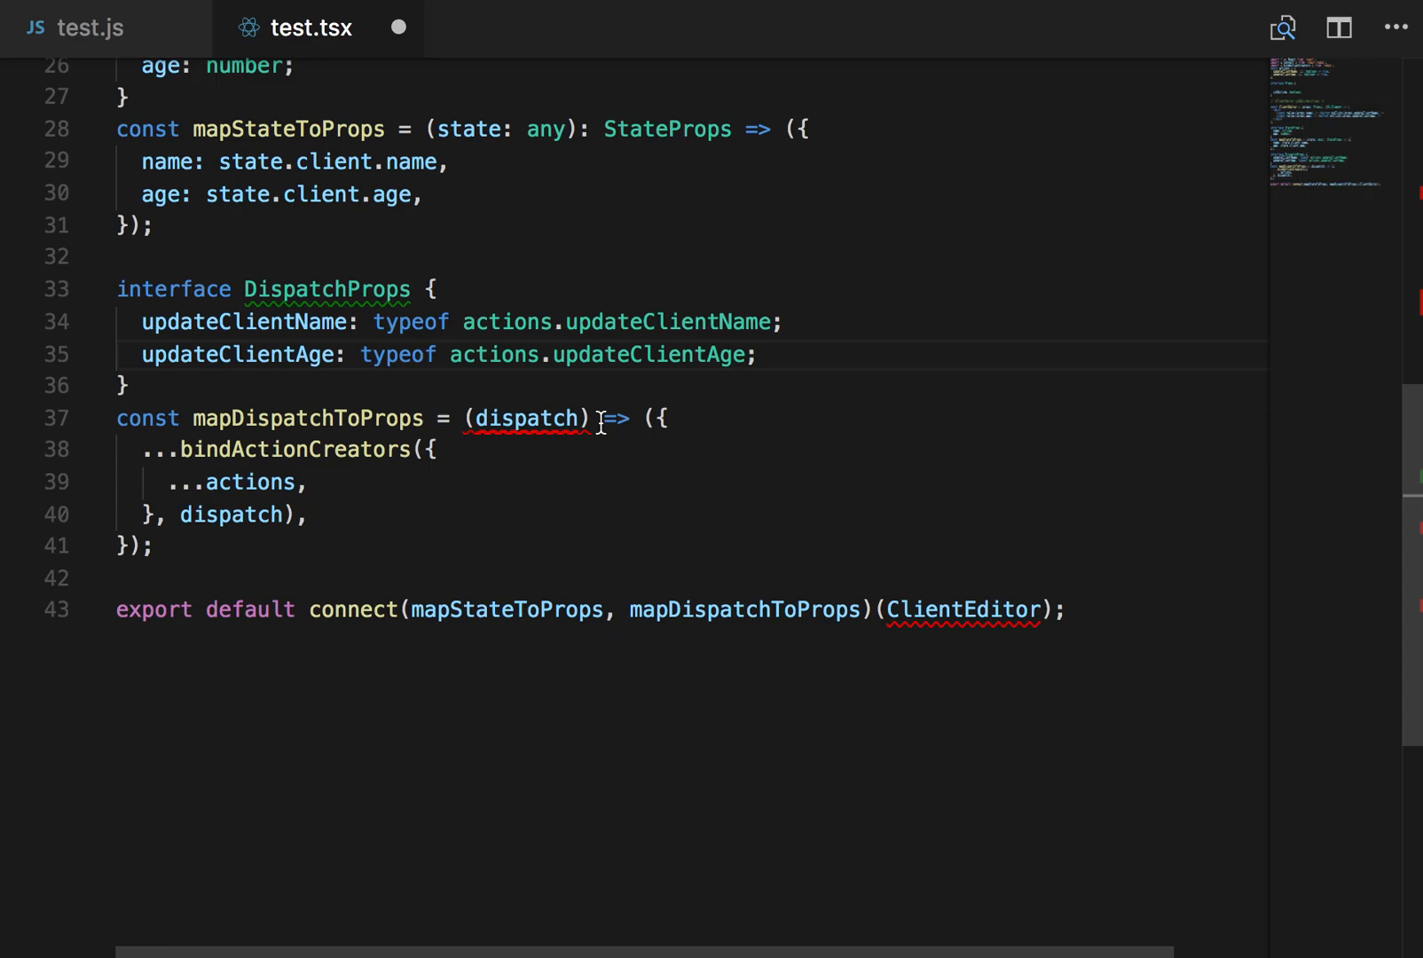
Step: Make mapDispatchToProps return DispatchProps and type dispatch as Dispatch<any>
{"action": "type", "text": ":"}
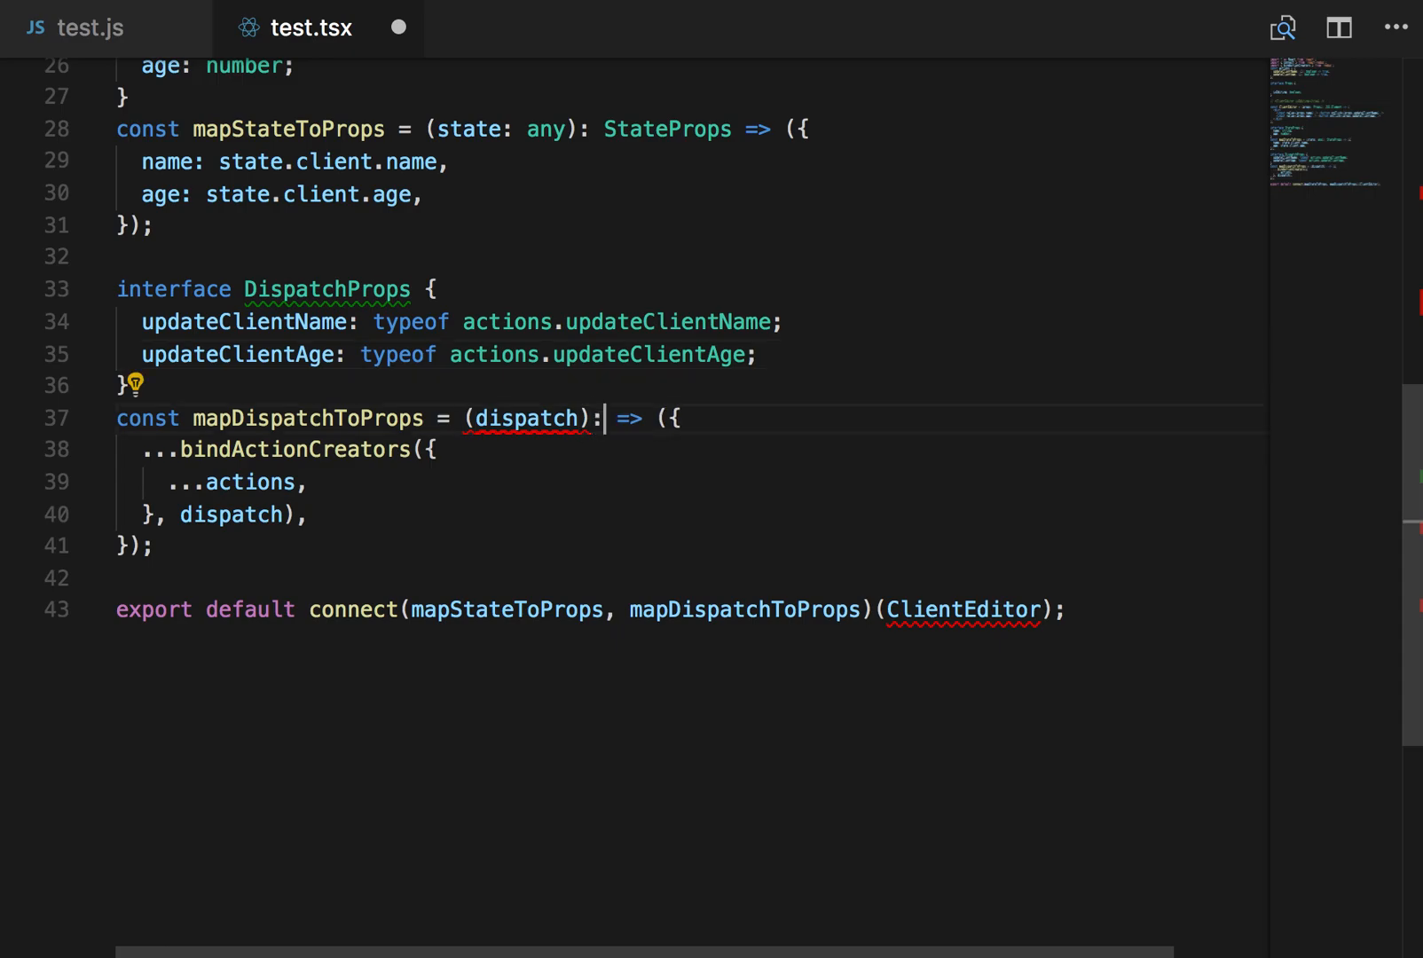
{"action": "type", "text": "DispatchProps"}
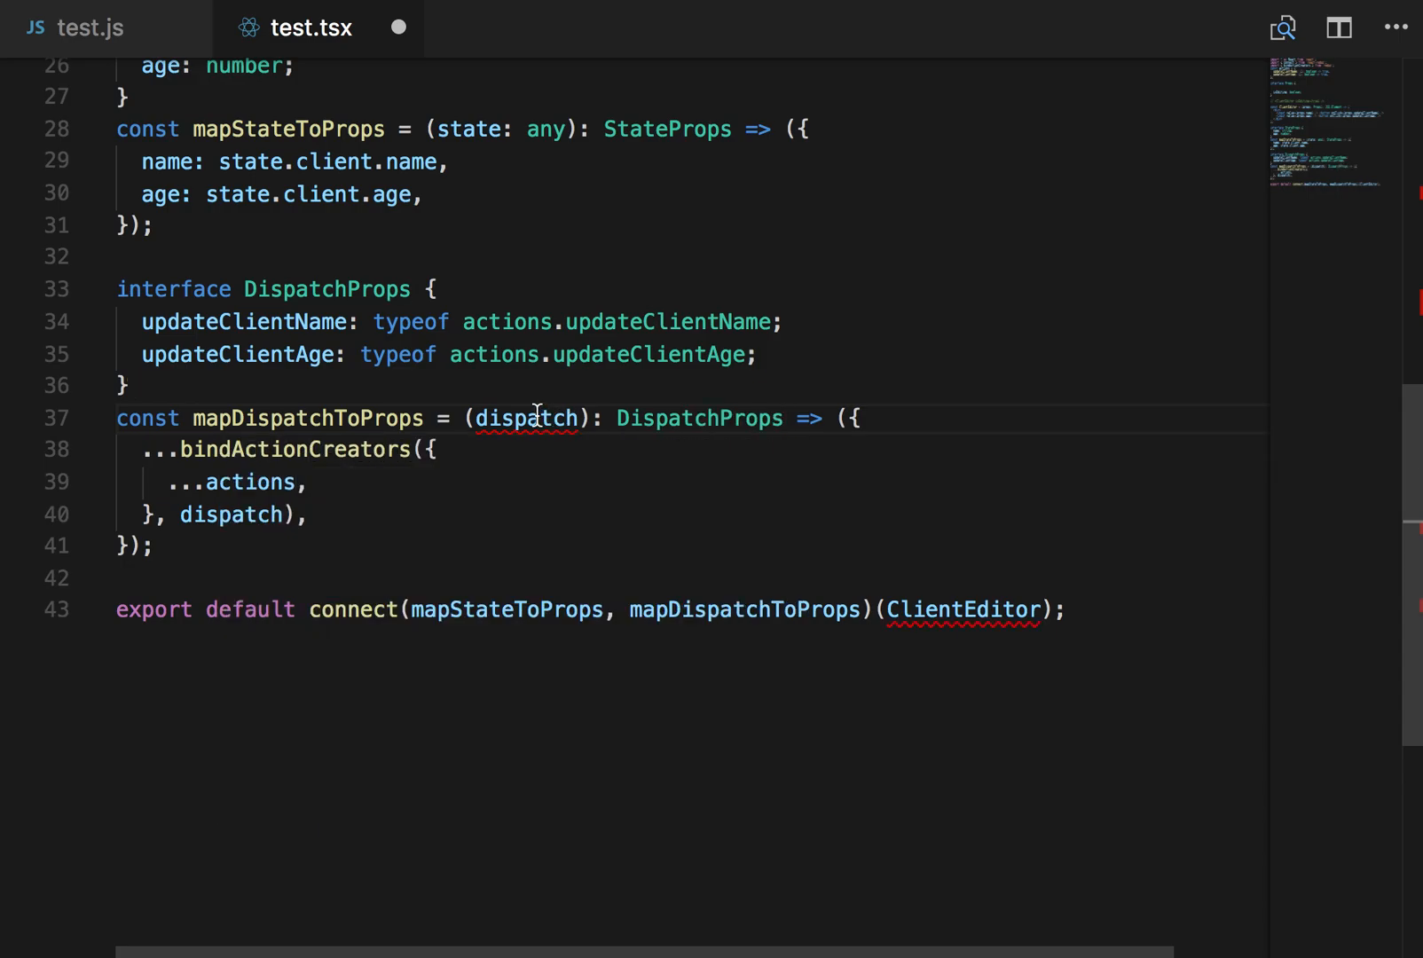
{"action": "type", "text": ":"}
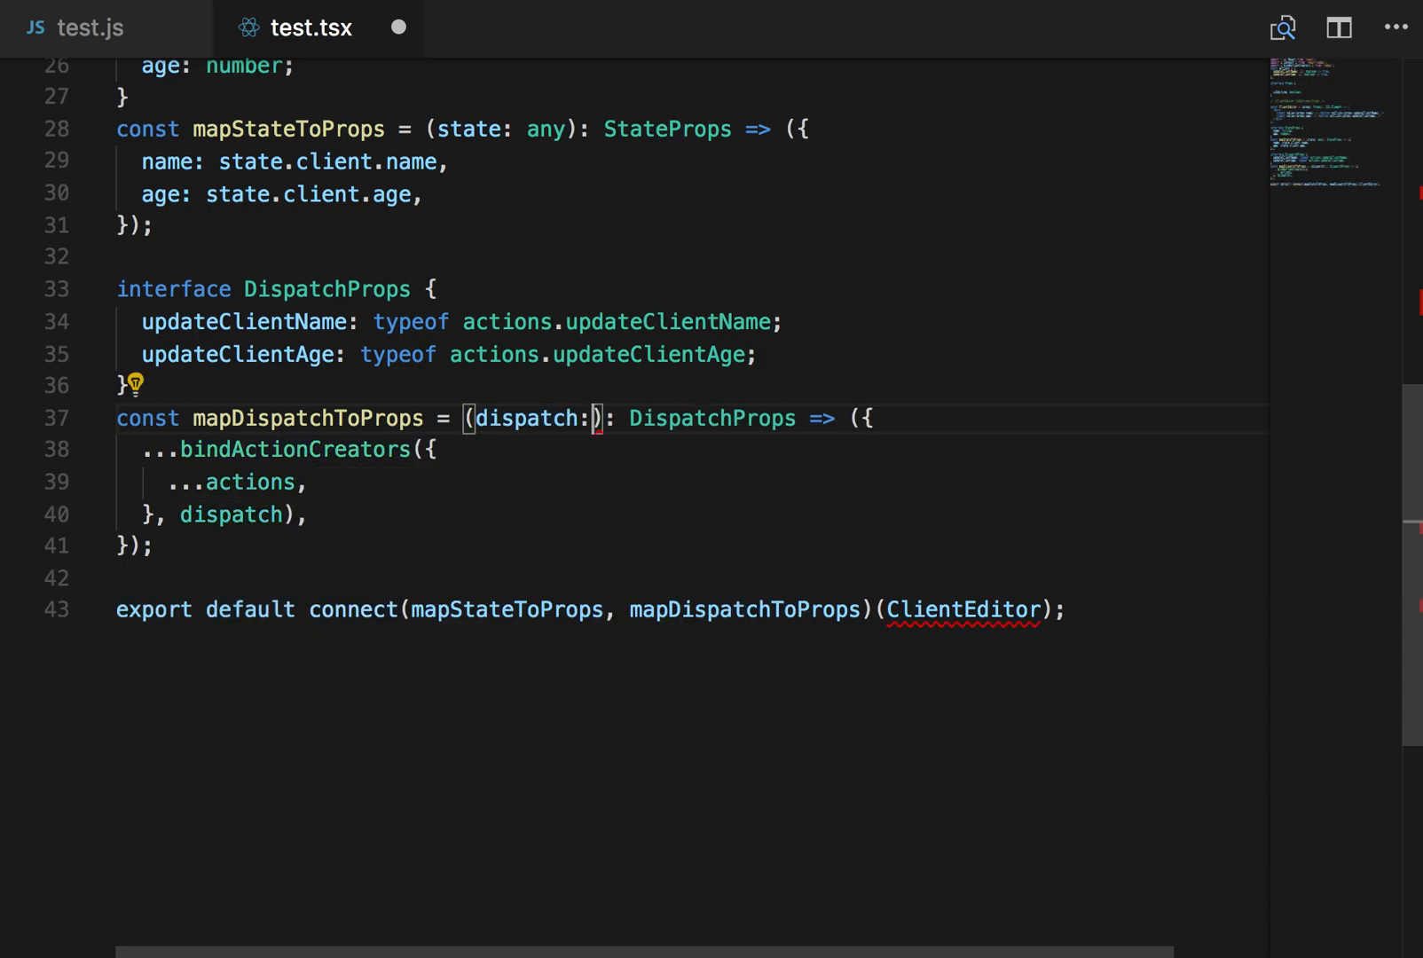
{"action": "type", "text": "Dispatch"}
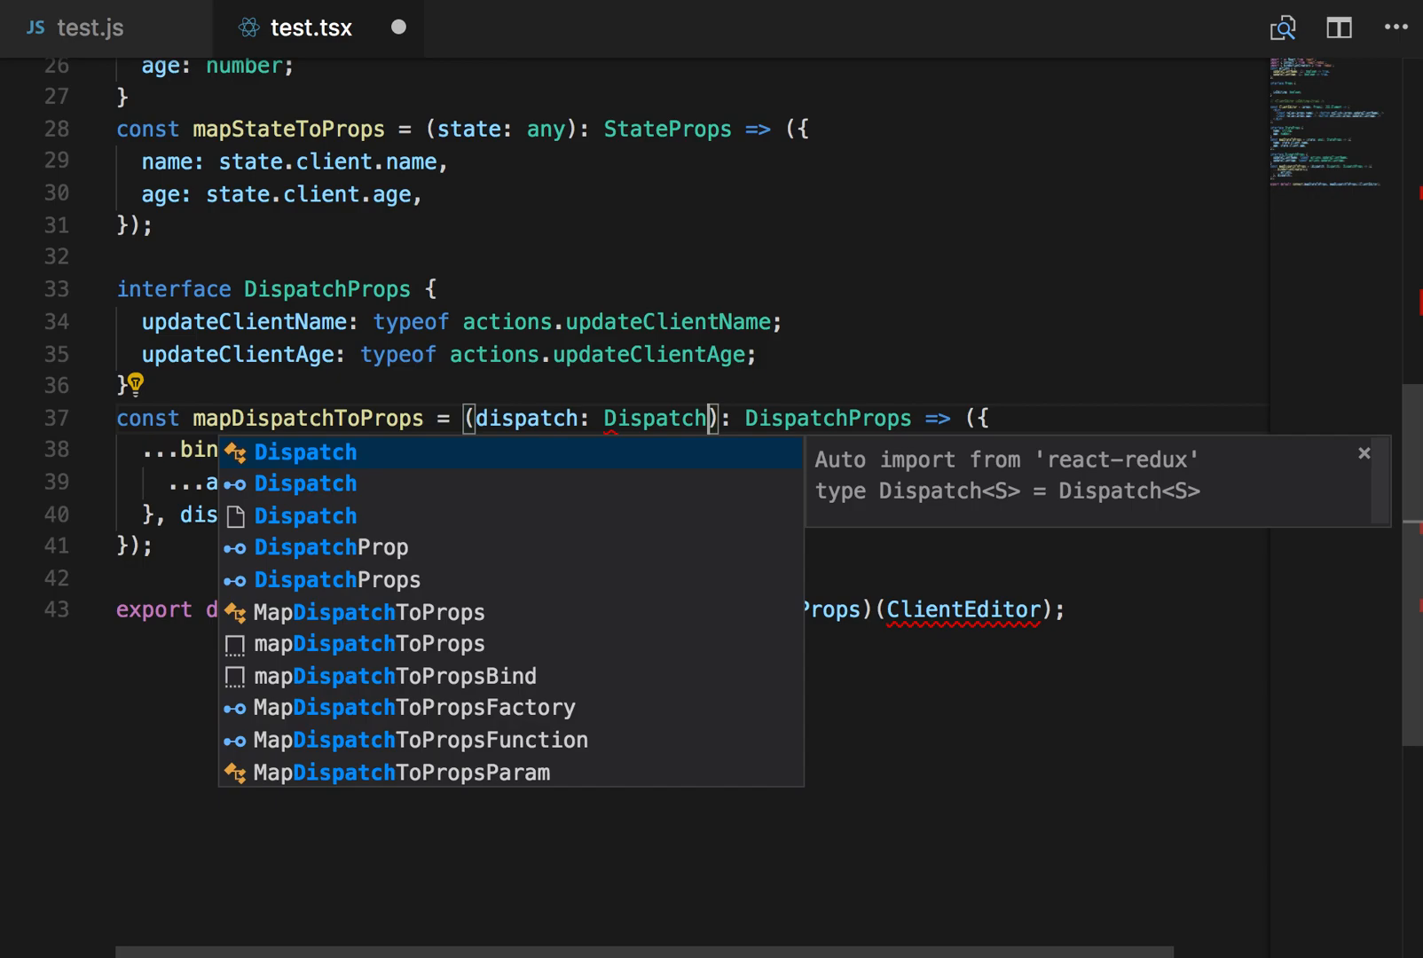
{"action": "type", "text": "<"}
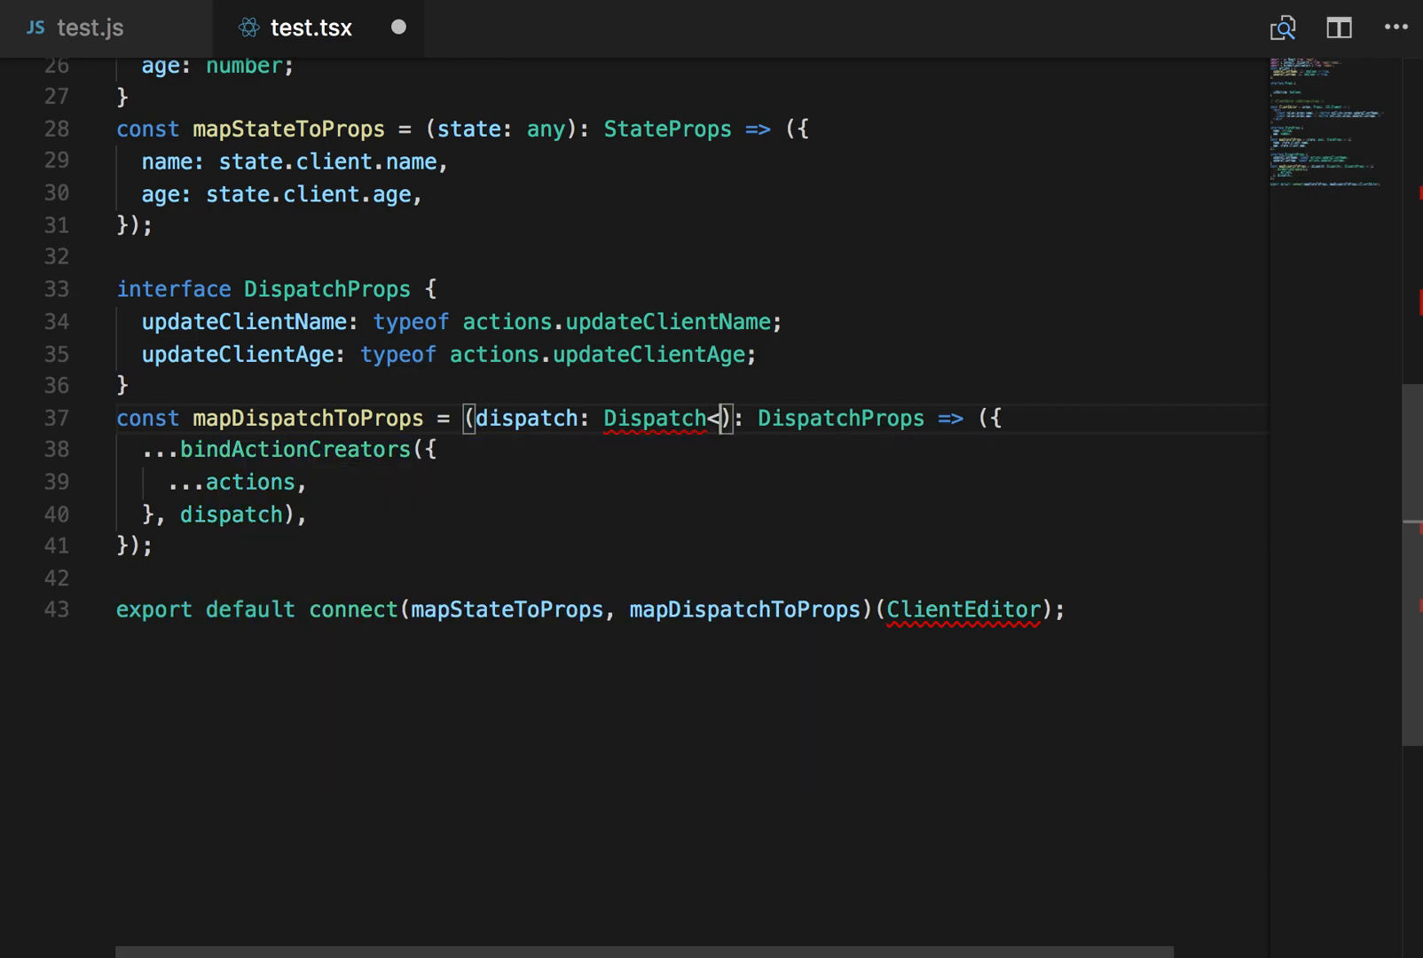
{"action": "type", "text": "any"}
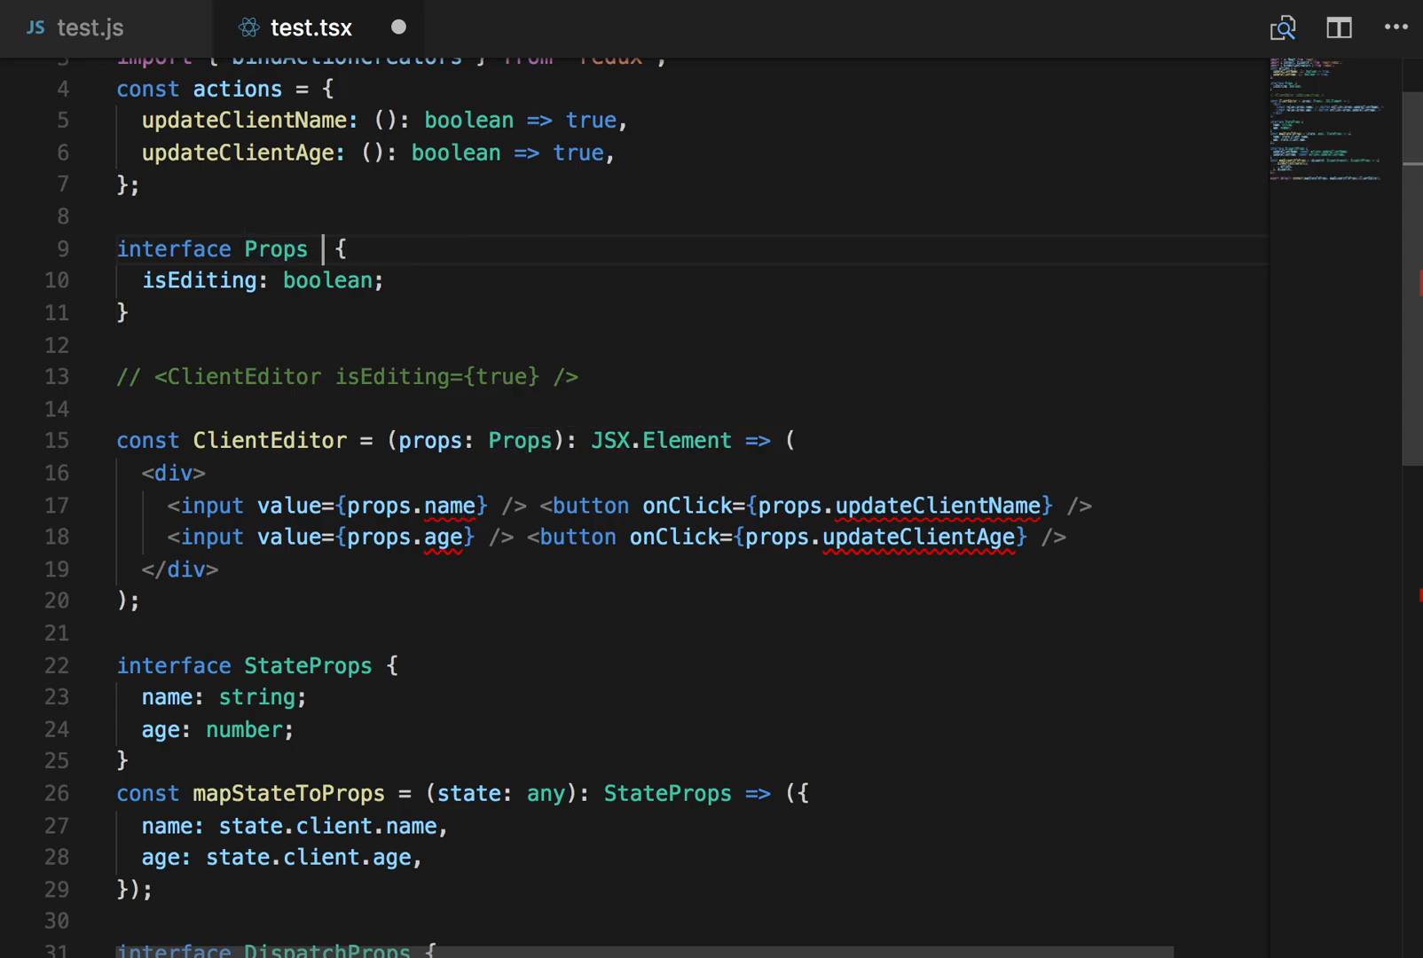
Step: Make Props extend StateProps and DispatchProps, keeping only isEditing inside
{"action": "type", "text": "extends StaetE"}
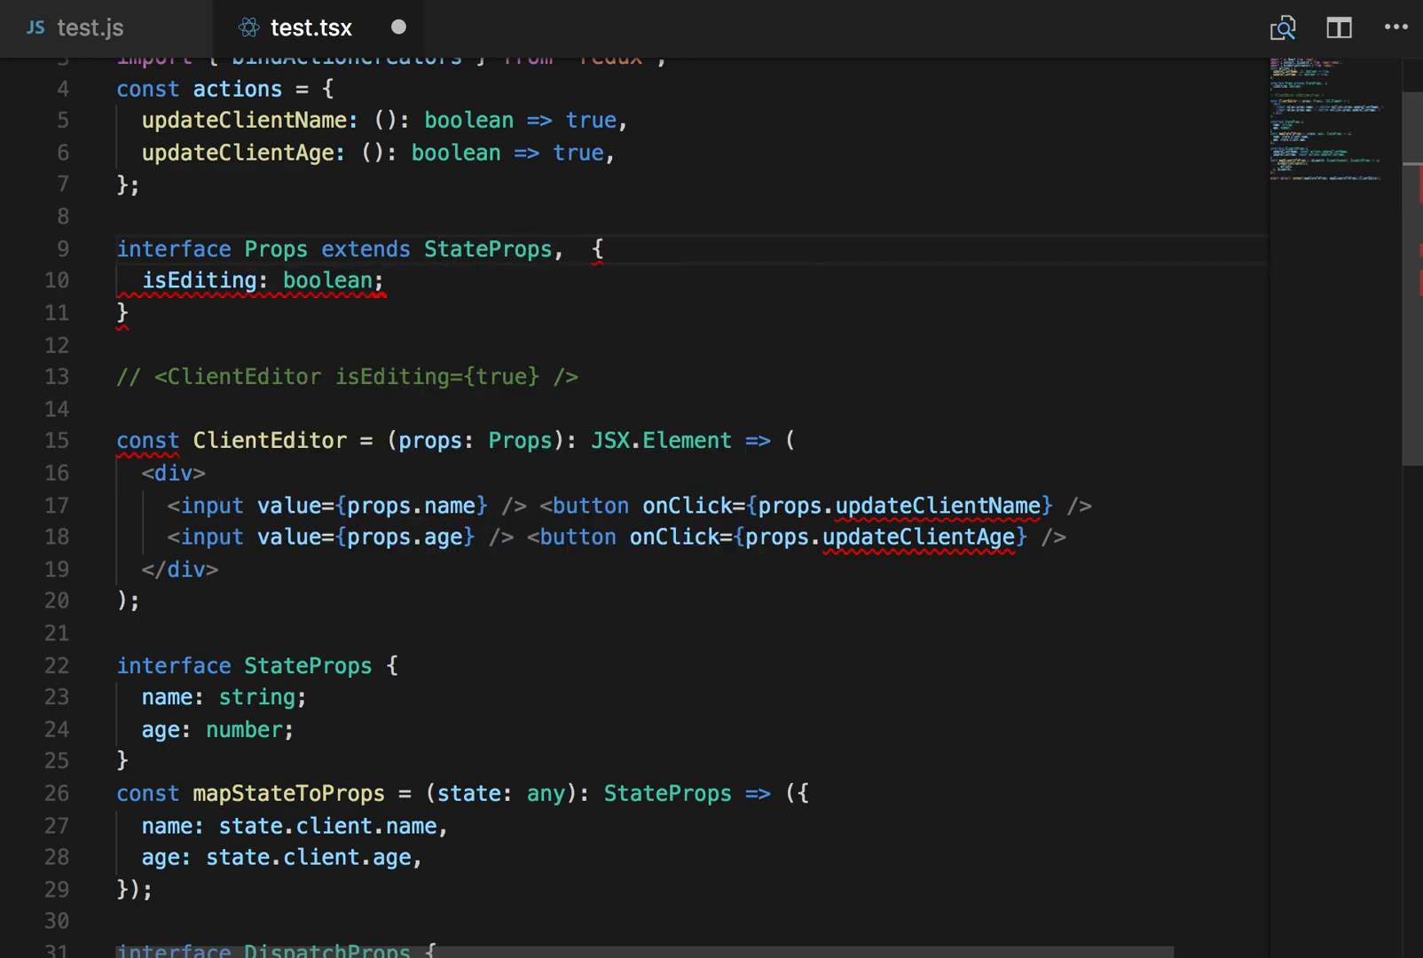
{"action": "type", "text": "DispatchProps"}
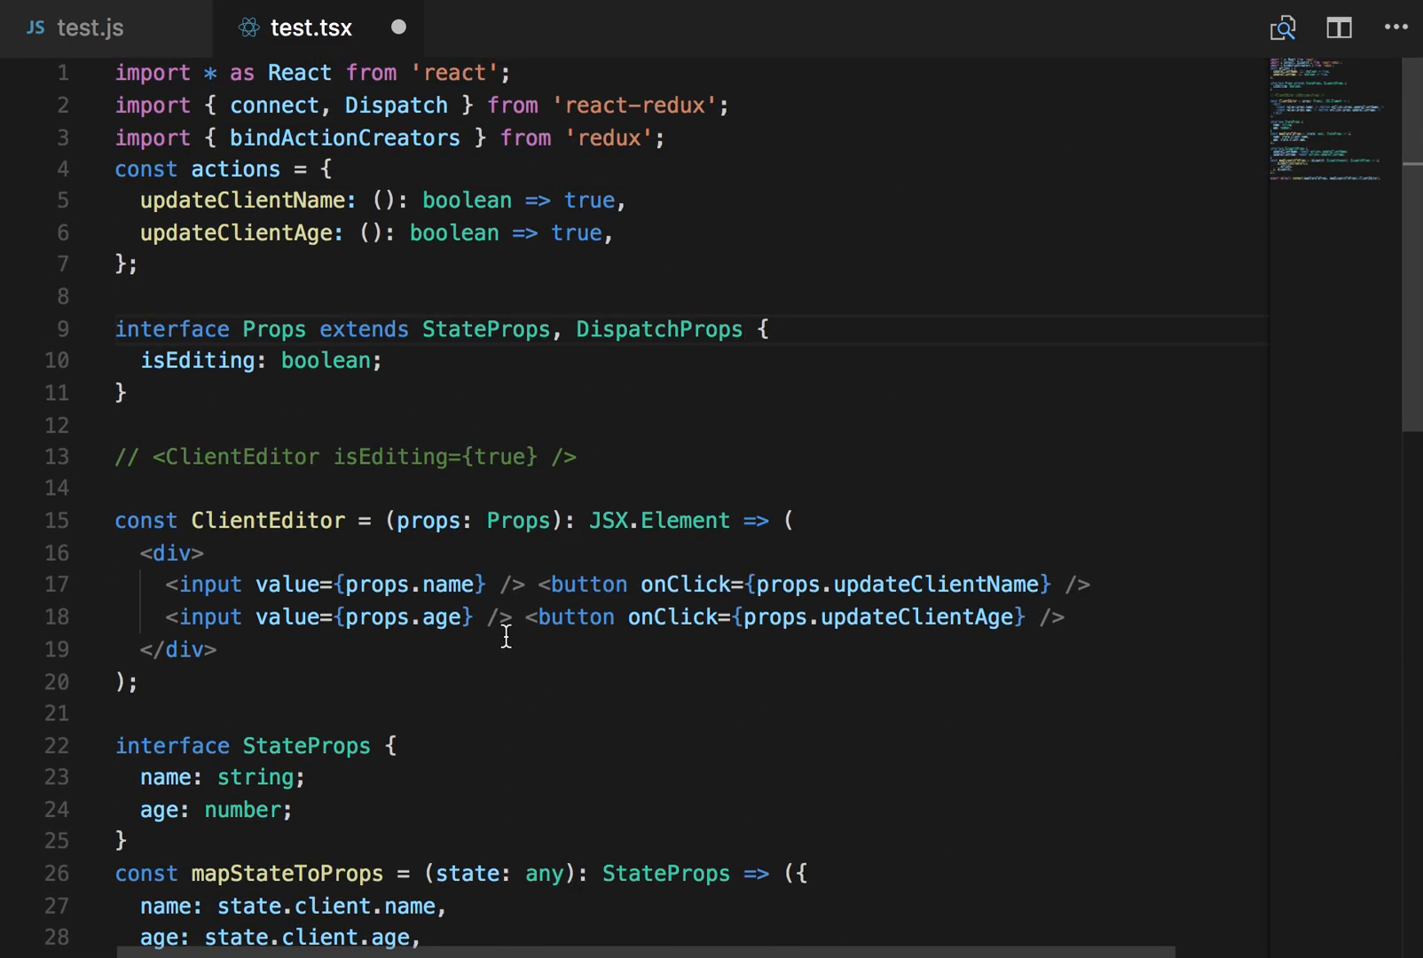
{"action": "mouse_move", "coordinate": [493, 361]}
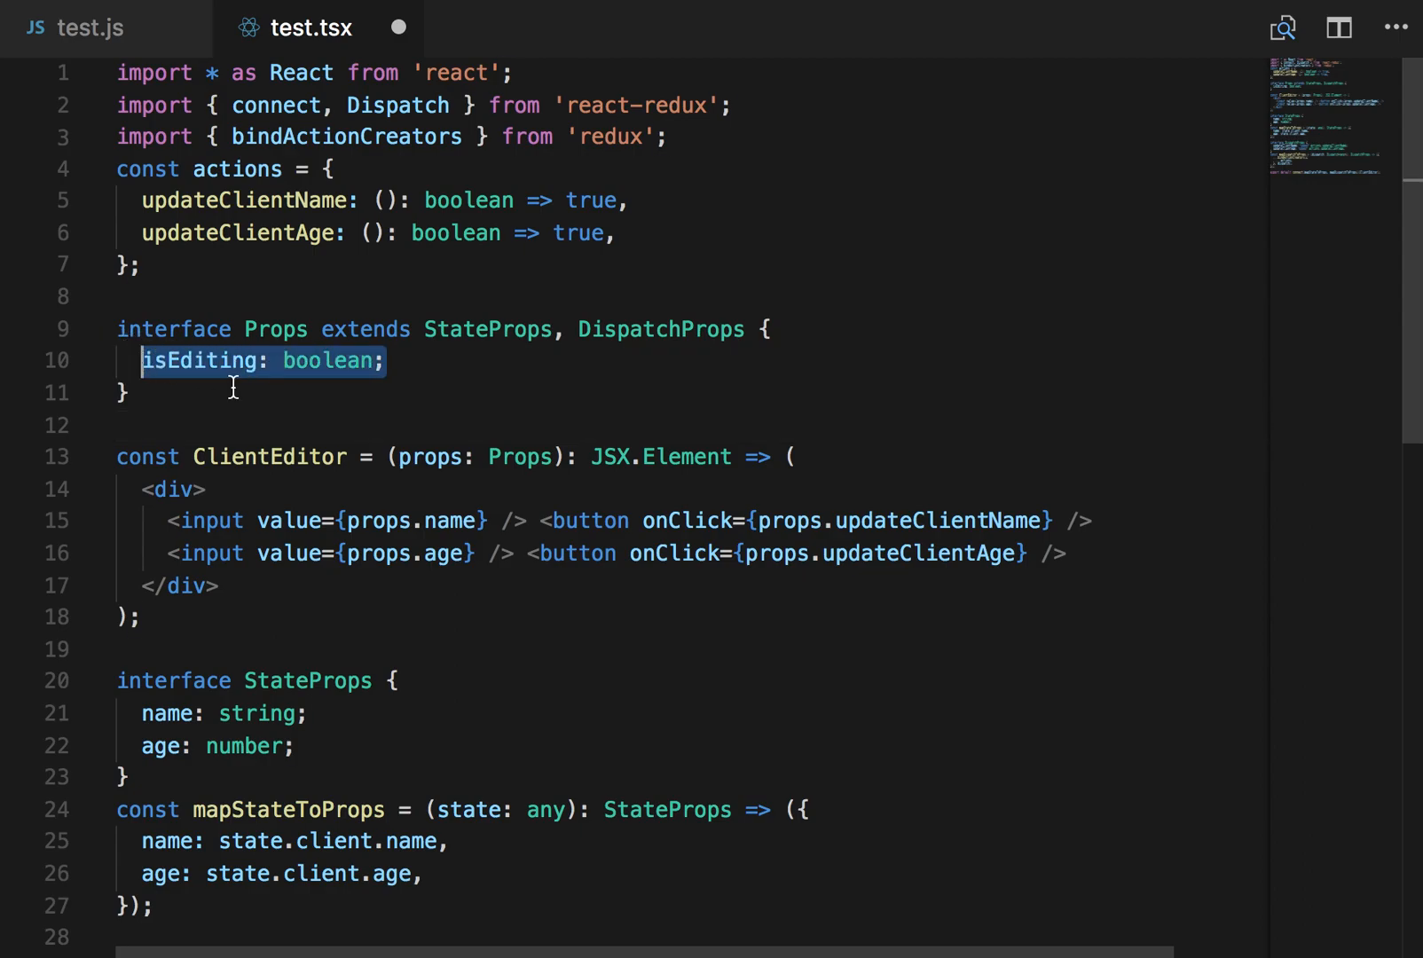
{"action": "scroll", "scroll_direction": "down", "scroll_amount": 3}
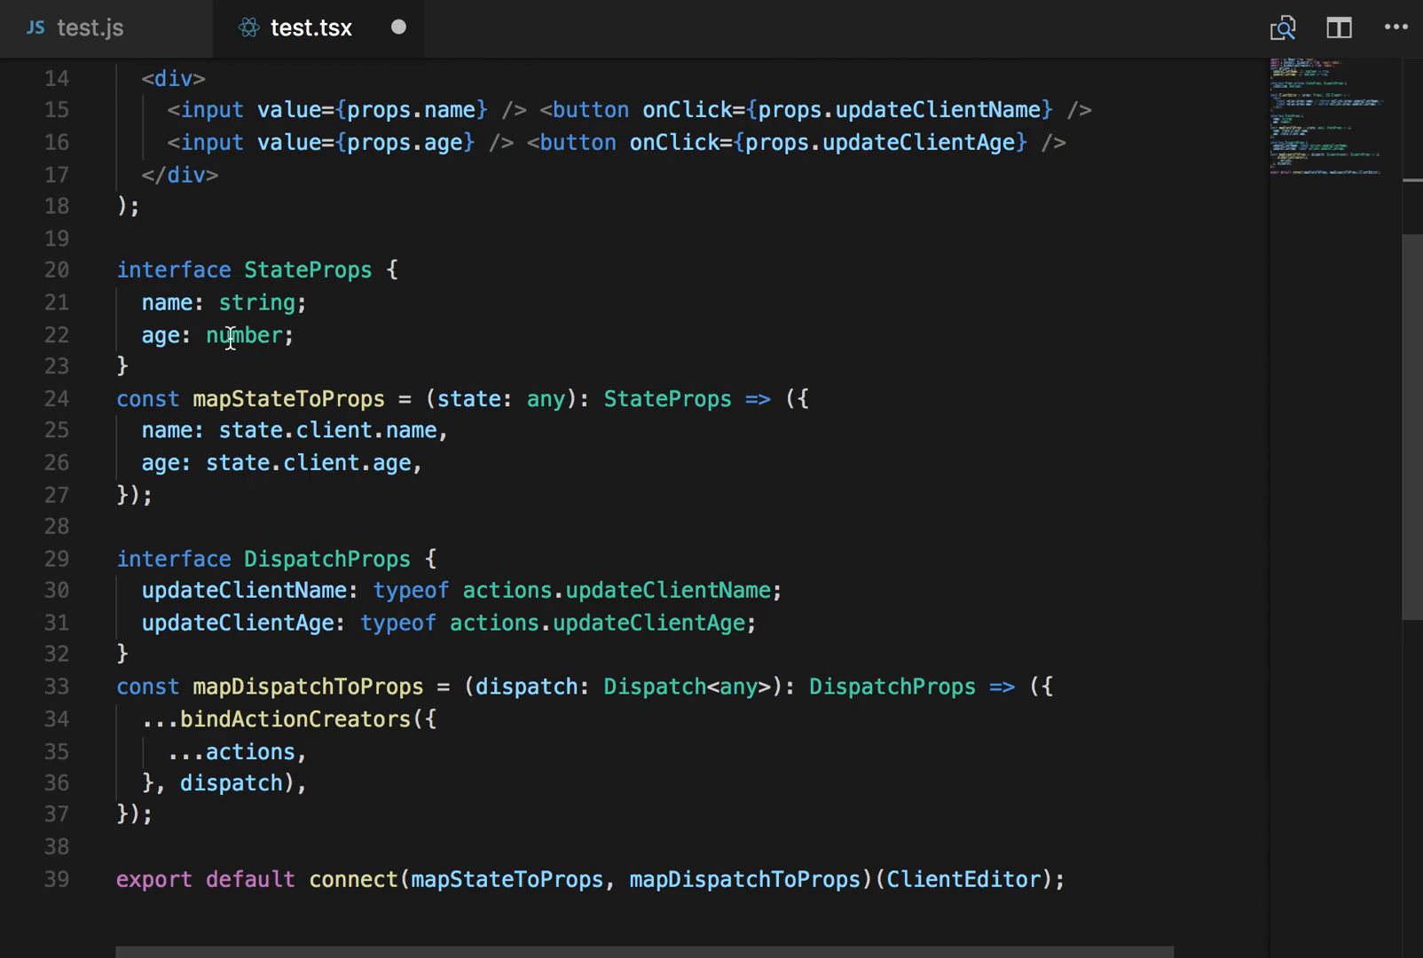
{"action": "mouse_move", "coordinate": [399, 445]}
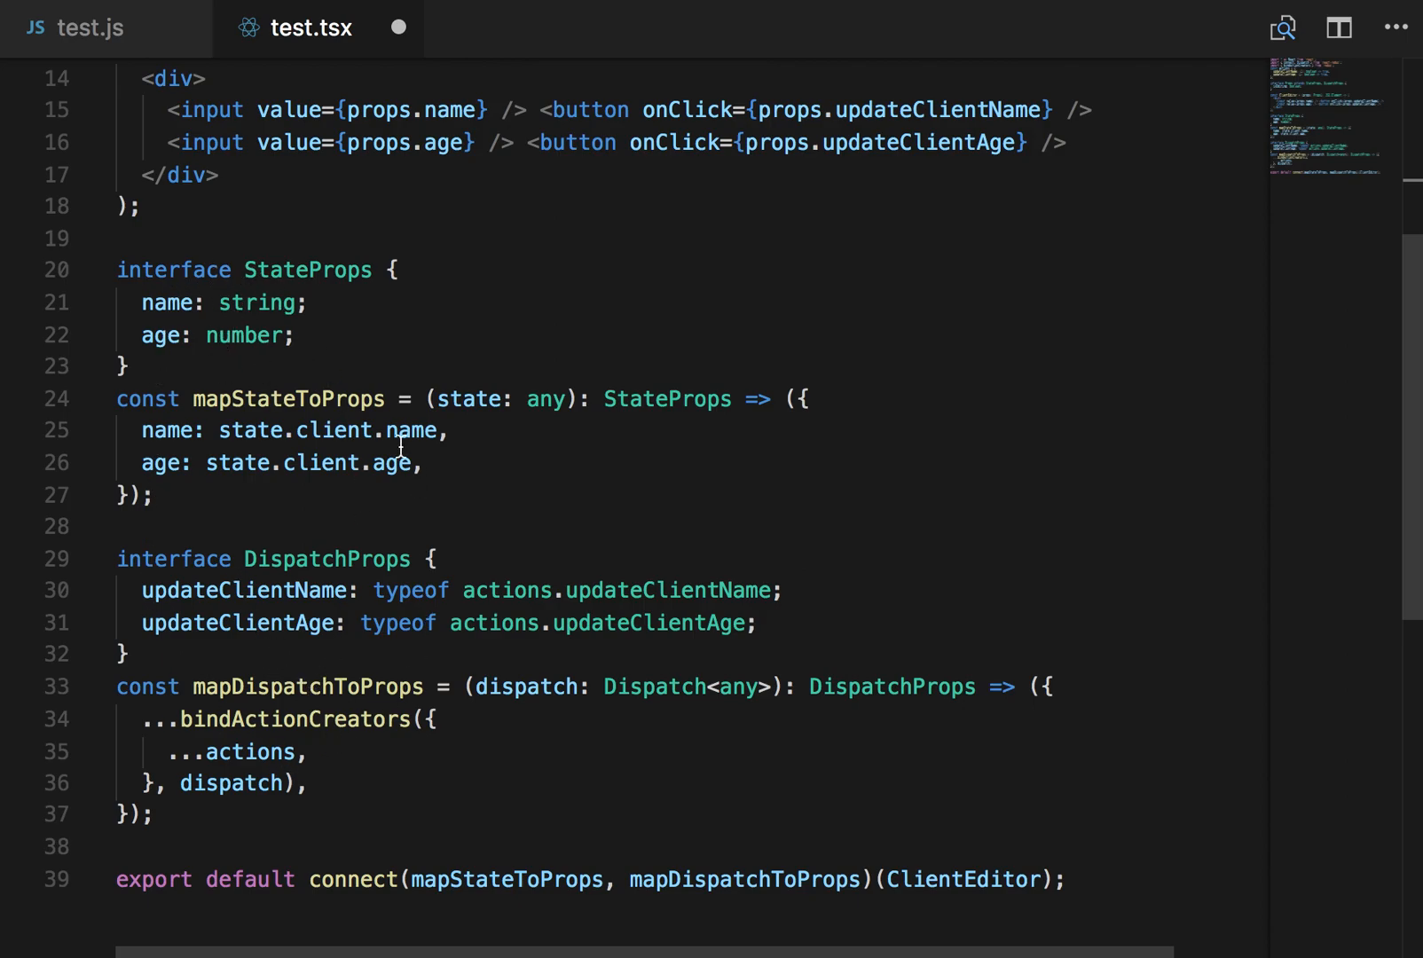
{"action": "mouse_move", "coordinate": [313, 657]}
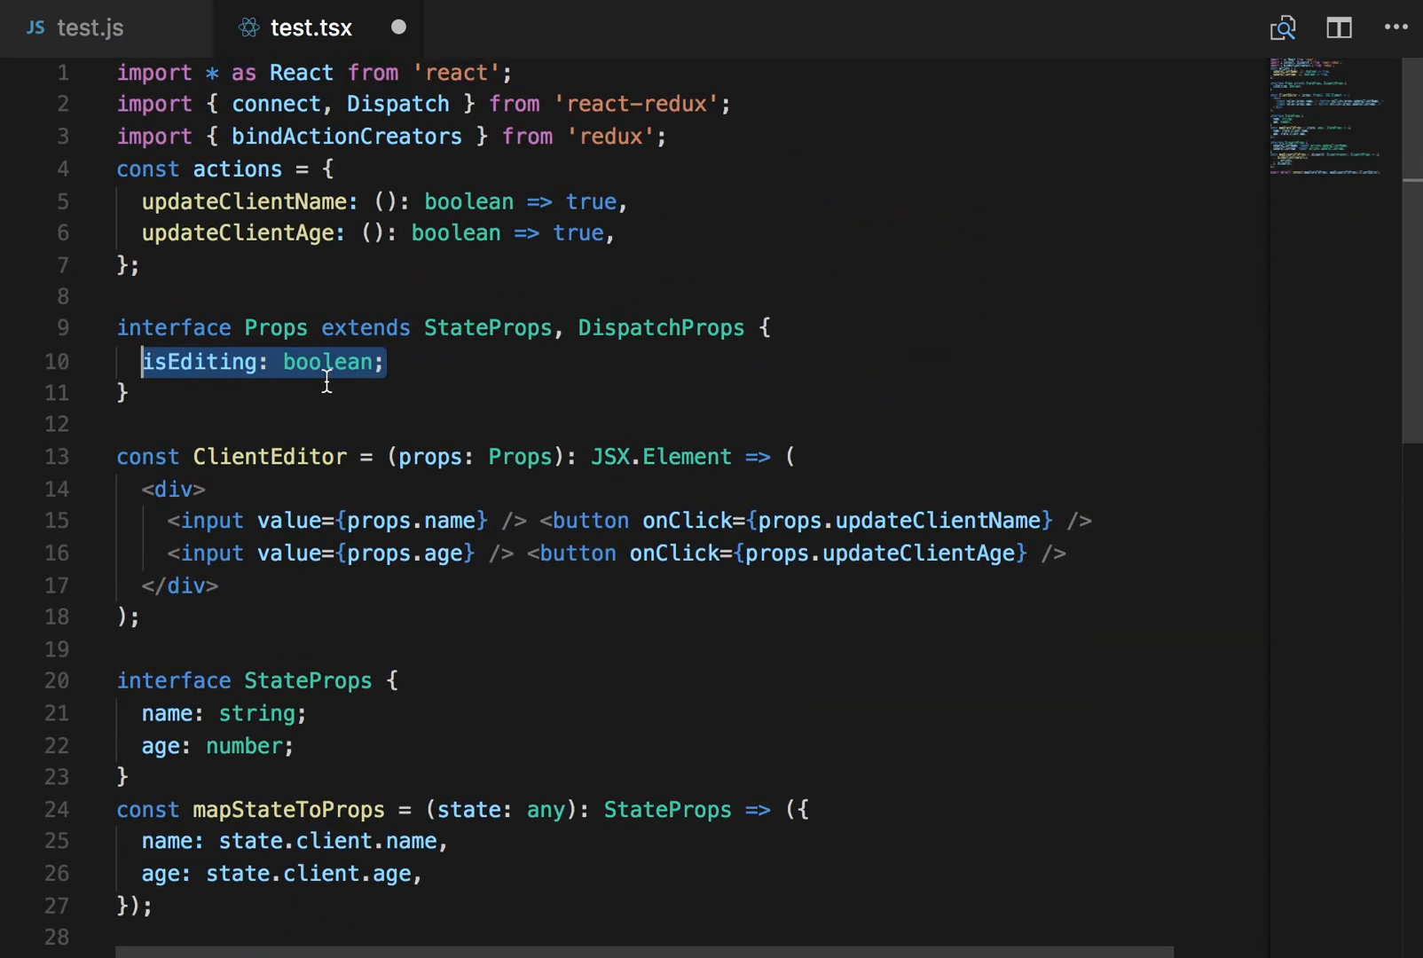
{"action": "mouse_move", "coordinate": [591, 349]}
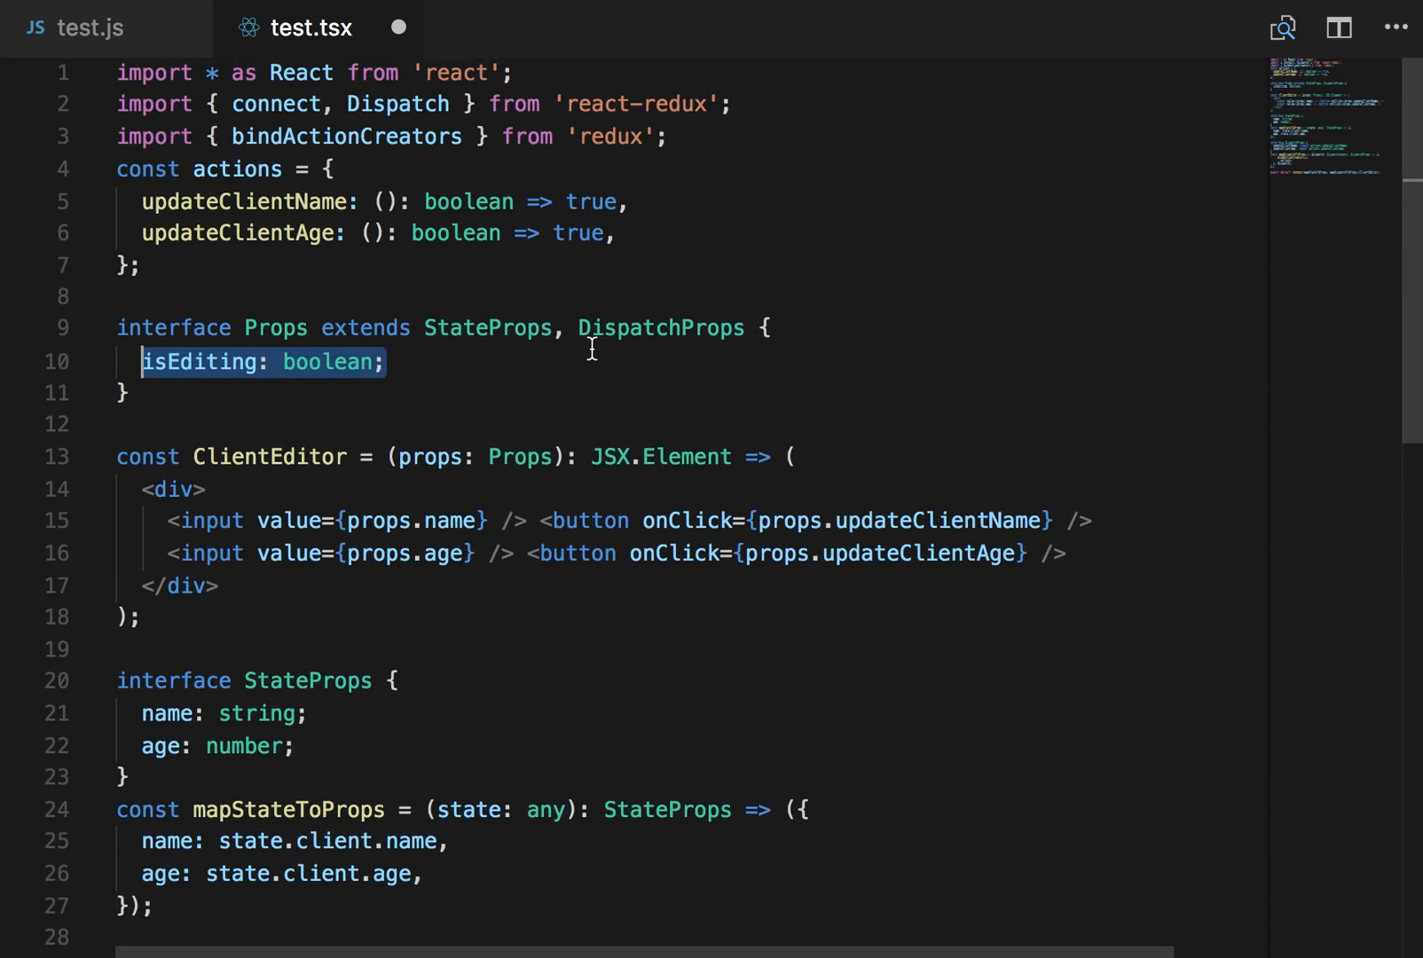